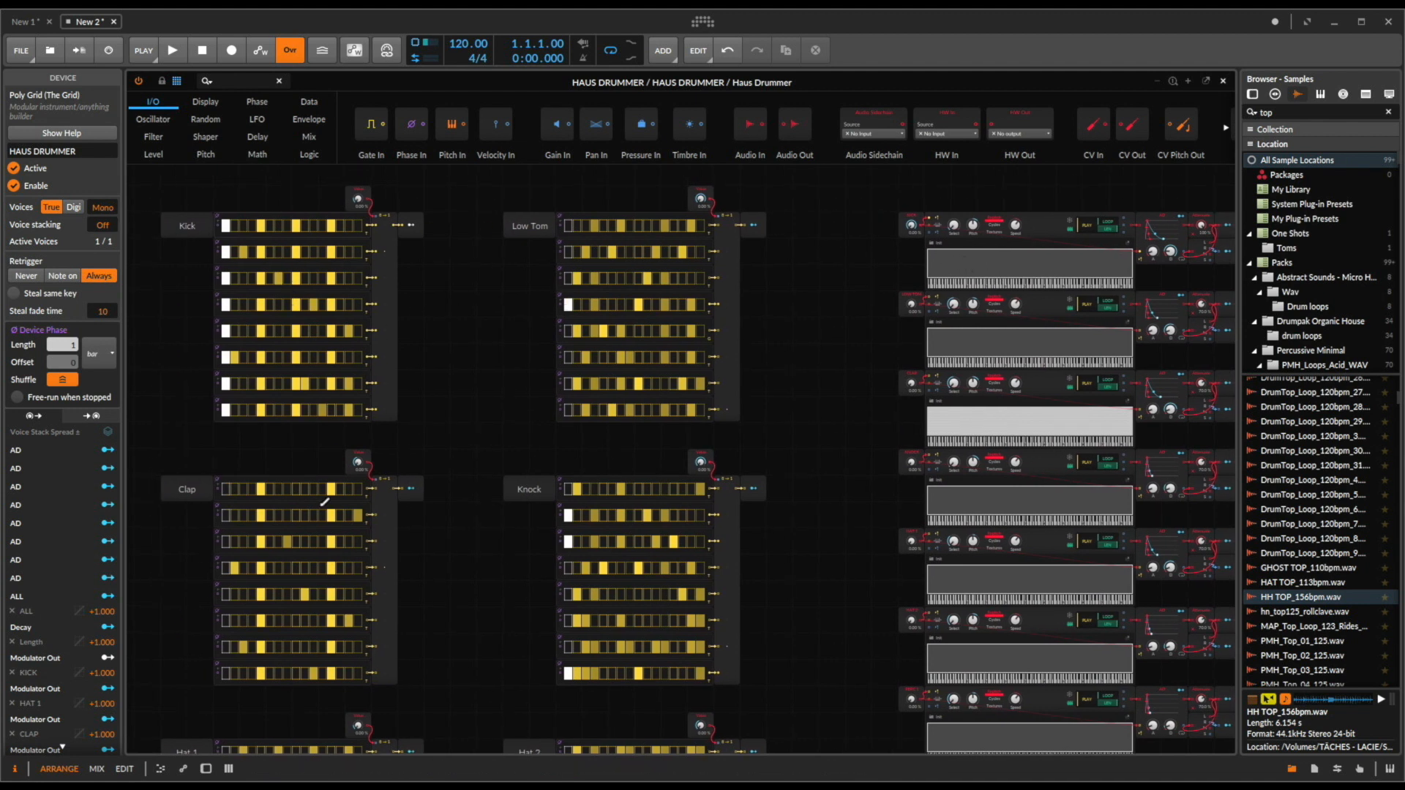
Step: Pan the Haus Drummer patch view to review the Kick, Low Tom, Clap and Knock sequencers
{"action": "scroll", "scroll_direction": "down", "scroll_amount": 3}
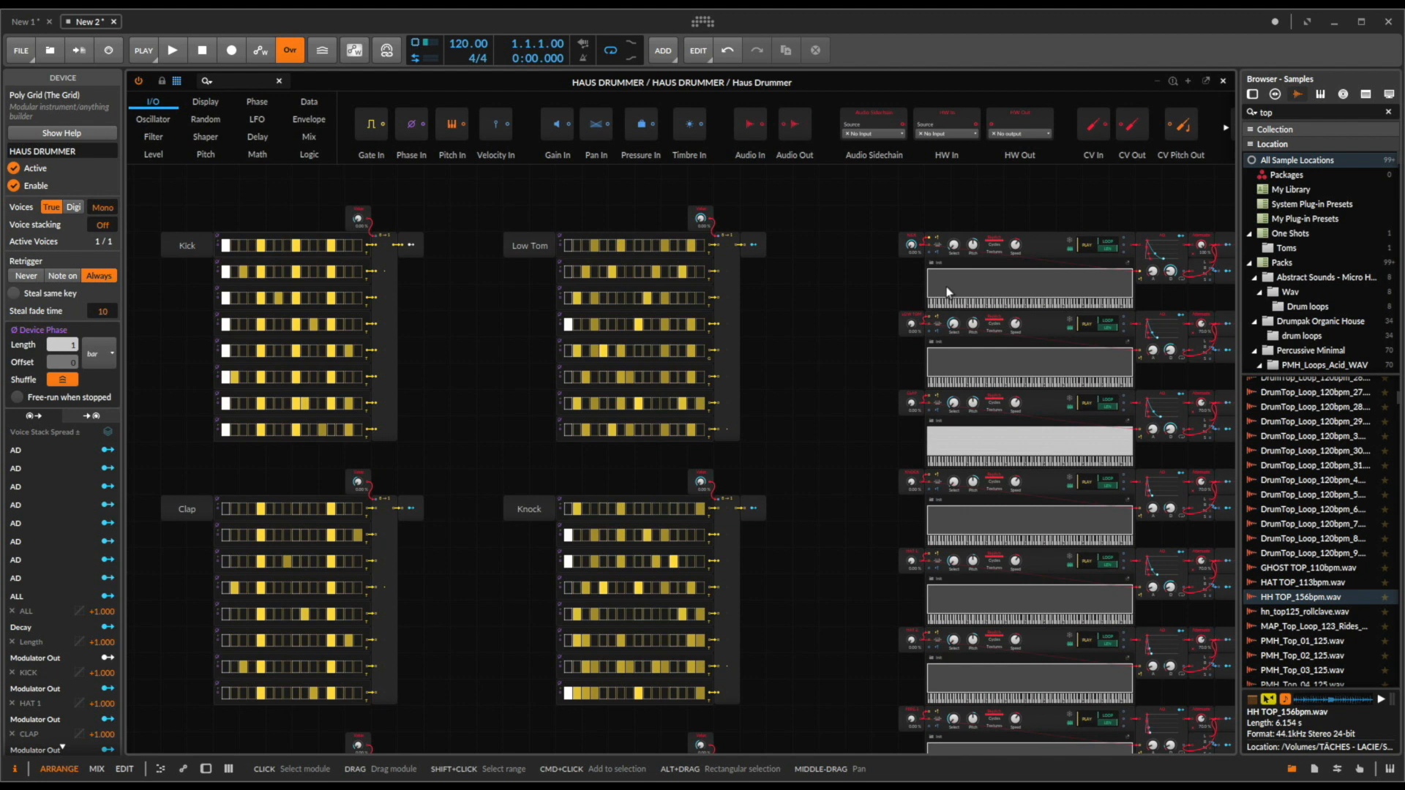
{"action": "mouse_move", "coordinate": [1001, 281]}
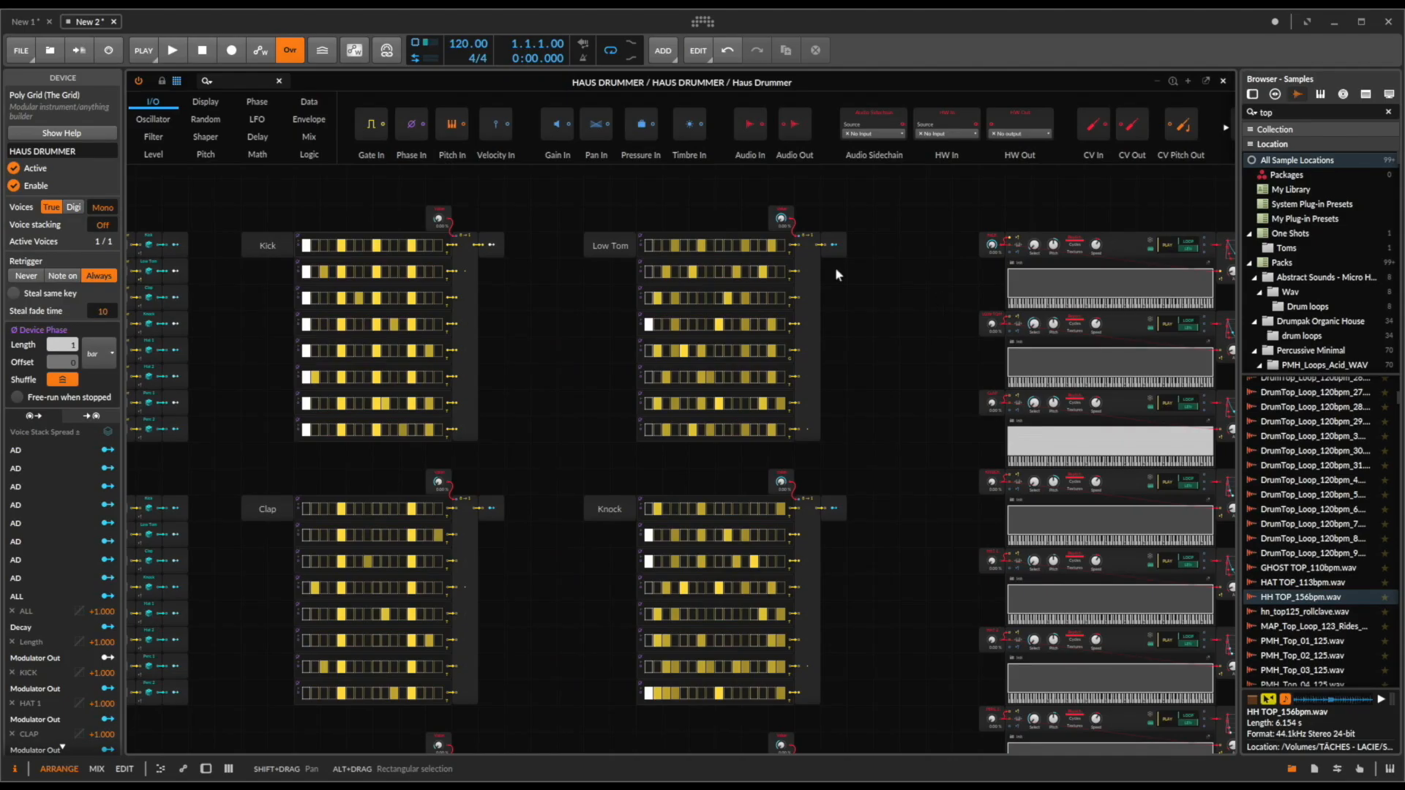
{"action": "mouse_move", "coordinate": [357, 236]}
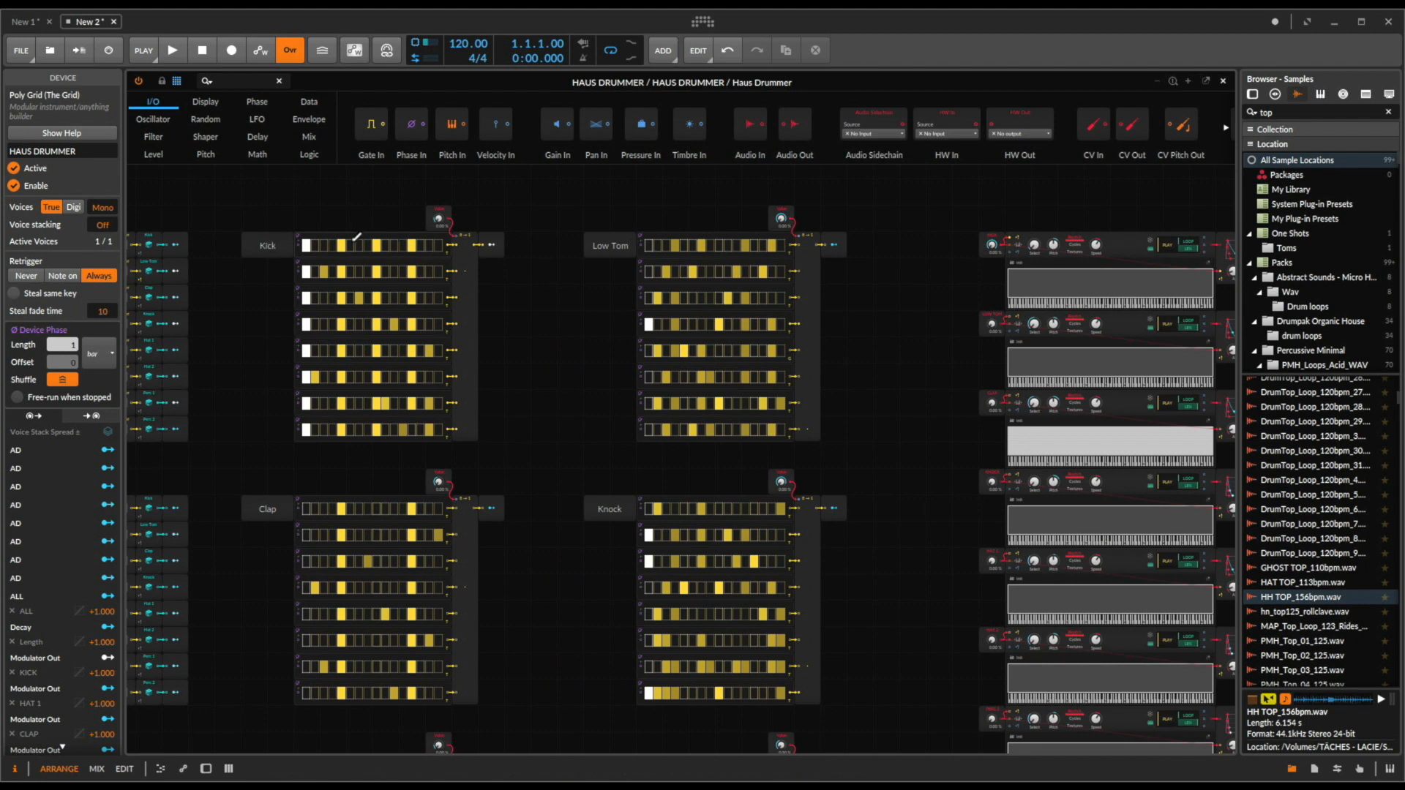
{"action": "mouse_move", "coordinate": [350, 289]}
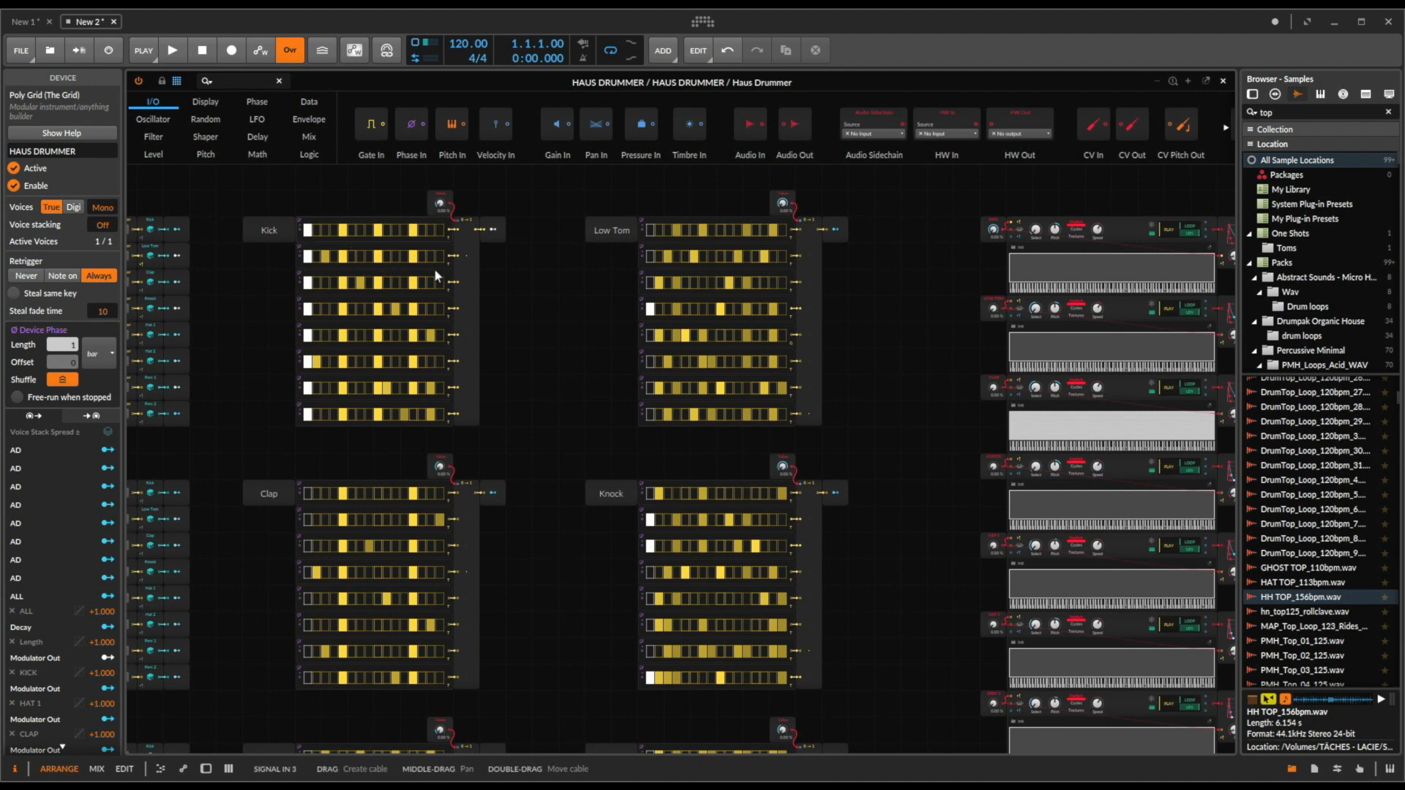
{"action": "mouse_move", "coordinate": [350, 376]}
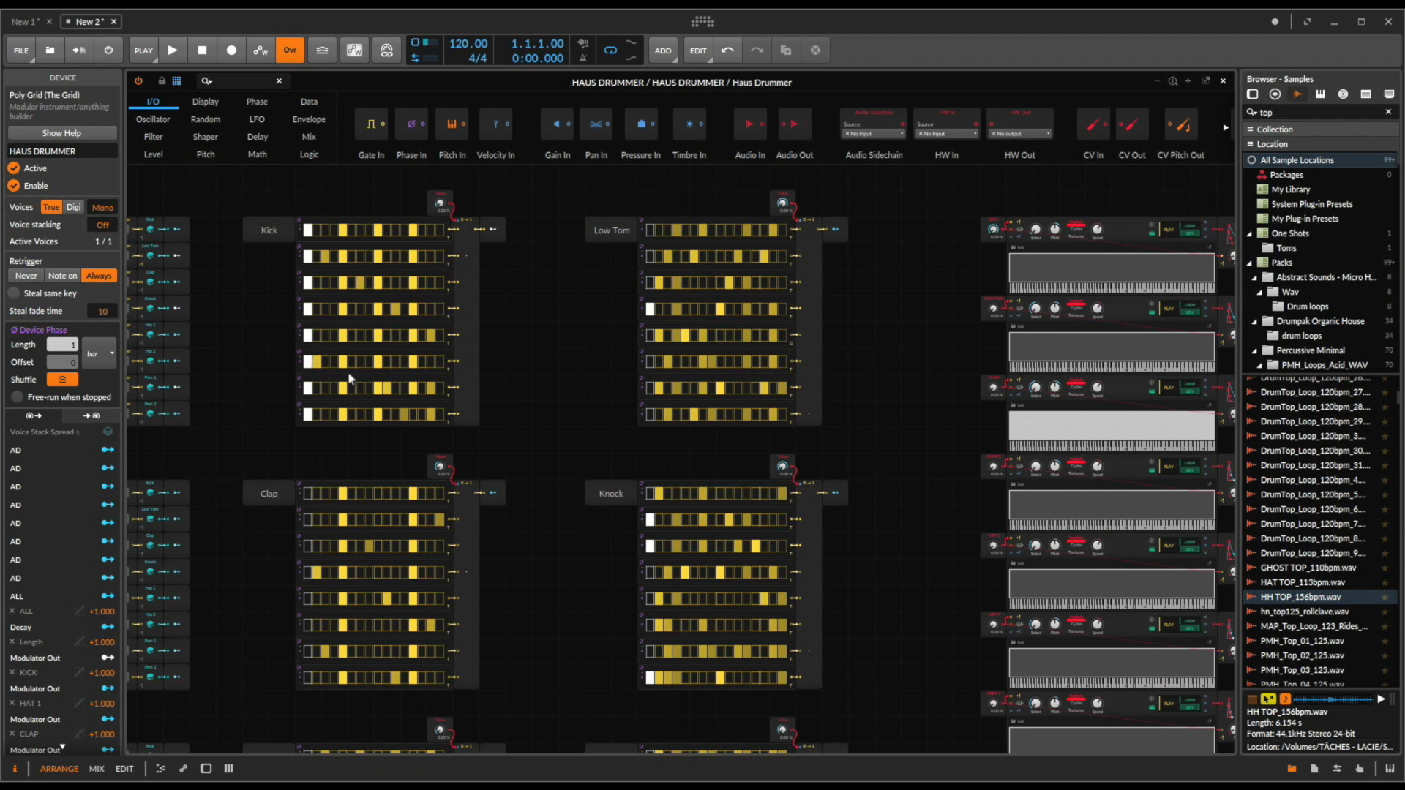
{"action": "mouse_move", "coordinate": [327, 405]}
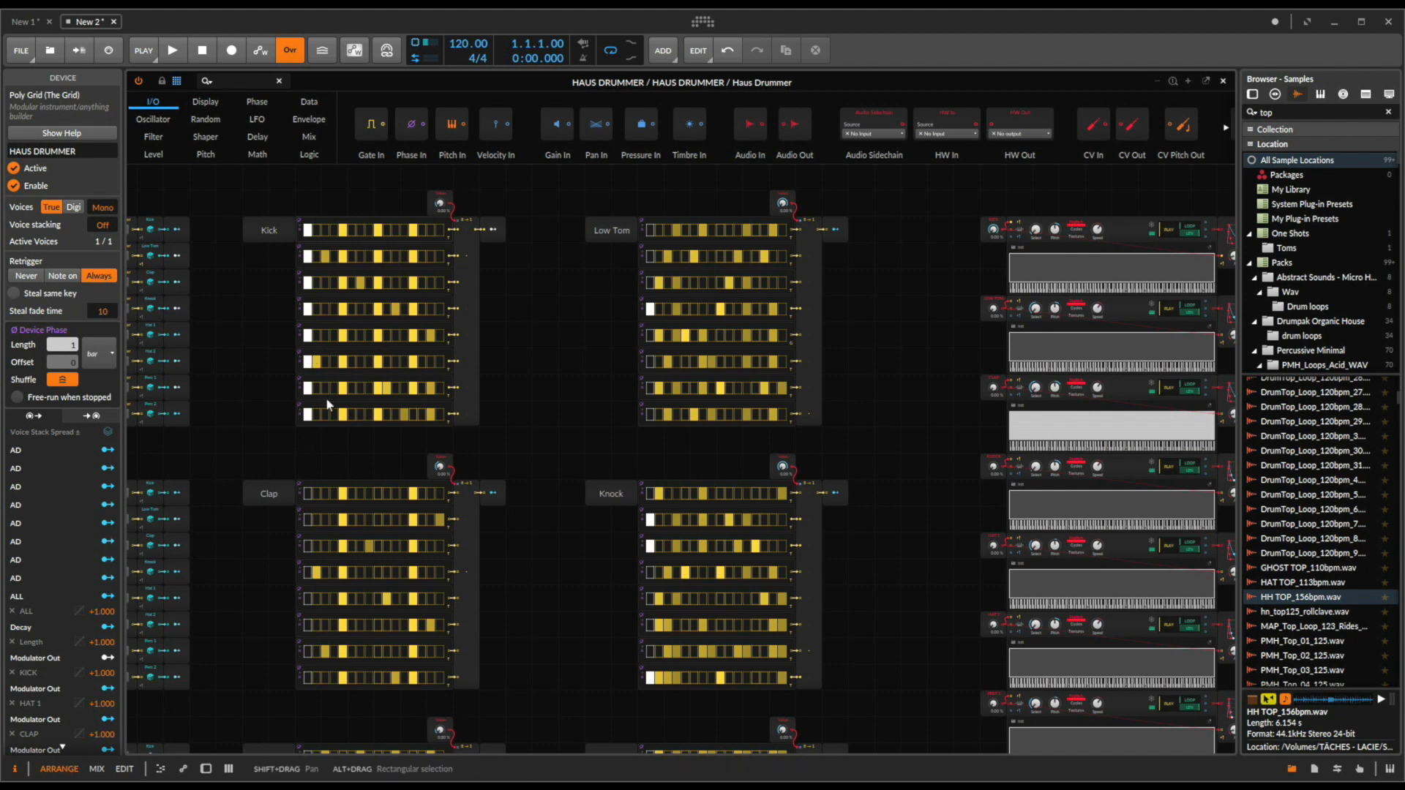
{"action": "scroll", "scroll_direction": "down", "scroll_amount": 3}
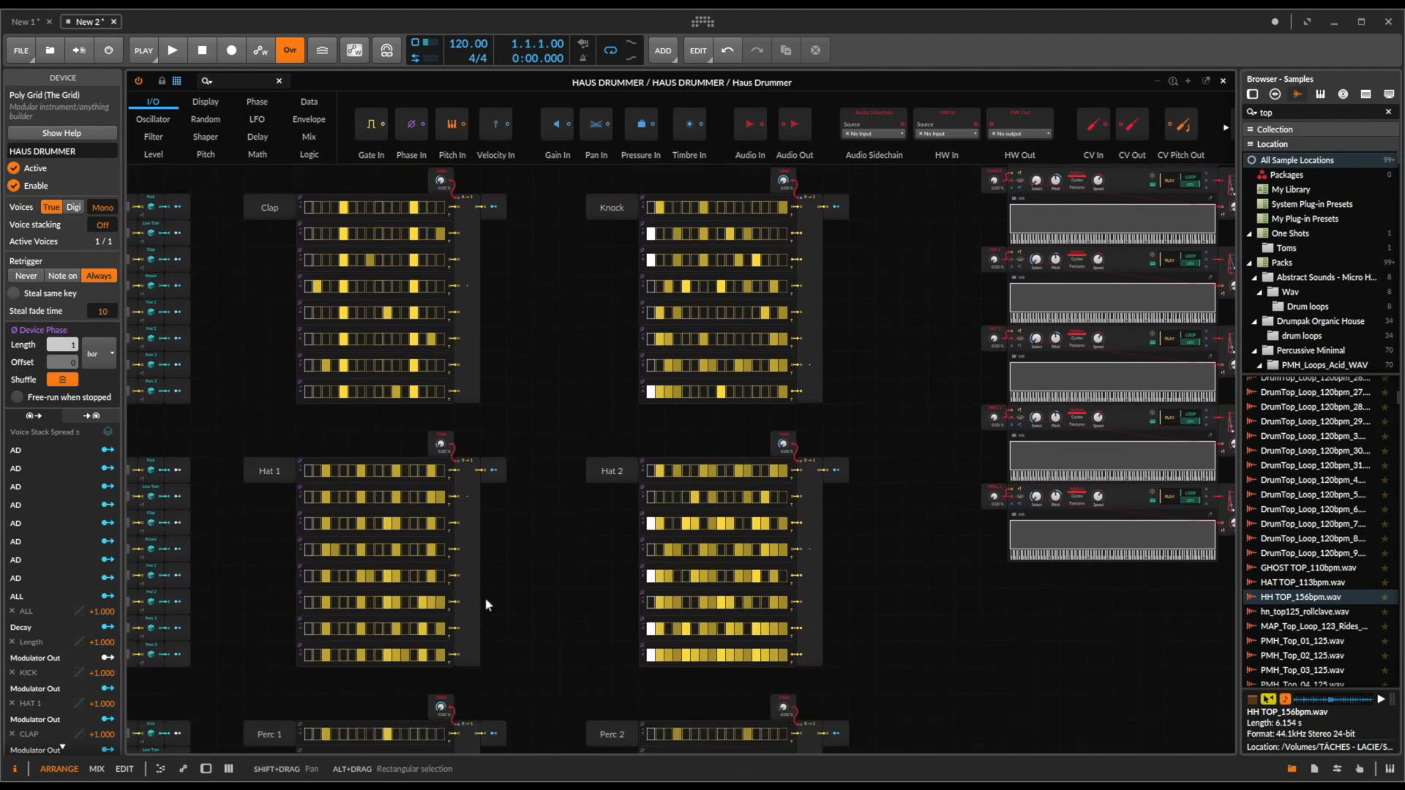
Step: Scroll the patch to the Sound and Length modules before returning to the arrangement
{"action": "scroll", "scroll_direction": "down", "scroll_amount": 3}
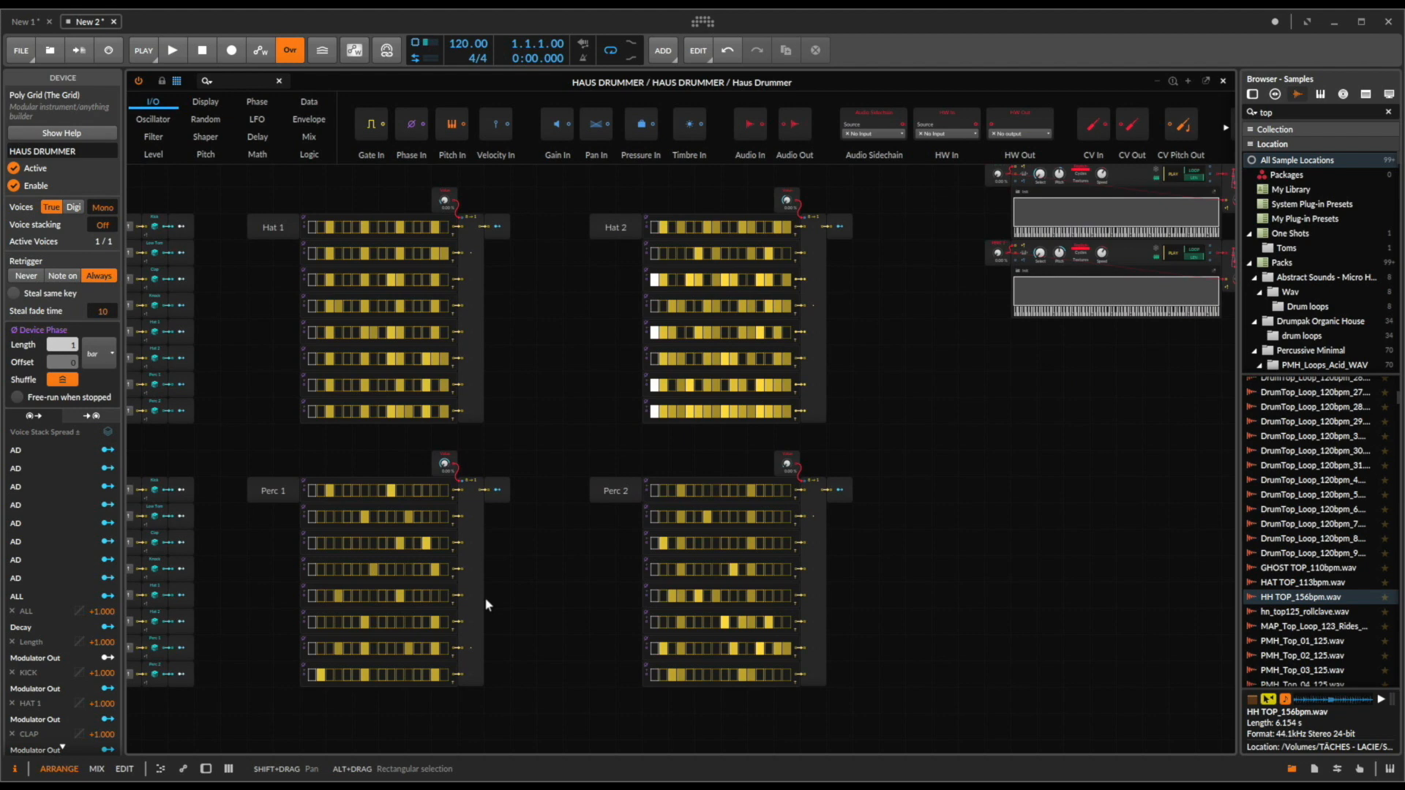
{"action": "scroll", "scroll_direction": "up", "scroll_amount": 3}
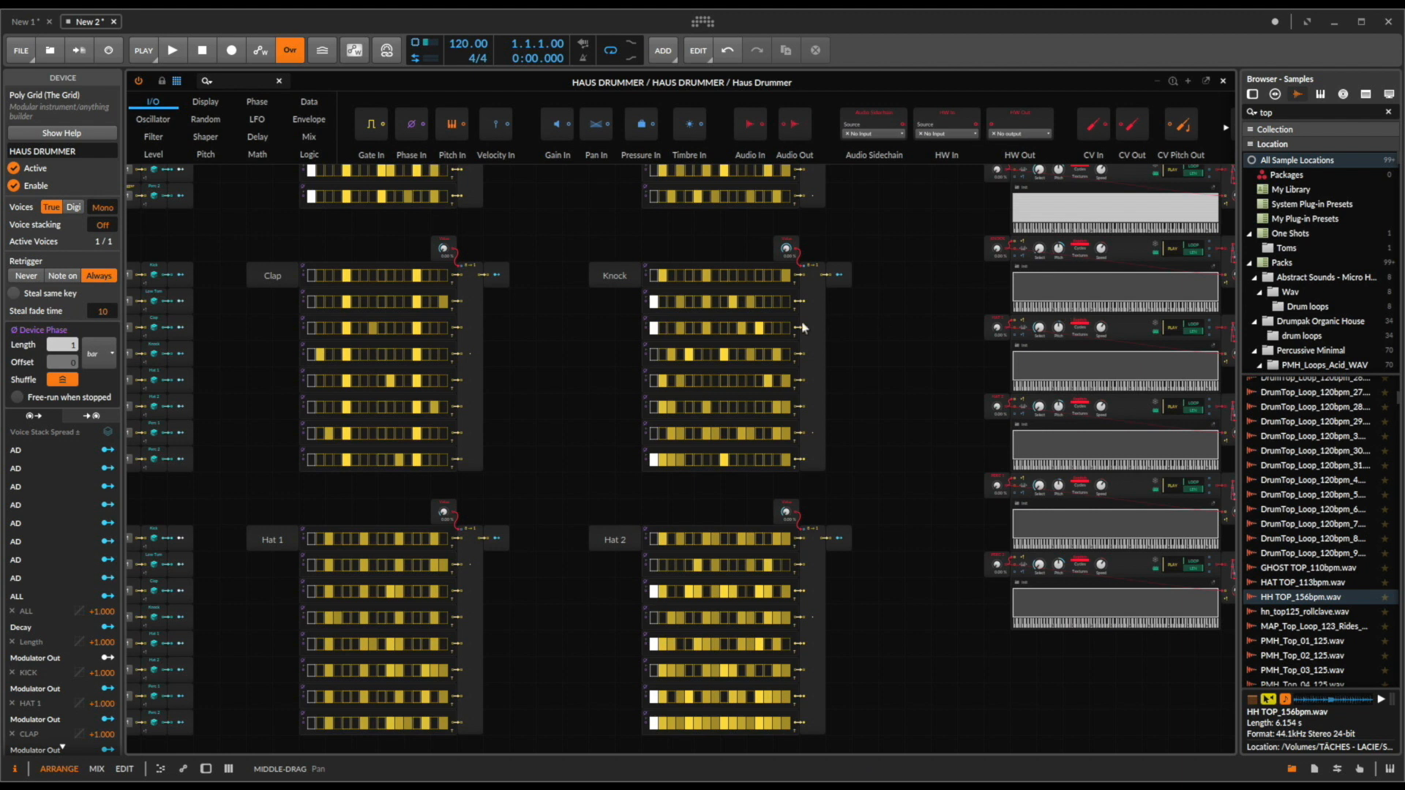
{"action": "mouse_move", "coordinate": [726, 474]}
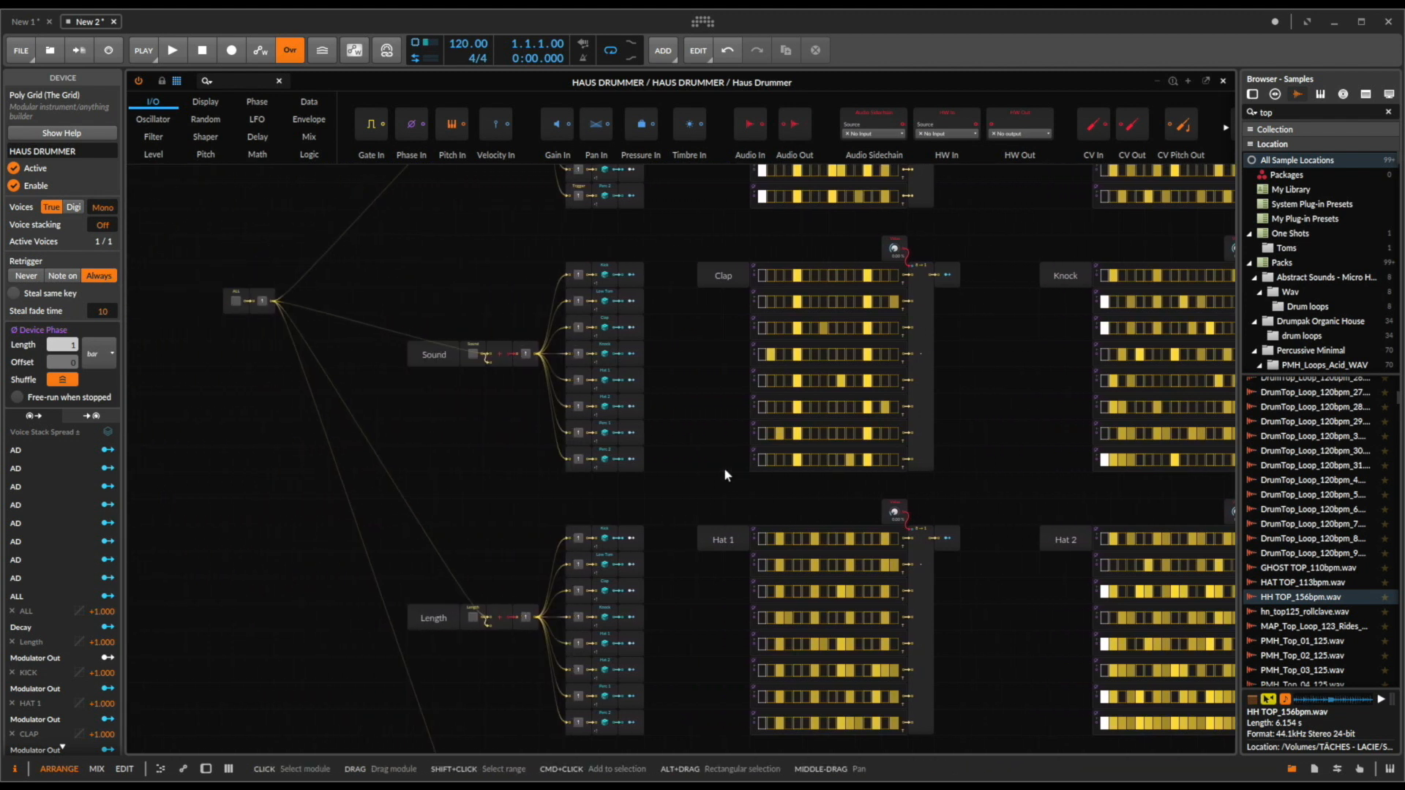
{"action": "scroll", "scroll_direction": "down", "scroll_amount": 3}
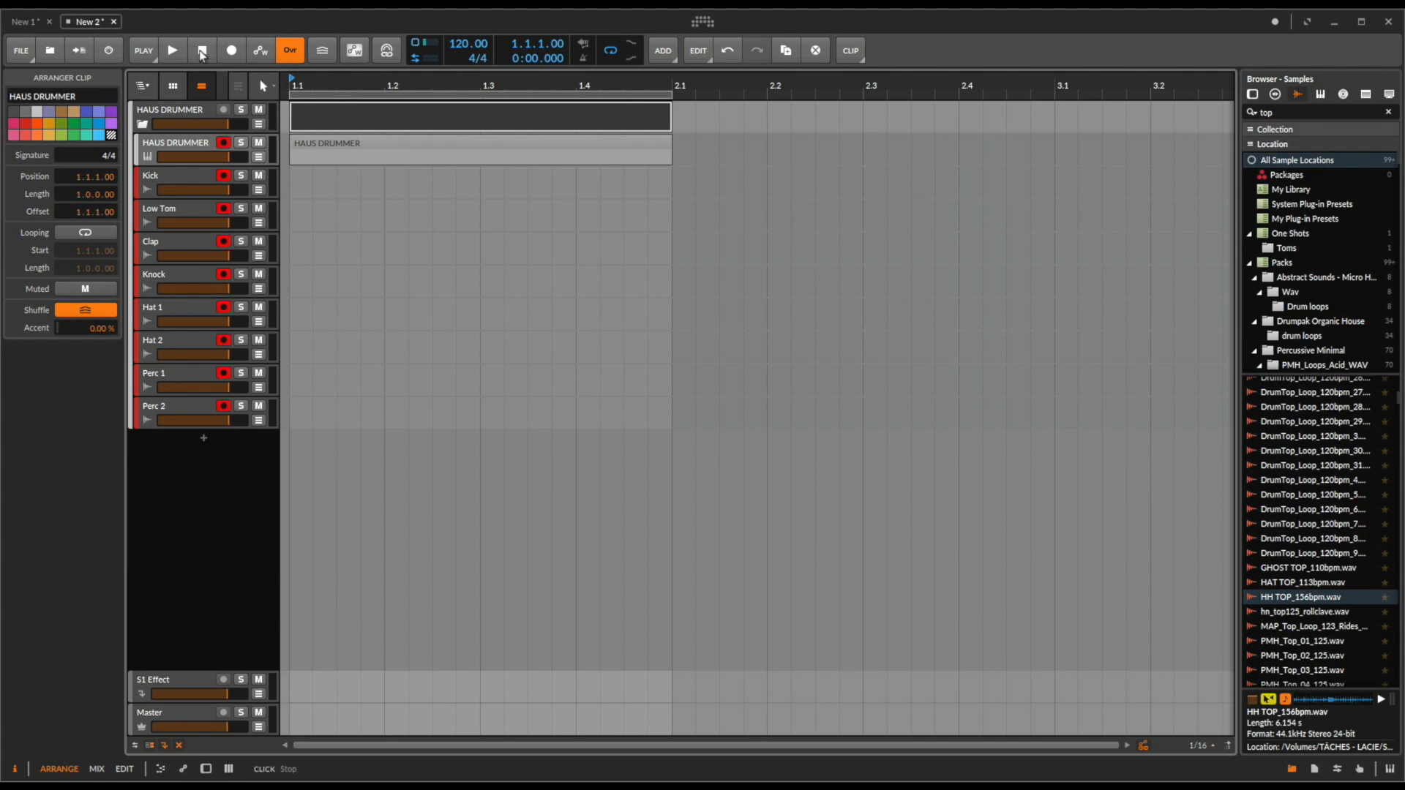
Step: Start the drum pattern playing and pan across the Haus Drummer patch
{"action": "left_click", "coordinate": [172, 50]}
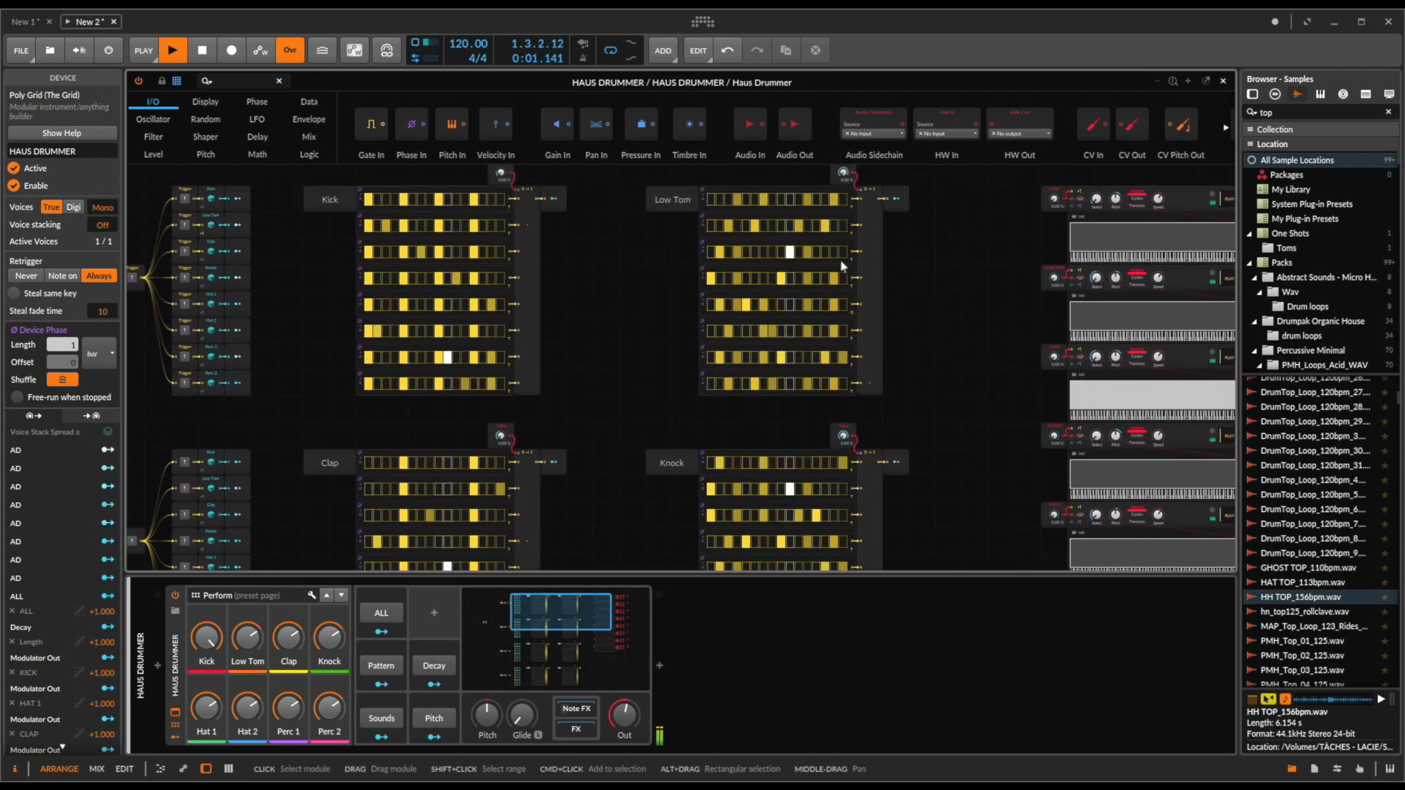
{"action": "scroll", "scroll_direction": "down", "scroll_amount": 3}
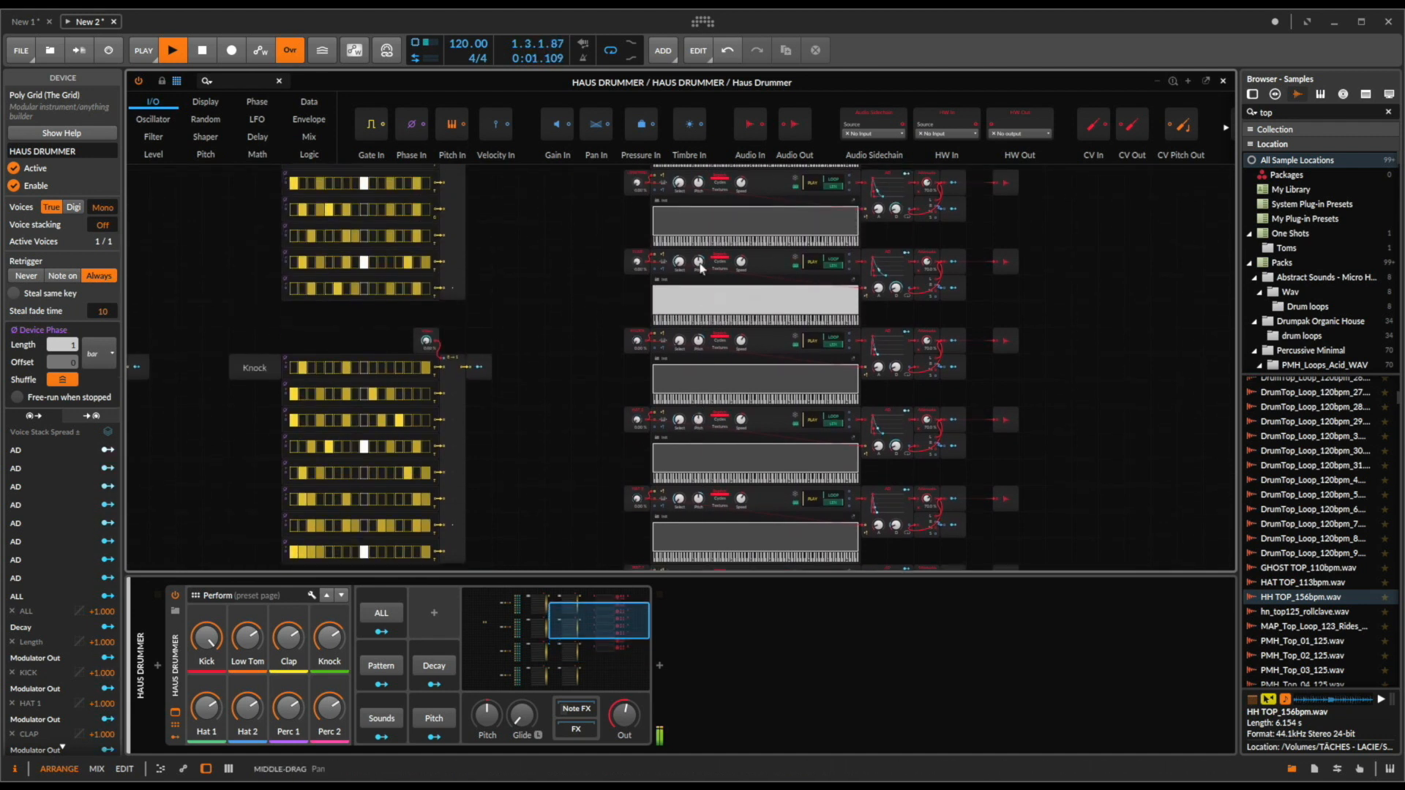
{"action": "scroll", "scroll_direction": "up", "scroll_amount": 3}
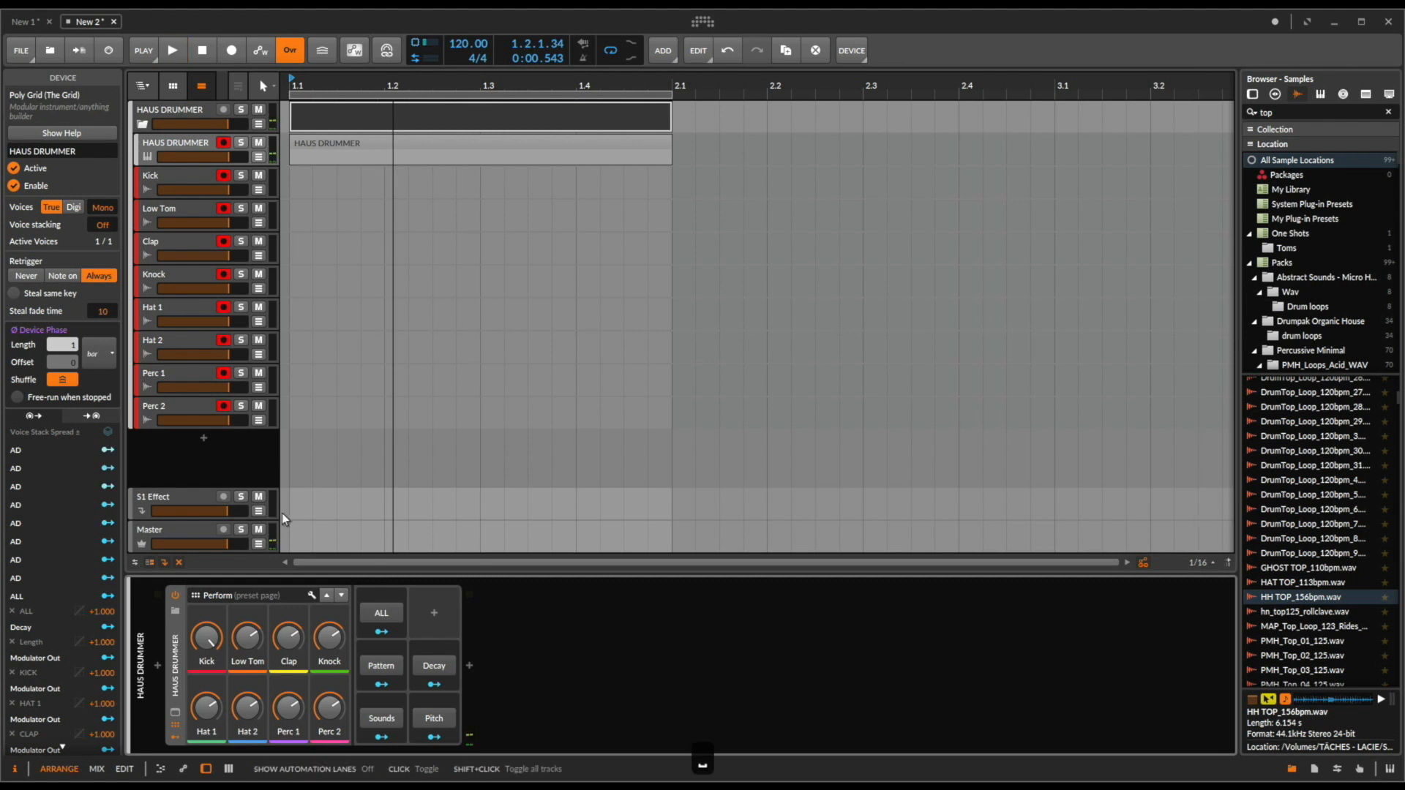
Step: Stop and restart playback of the Haus Drummer beat
{"action": "left_click", "coordinate": [173, 49]}
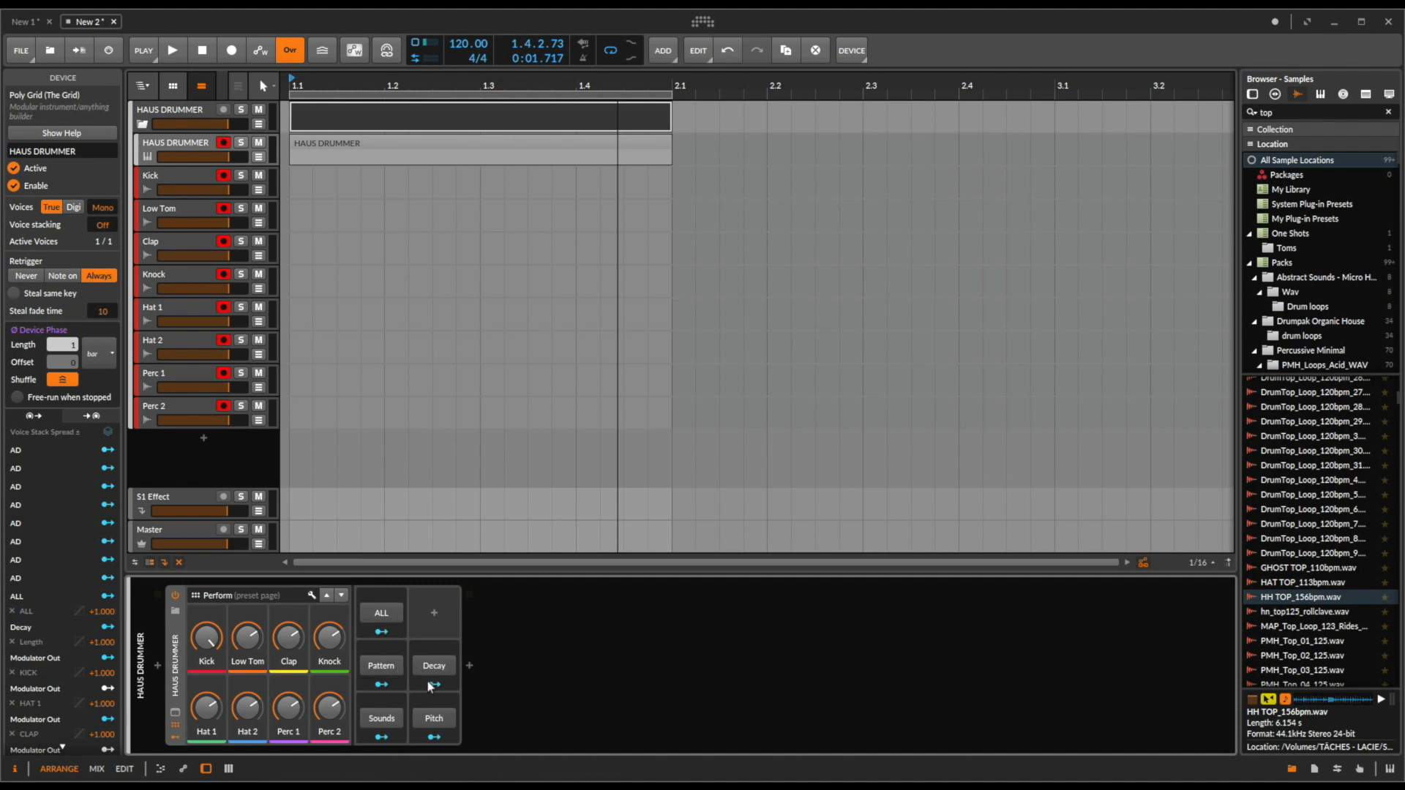
{"action": "mouse_move", "coordinate": [401, 648]}
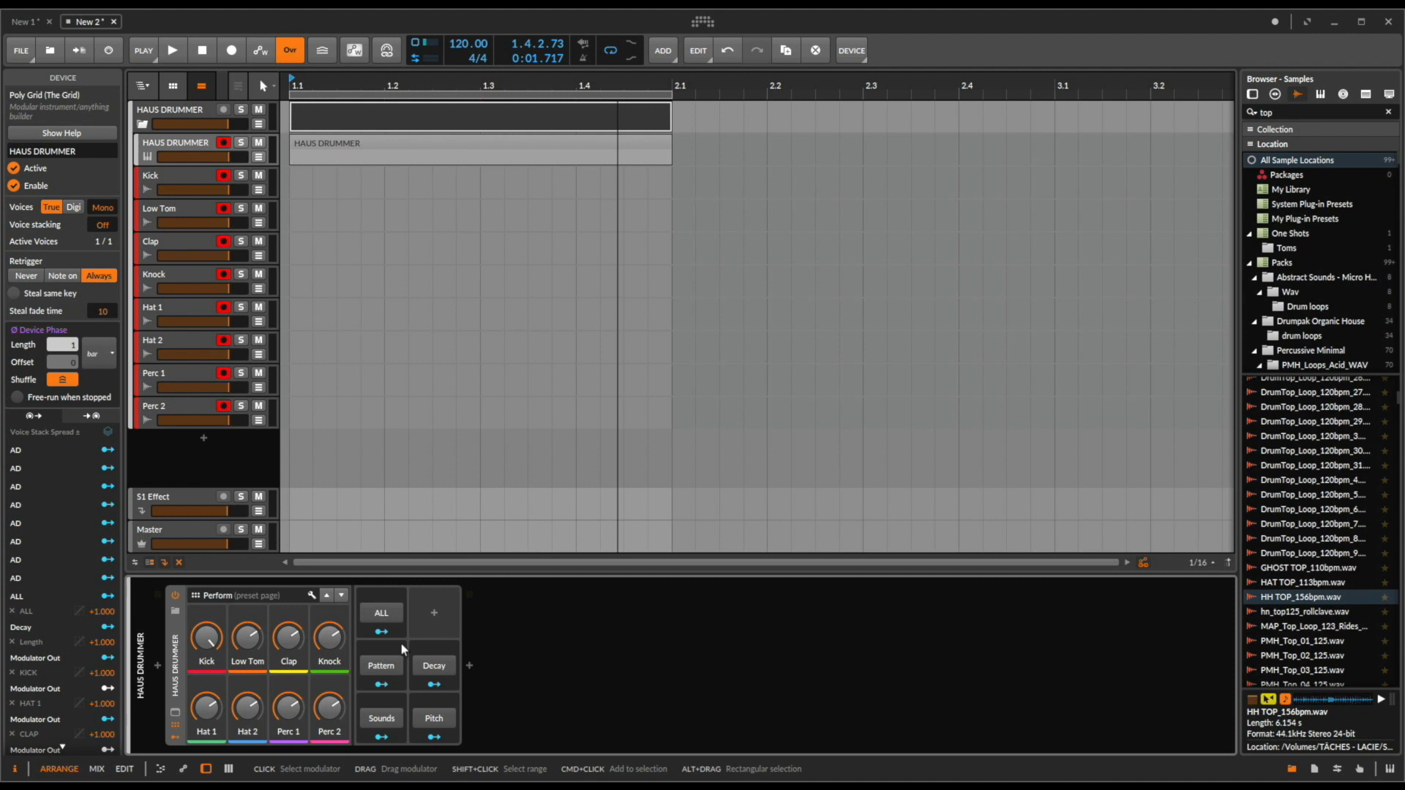
{"action": "left_click", "coordinate": [172, 50]}
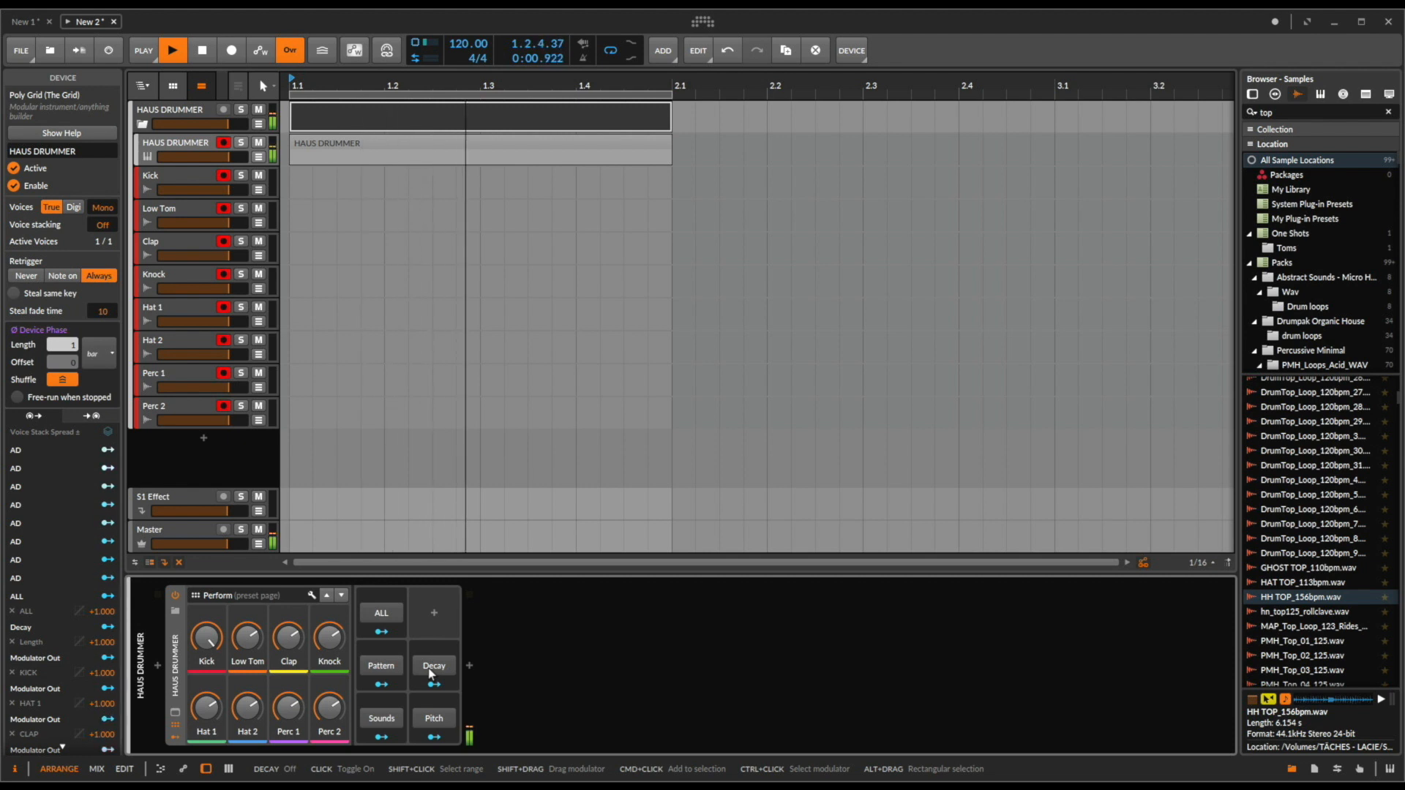
Step: Switch Decay randomization on to reshuffle drum decays, then back off
{"action": "left_click", "coordinate": [433, 665]}
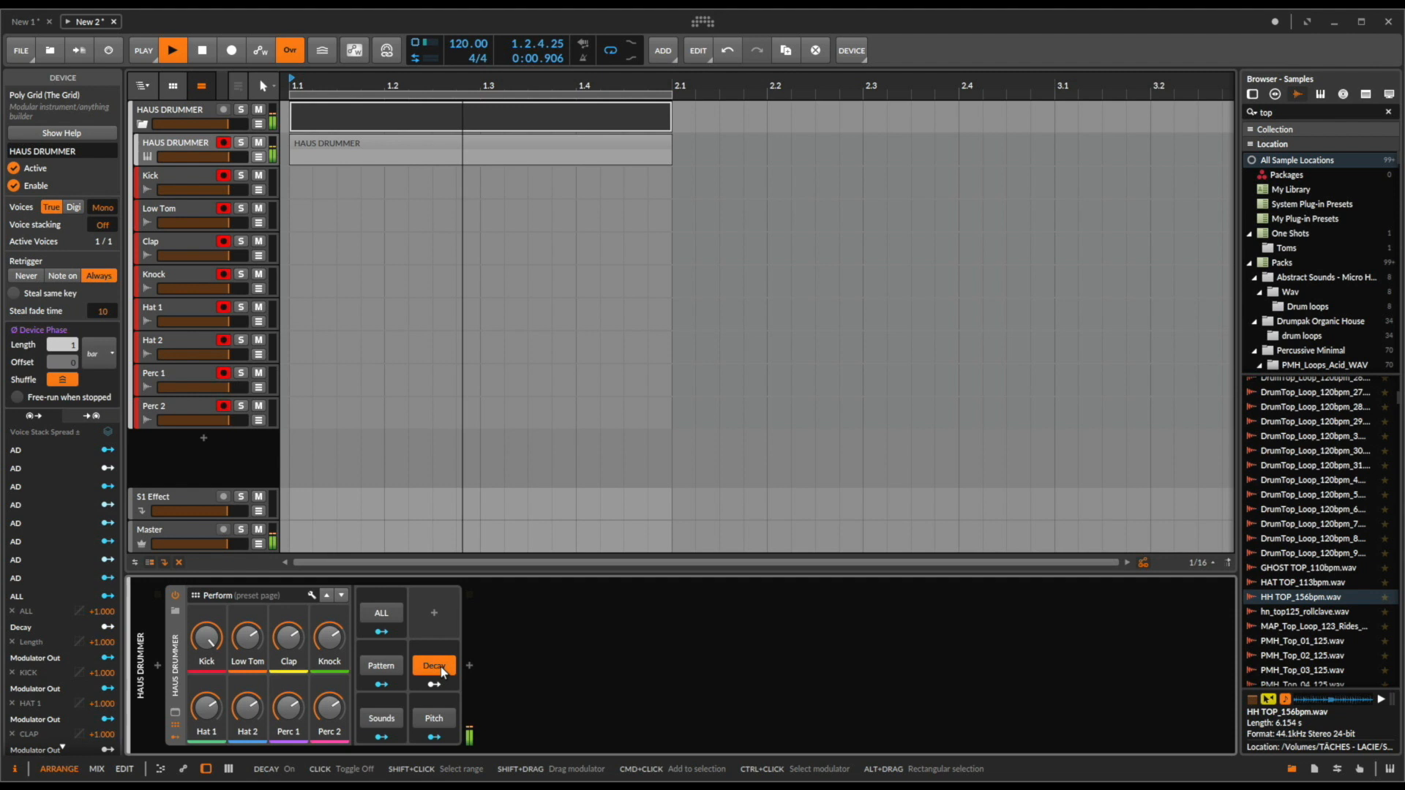
{"action": "left_click", "coordinate": [433, 668]}
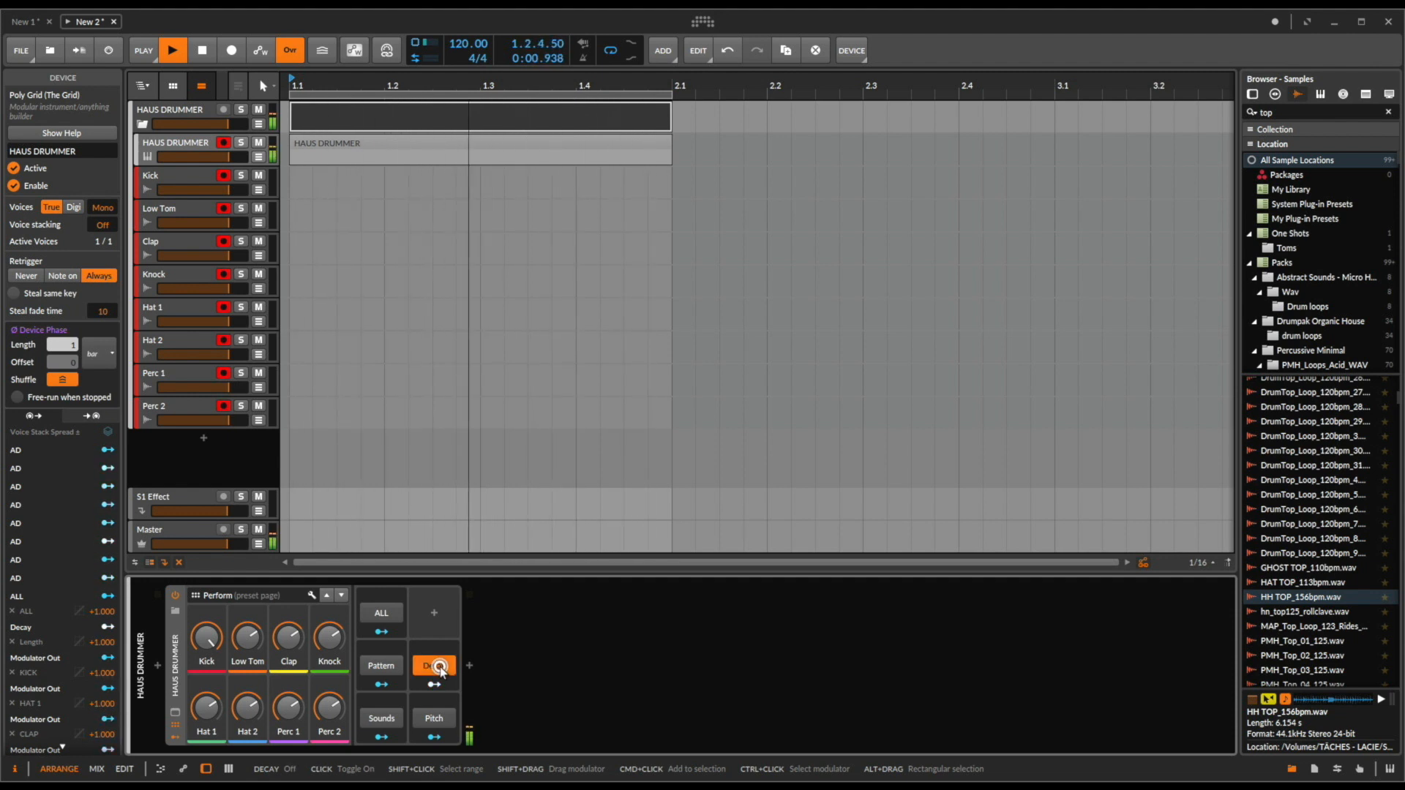
{"action": "left_click", "coordinate": [435, 666]}
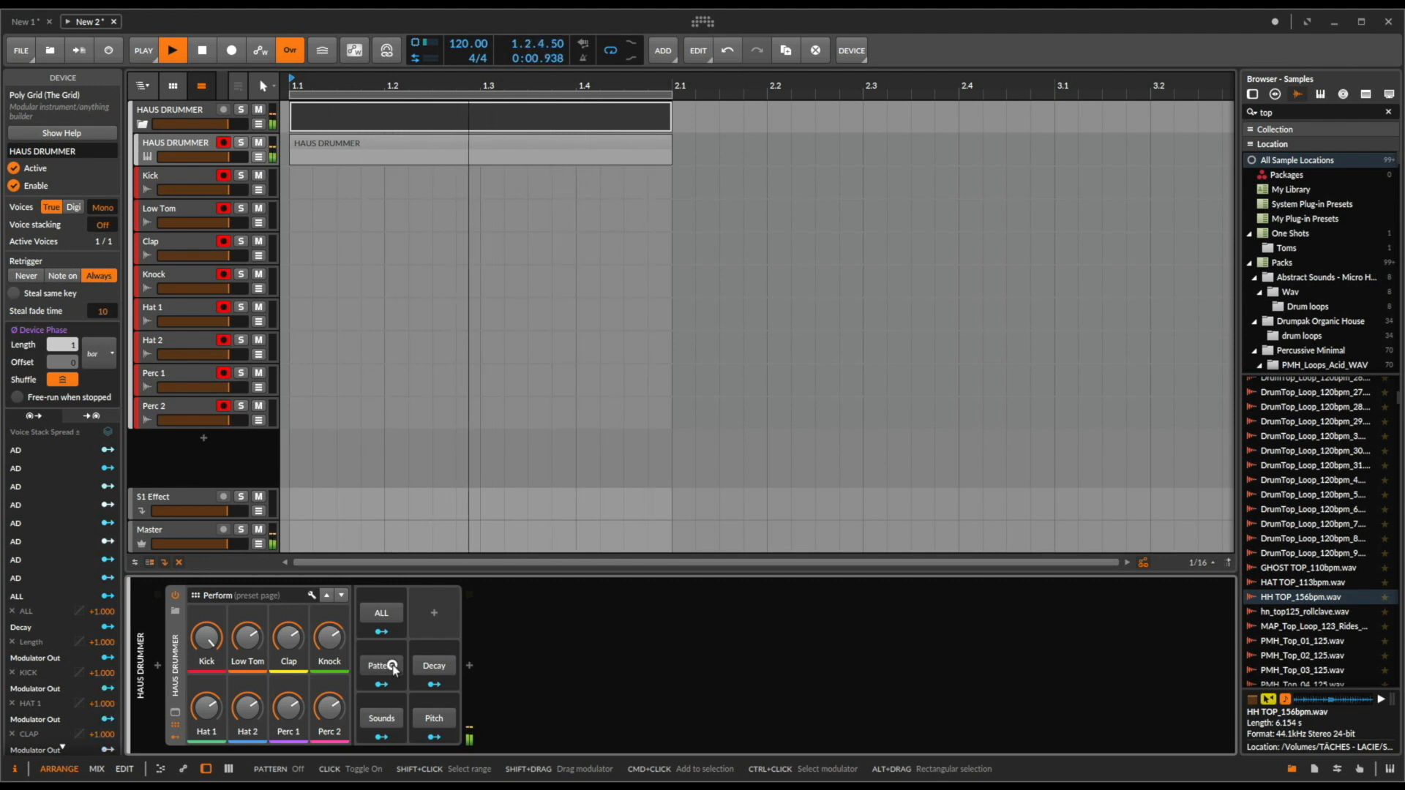
Step: Reshuffle the drum step patterns with the Pattern button, leaving it off
{"action": "left_click", "coordinate": [381, 664]}
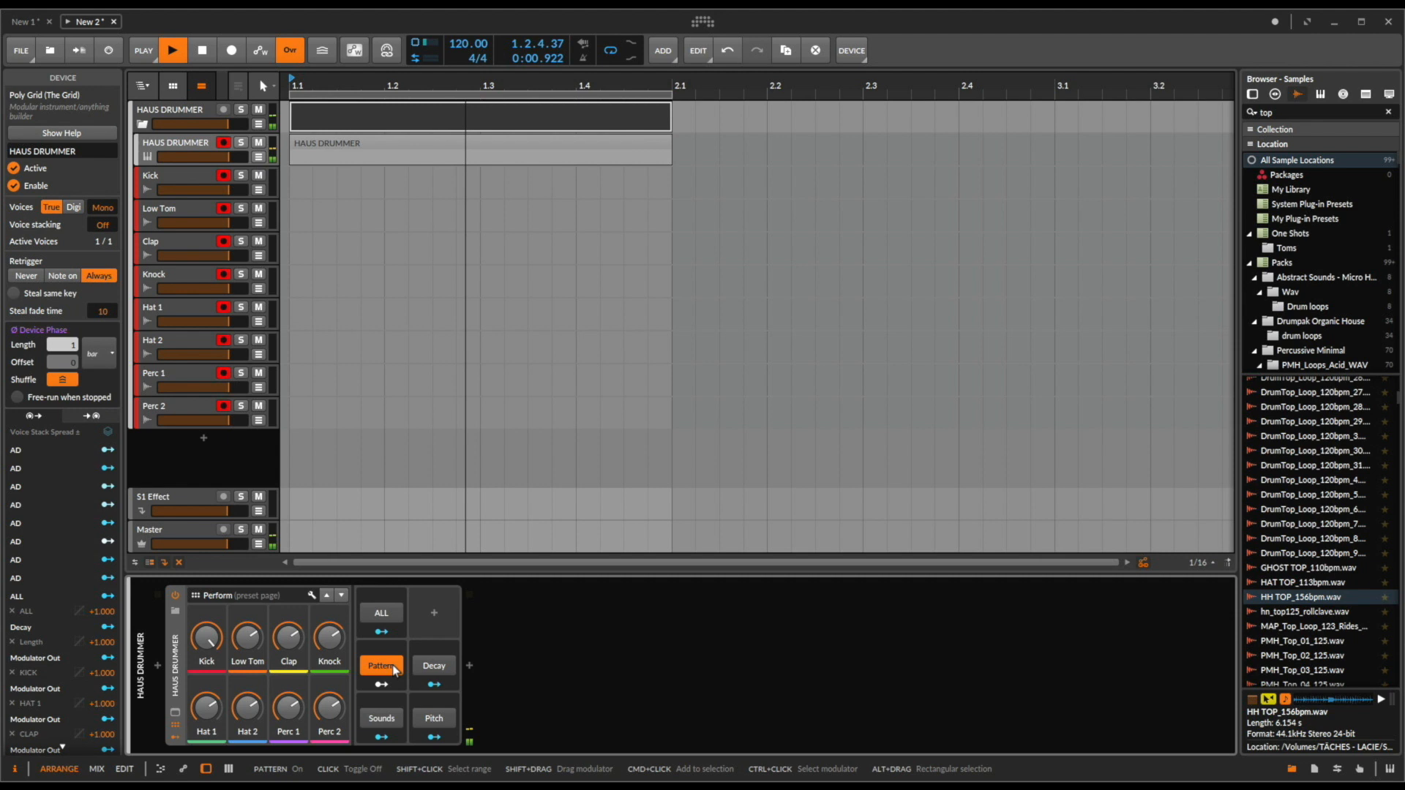
{"action": "left_click", "coordinate": [381, 666]}
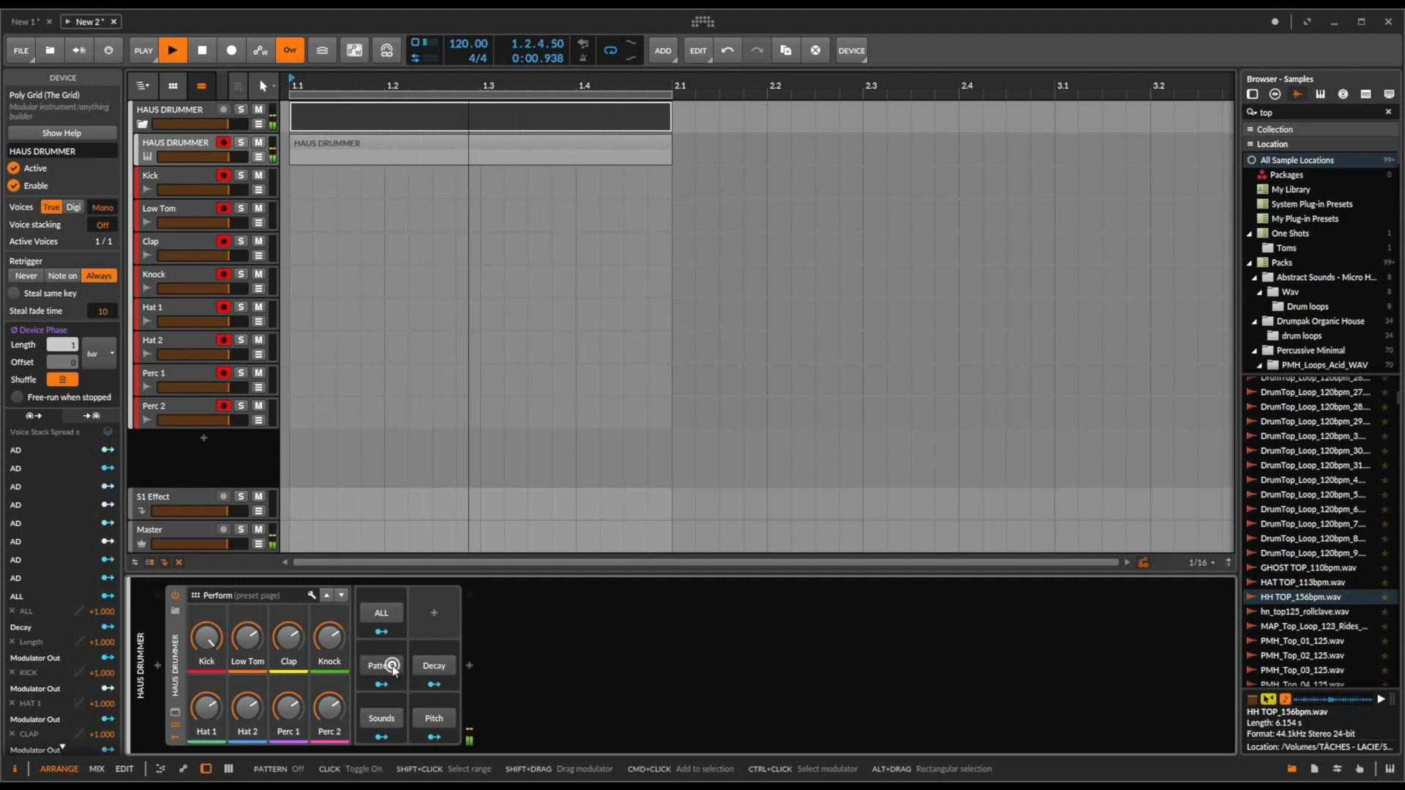
{"action": "left_click", "coordinate": [382, 666]}
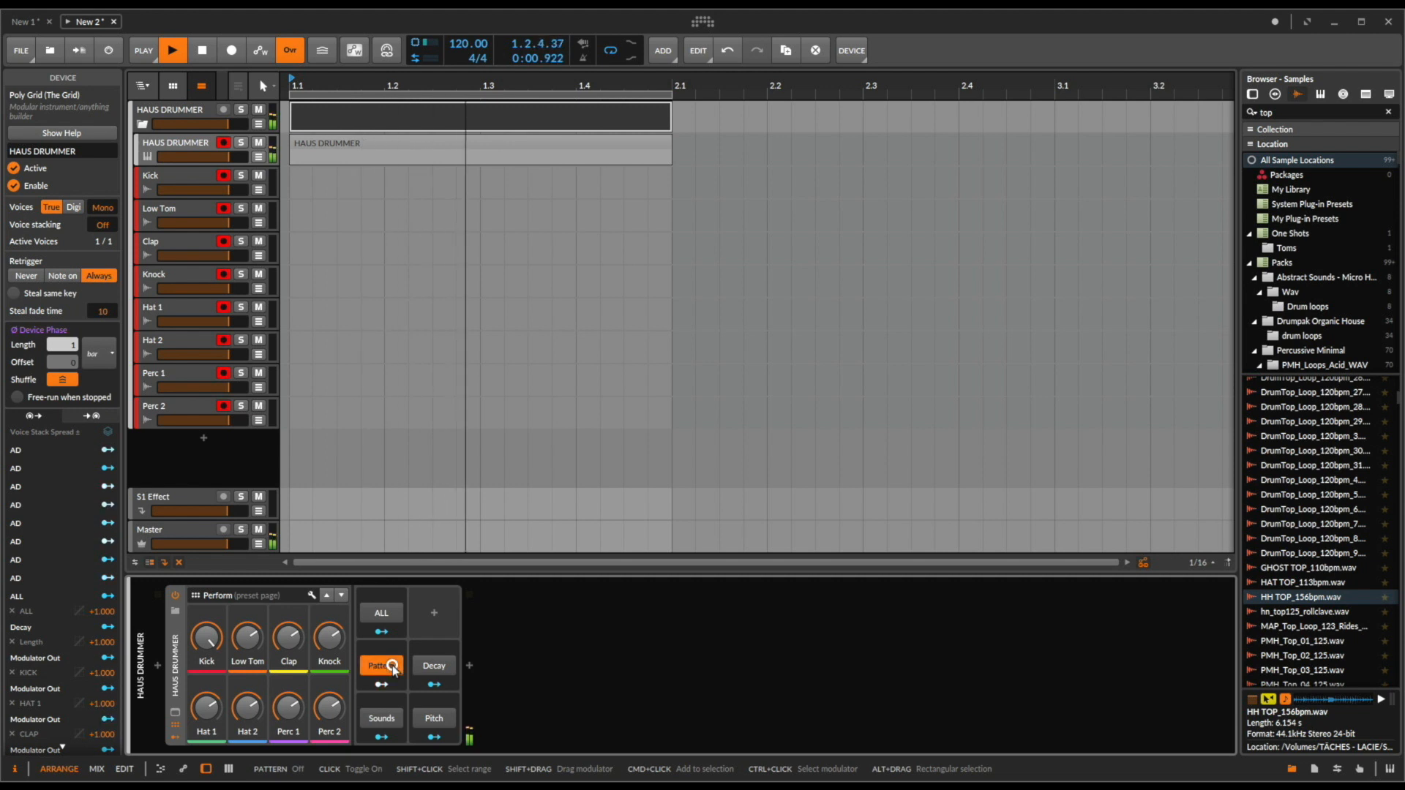
{"action": "left_click", "coordinate": [380, 666]}
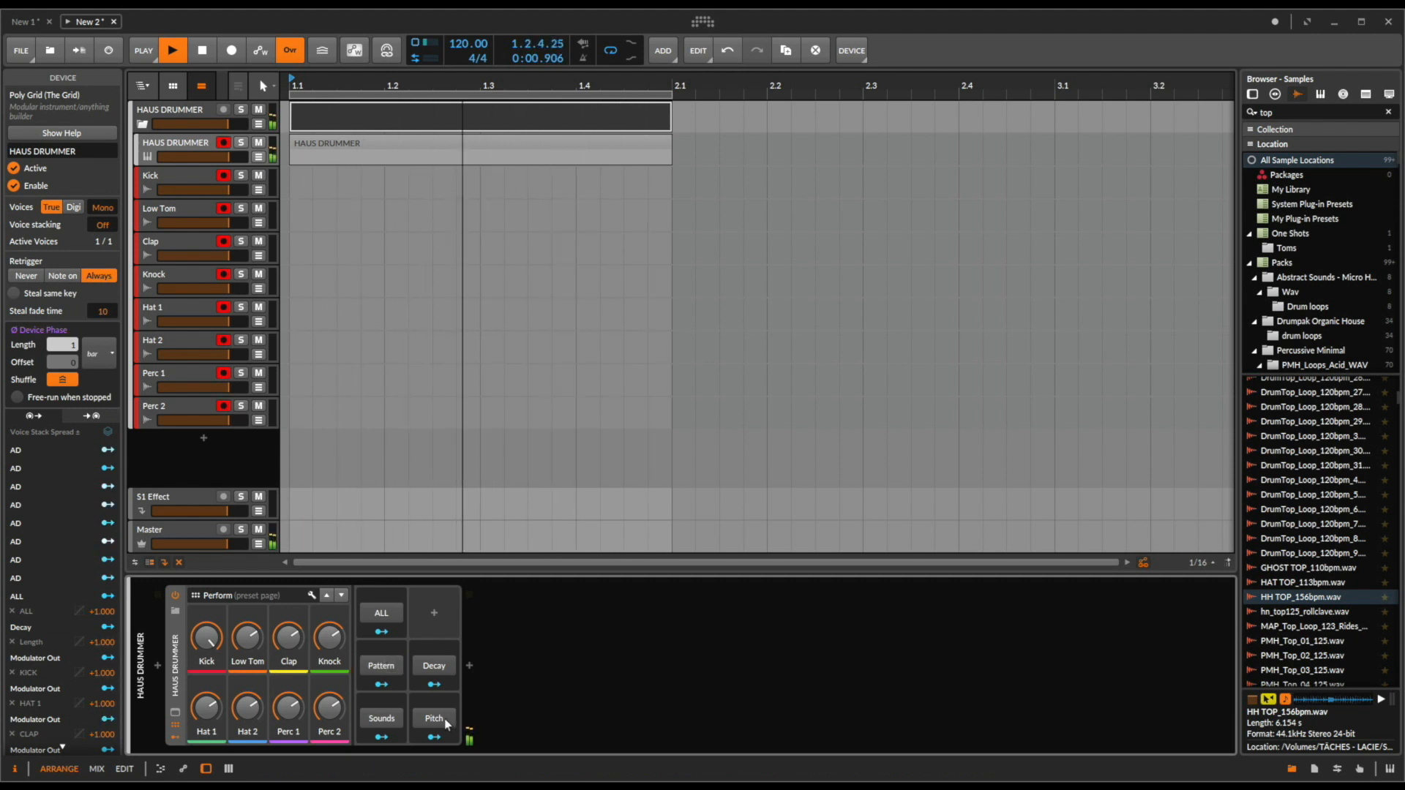
Step: Switch Pitch randomization on for the drums
{"action": "left_click", "coordinate": [433, 717]}
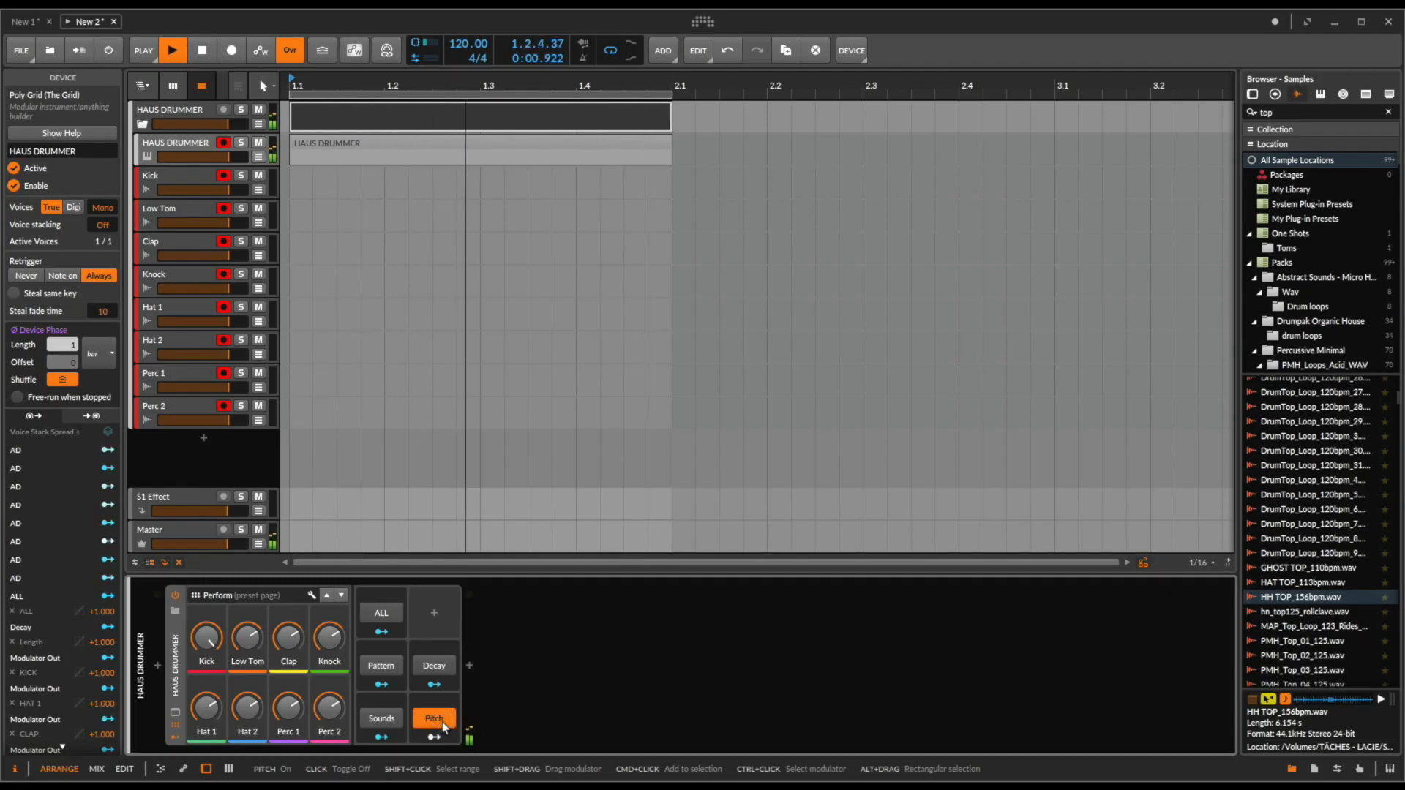
Step: Toggle Pitch randomization off, on for a fresh shuffle, then off again
{"action": "left_click", "coordinate": [435, 718]}
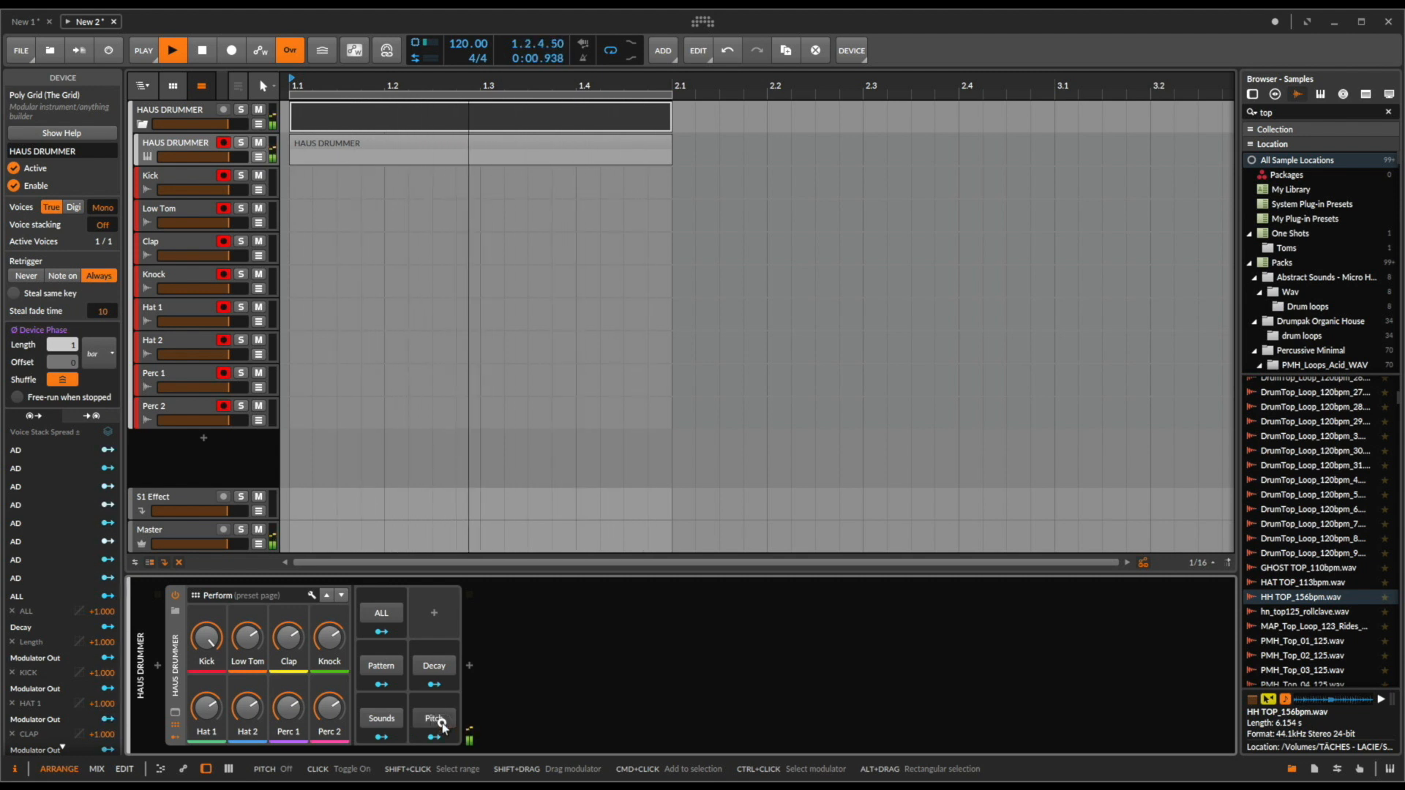
{"action": "left_click", "coordinate": [435, 717]}
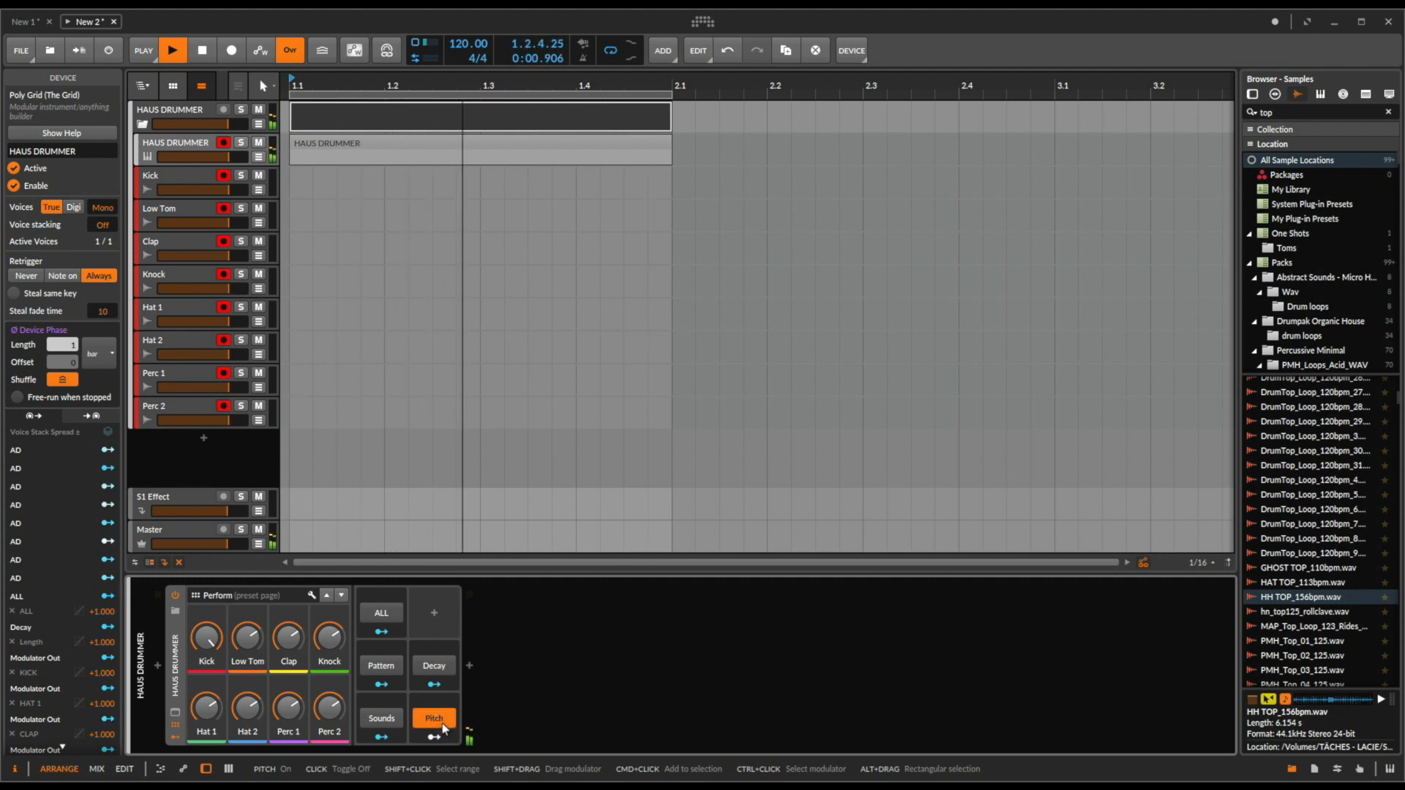
{"action": "left_click", "coordinate": [381, 717]}
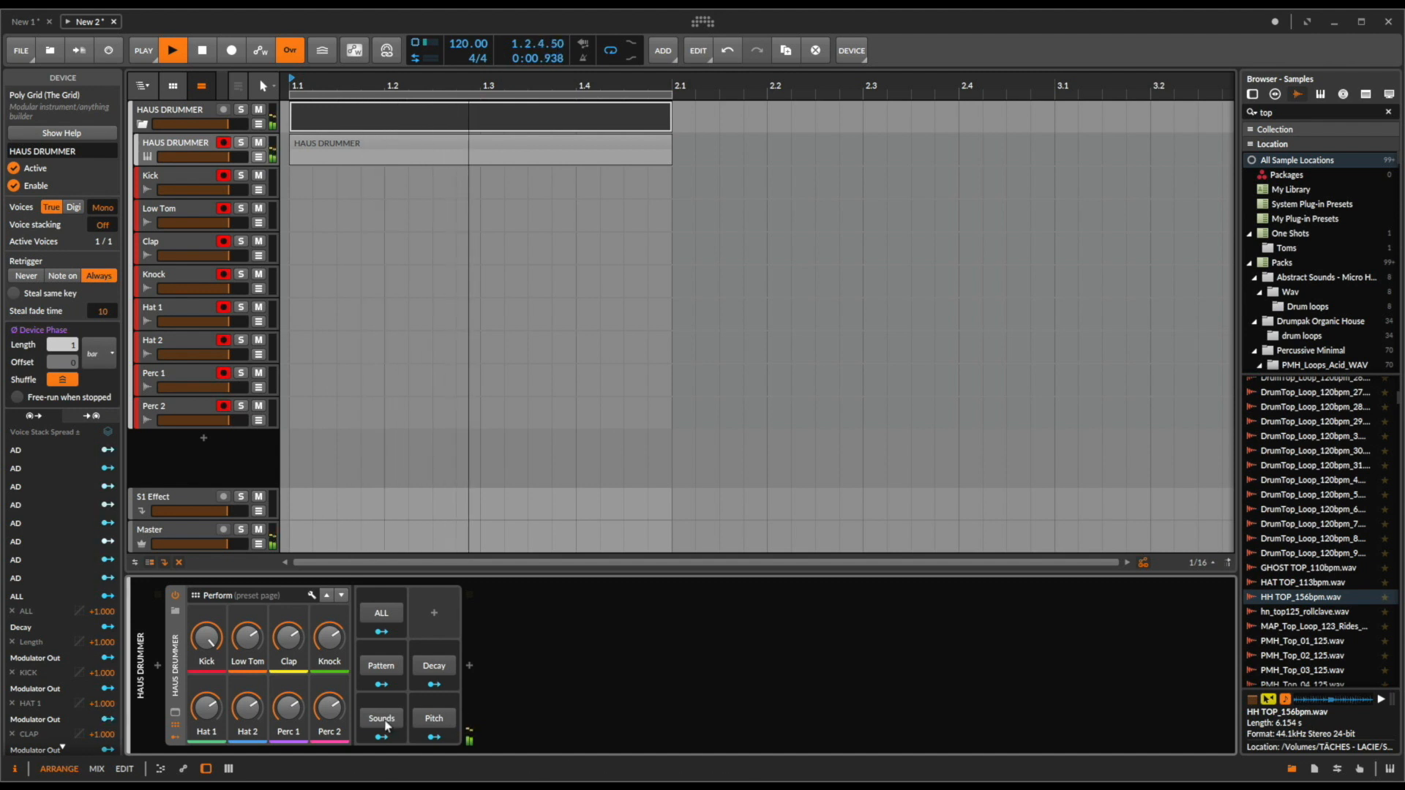
Step: Randomize the drum sounds once with the Sounds button, then switch it off
{"action": "left_click", "coordinate": [380, 718]}
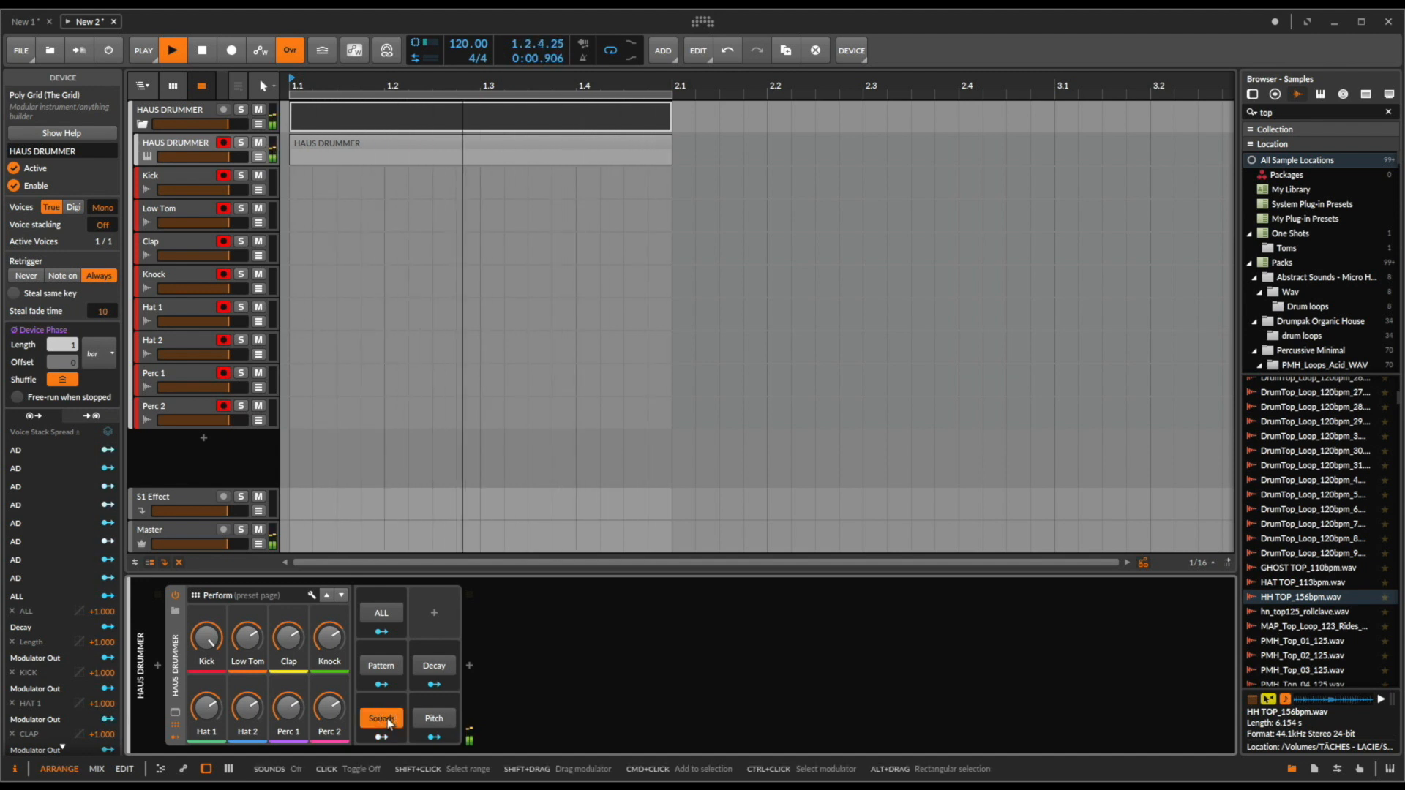
{"action": "left_click", "coordinate": [381, 719]}
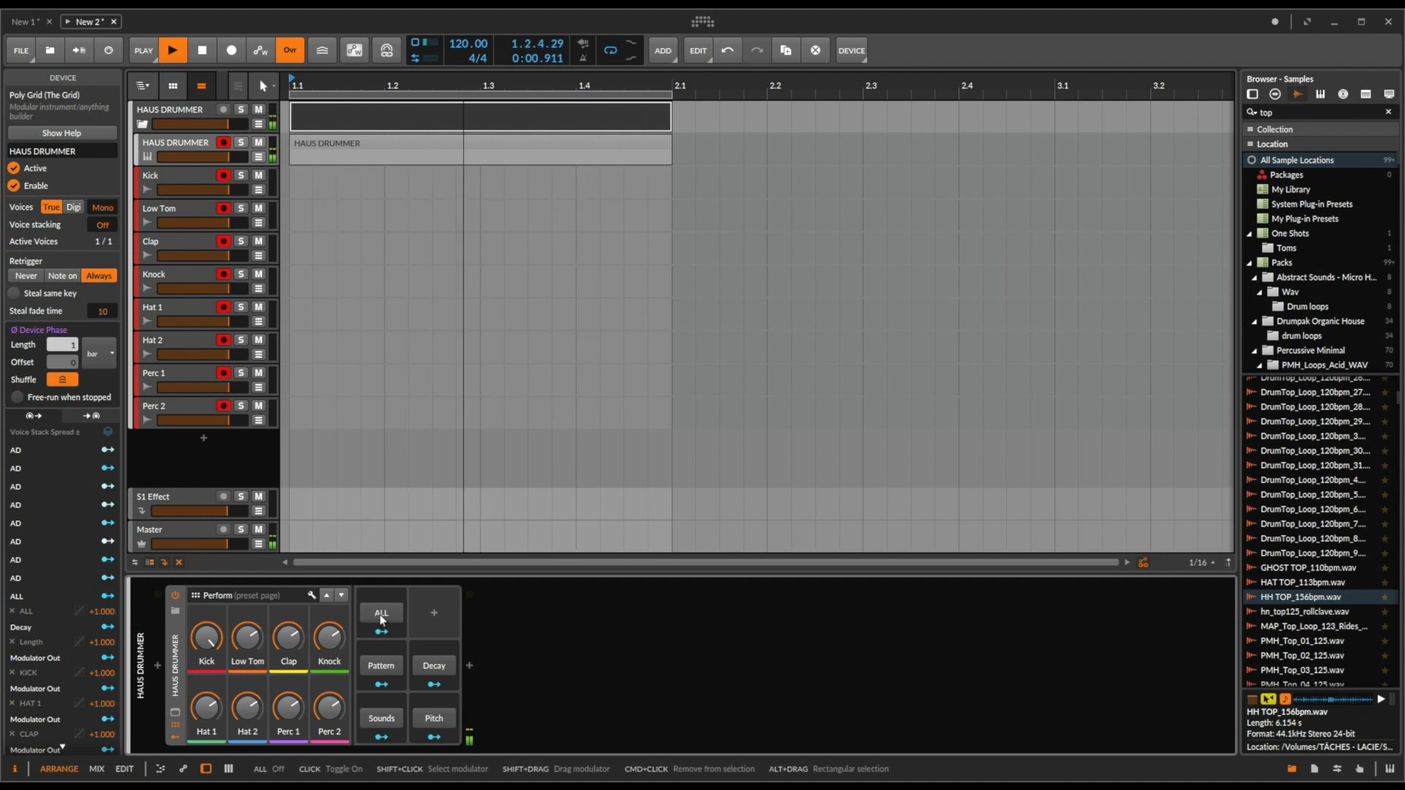
Step: Restart the drum loop from the top via the transport
{"action": "left_click", "coordinate": [173, 49]}
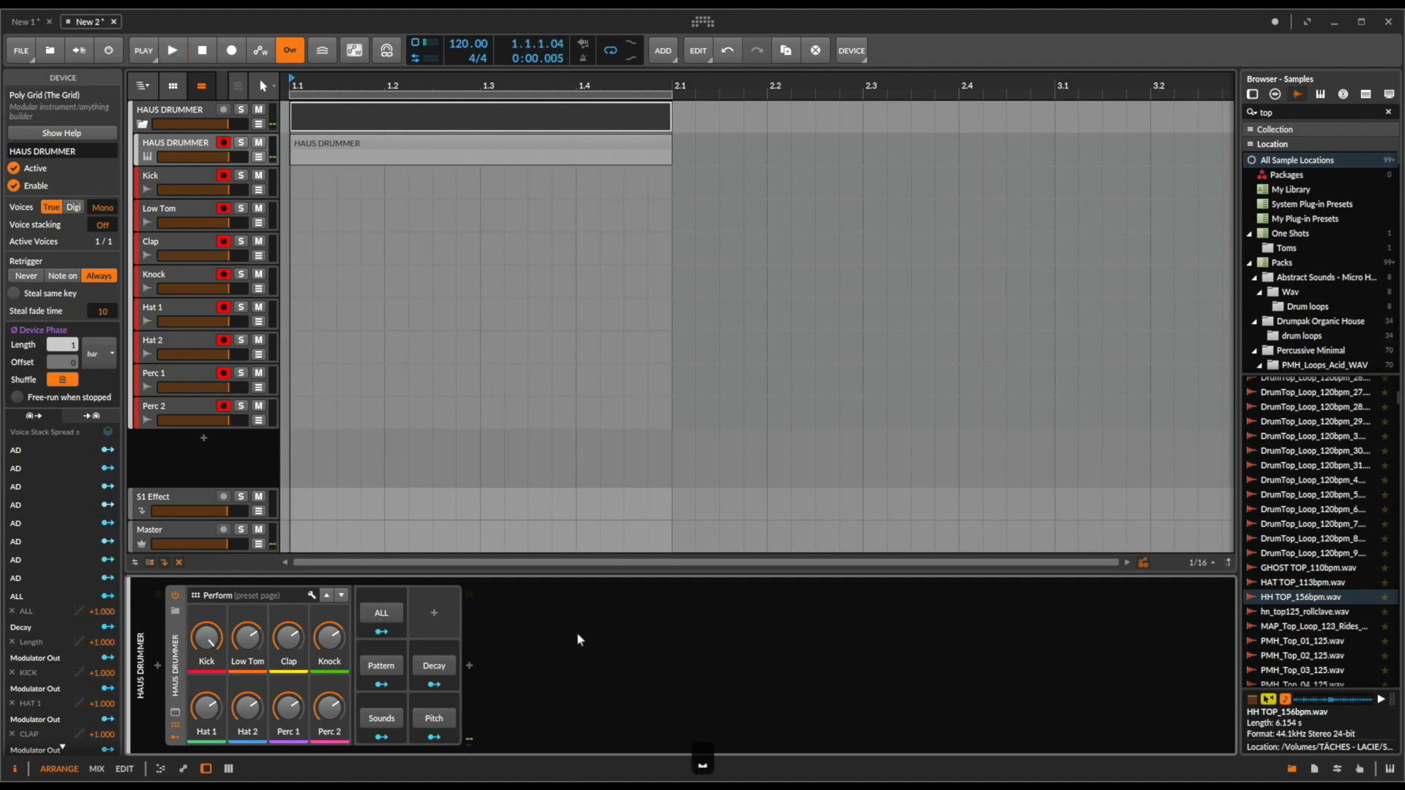
{"action": "left_click", "coordinate": [172, 49]}
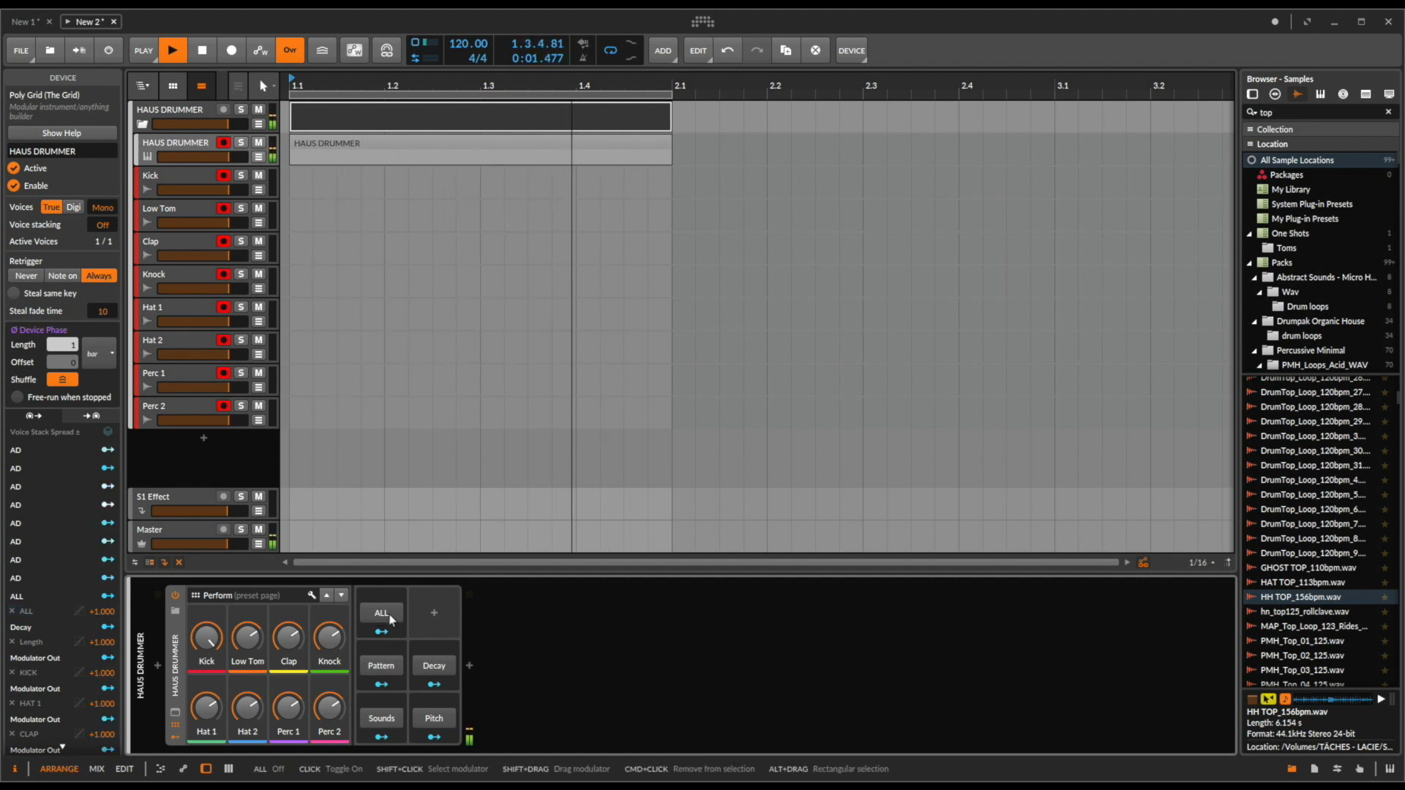
Step: Randomize every drum group at once with the ALL button, then switch it off
{"action": "left_click", "coordinate": [381, 613]}
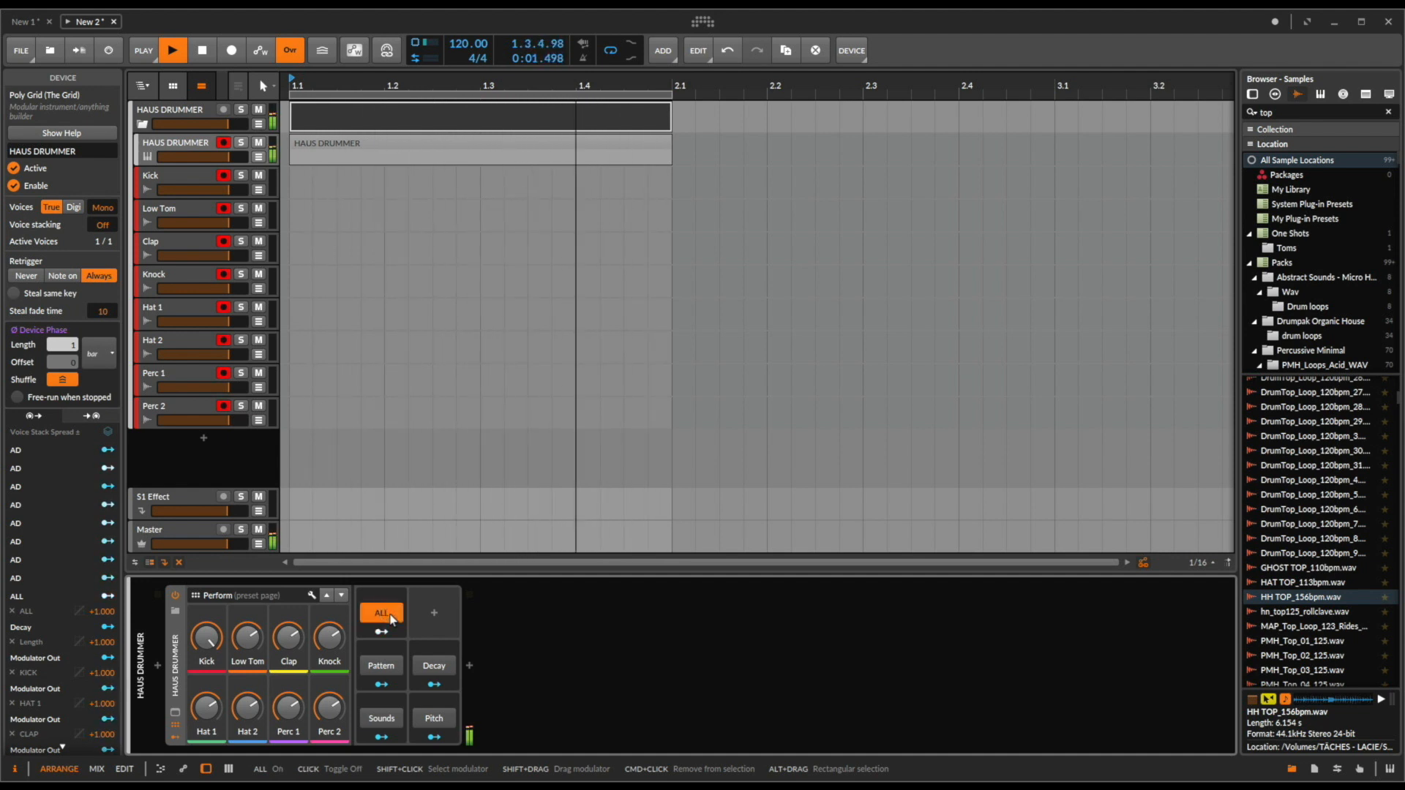
{"action": "left_click", "coordinate": [381, 613]}
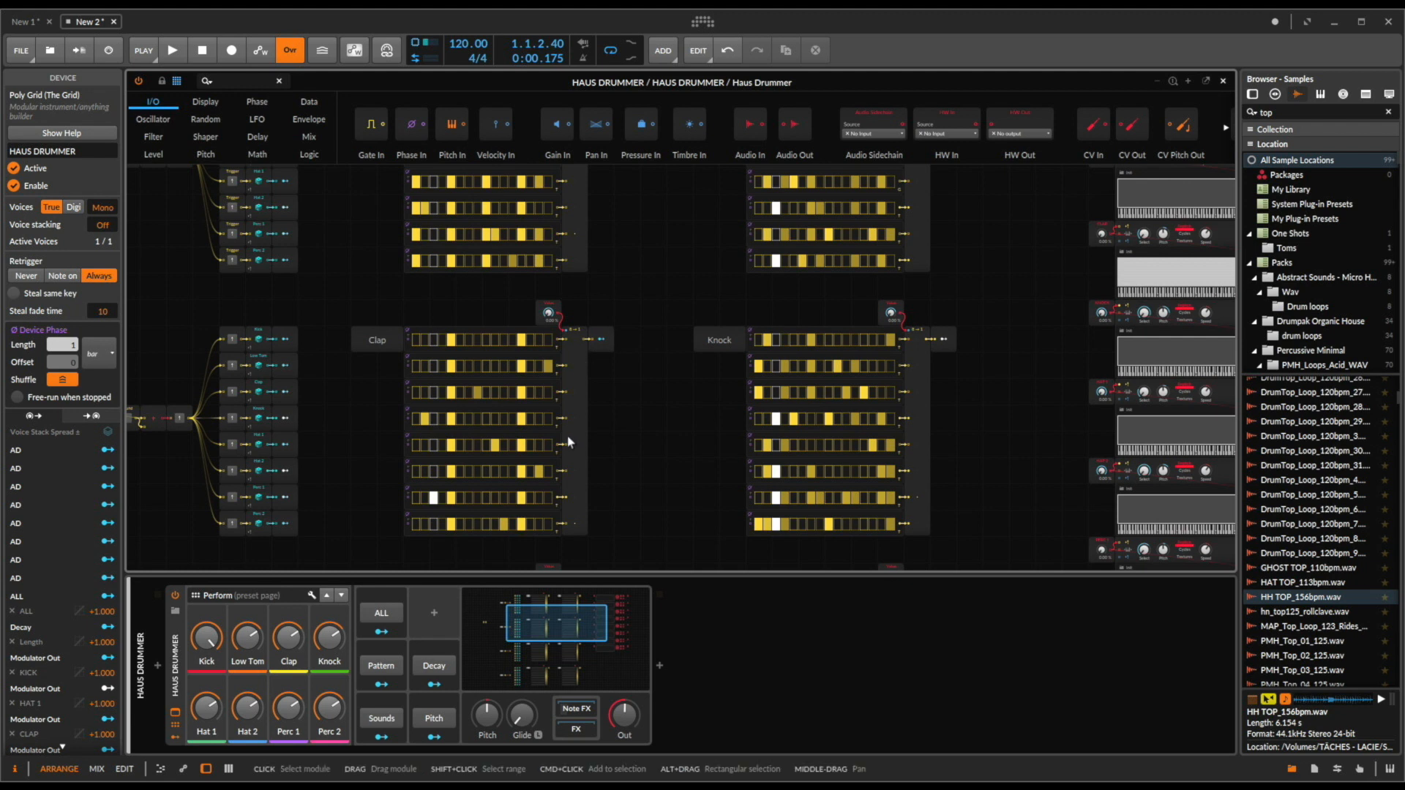
{"action": "mouse_move", "coordinate": [603, 350]}
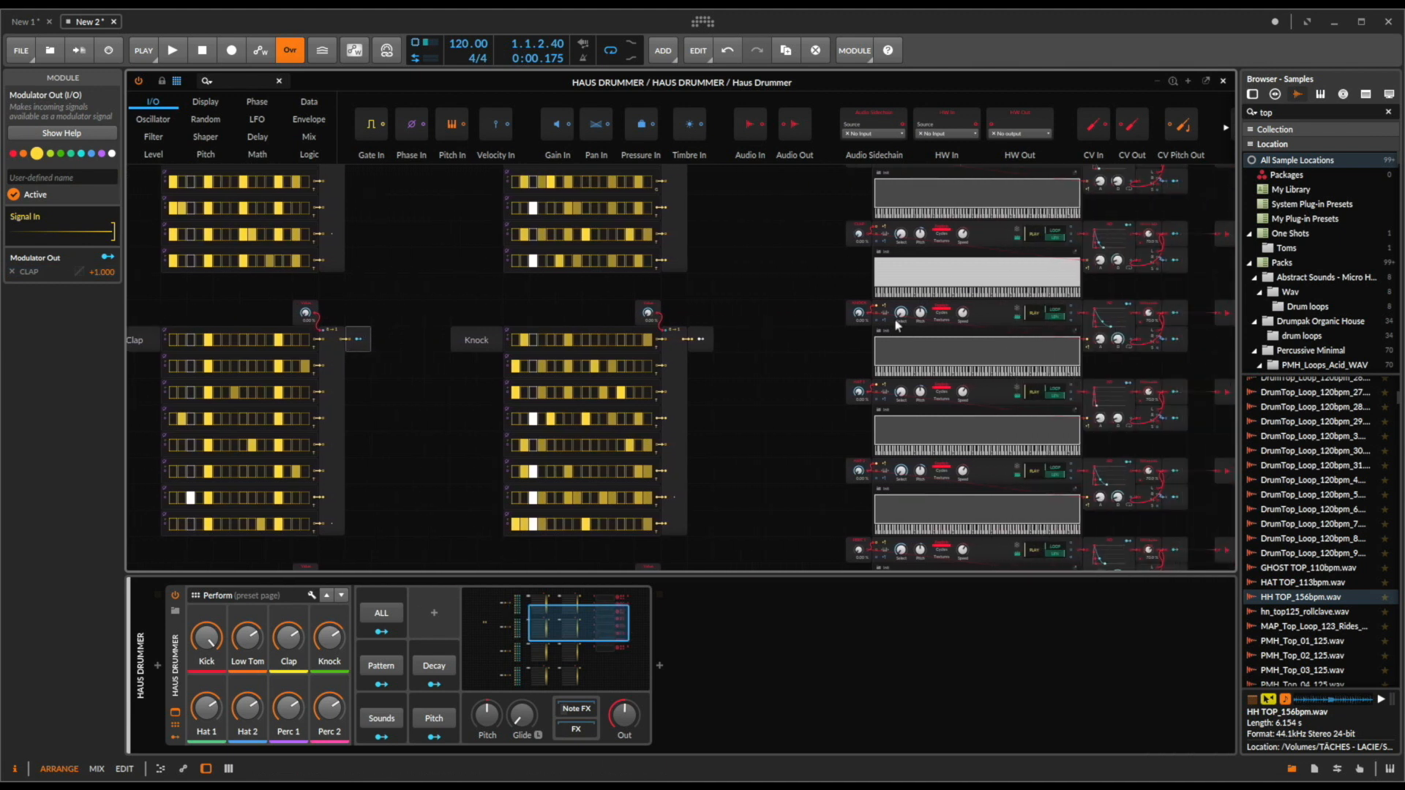
{"action": "mouse_move", "coordinate": [947, 338]}
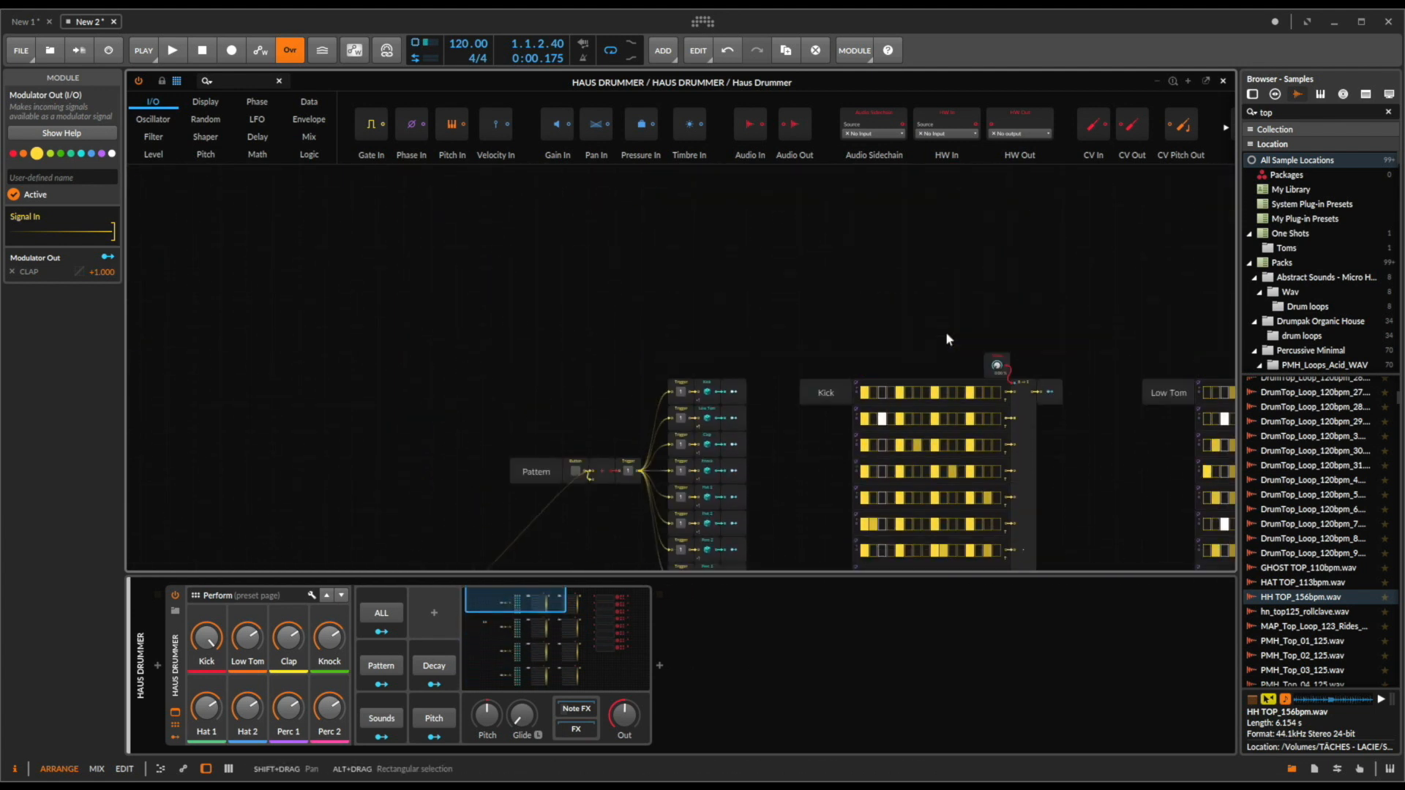
Step: Start the drum loop and scroll the grid to the Pattern, Sound and Length shuffle modules
{"action": "left_click", "coordinate": [173, 49]}
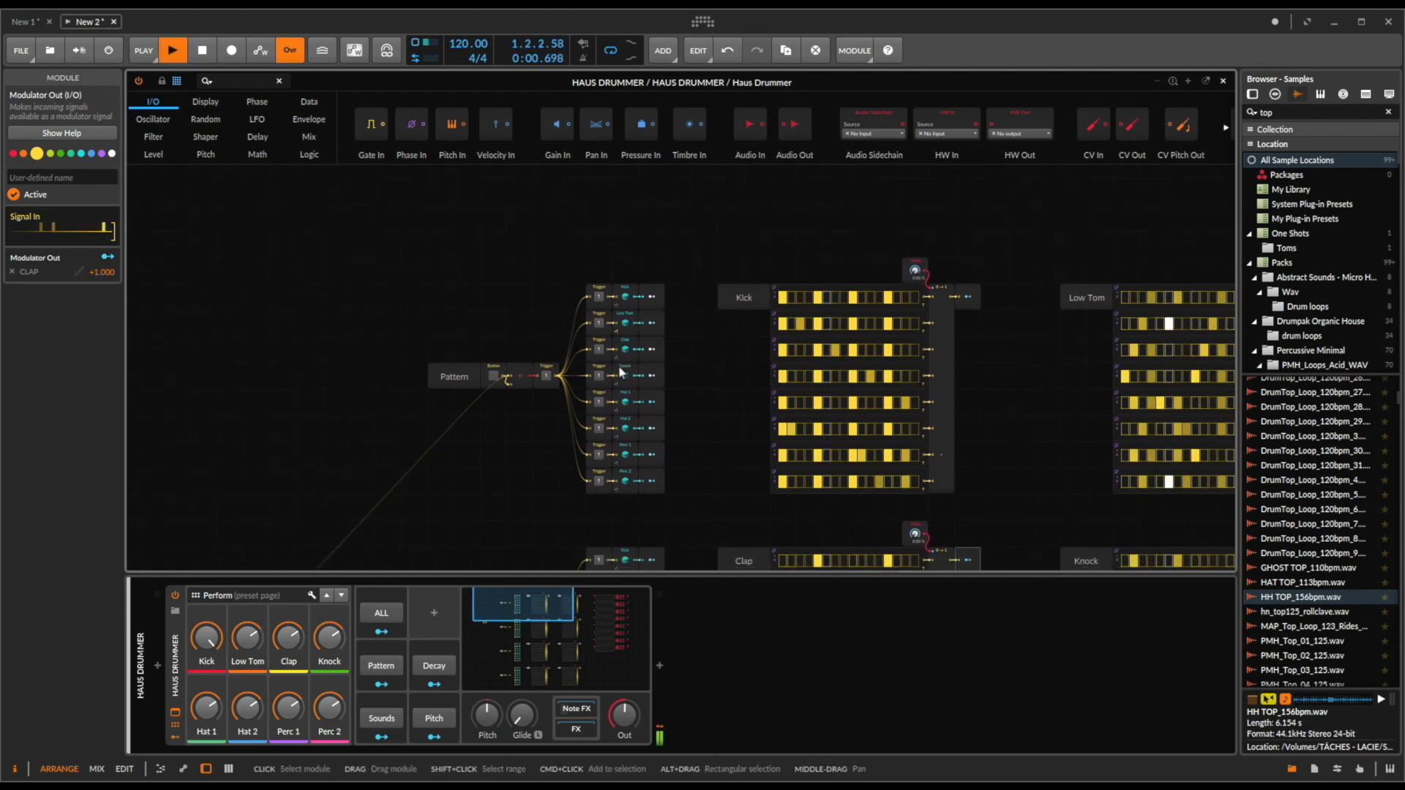
{"action": "mouse_move", "coordinate": [524, 480]}
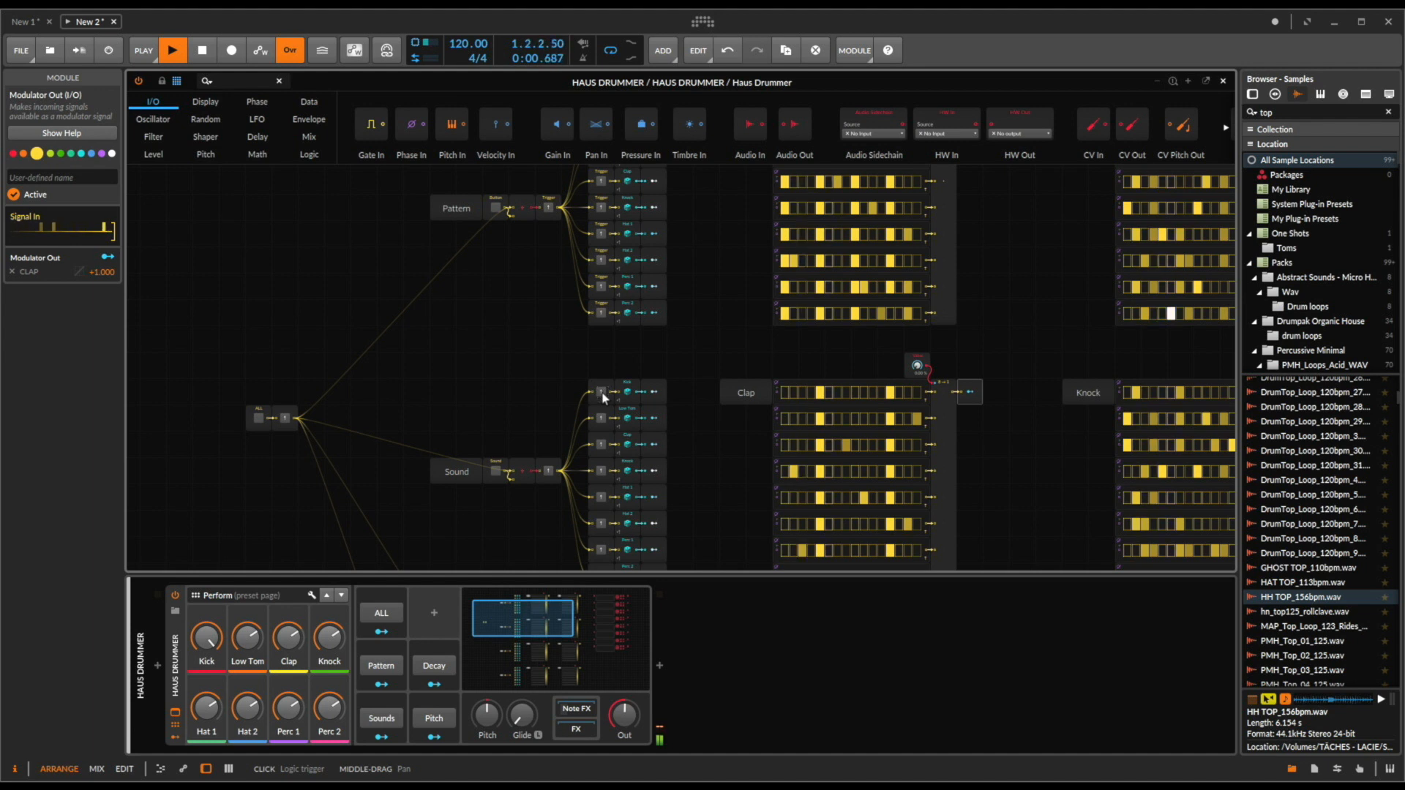
{"action": "scroll", "scroll_direction": "down", "scroll_amount": 3}
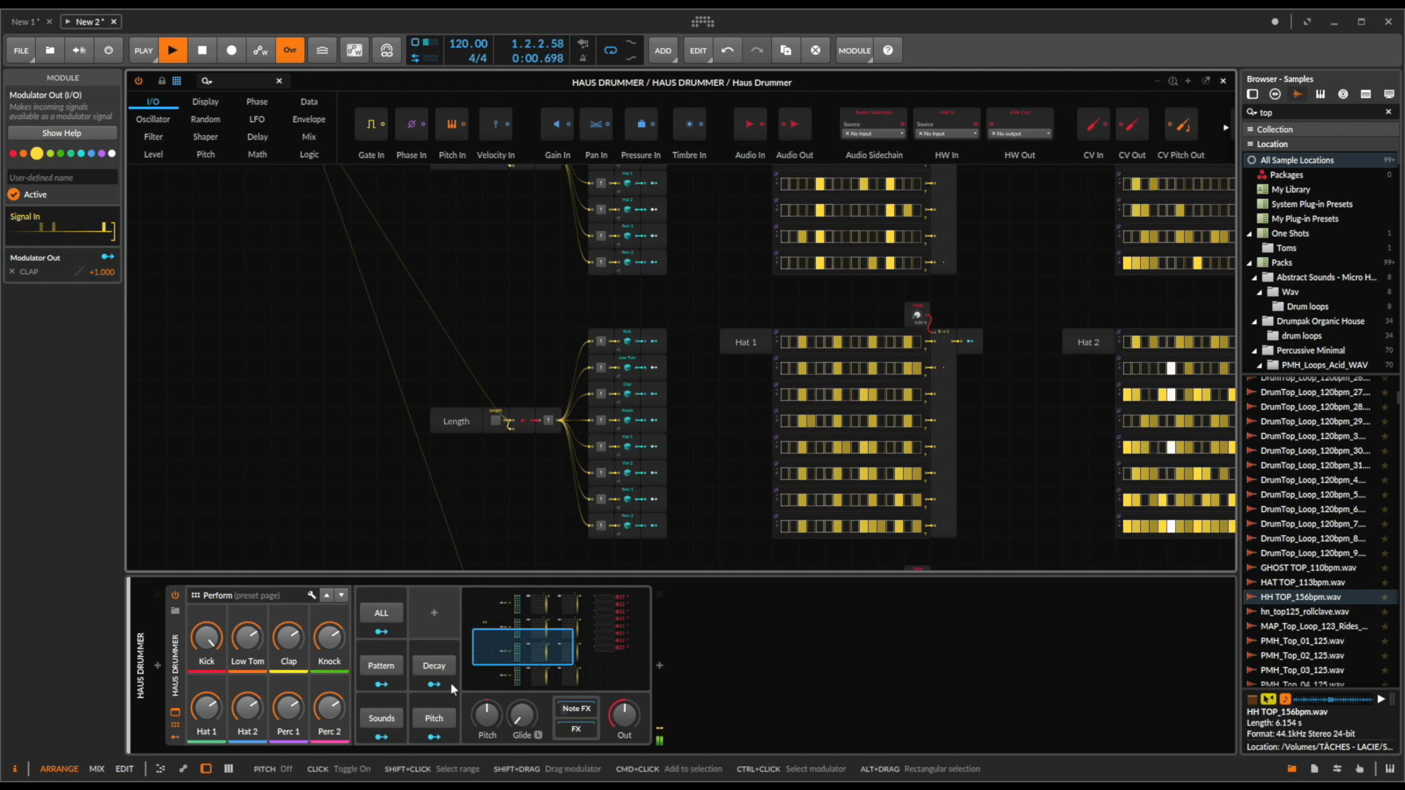
Step: Fire several decay-length shuffles with the Decay button, ending with it off
{"action": "left_click", "coordinate": [434, 665]}
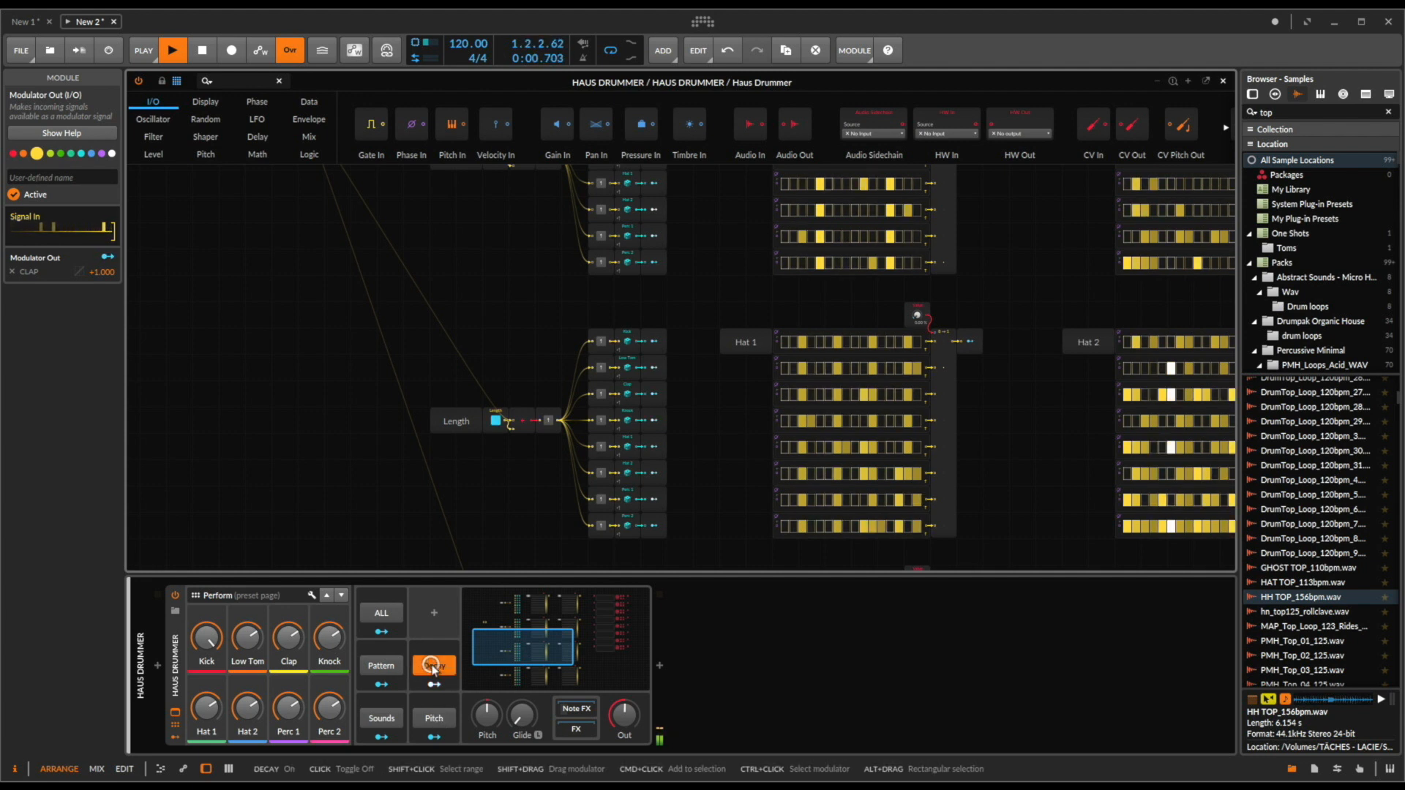
{"action": "left_click", "coordinate": [434, 665]}
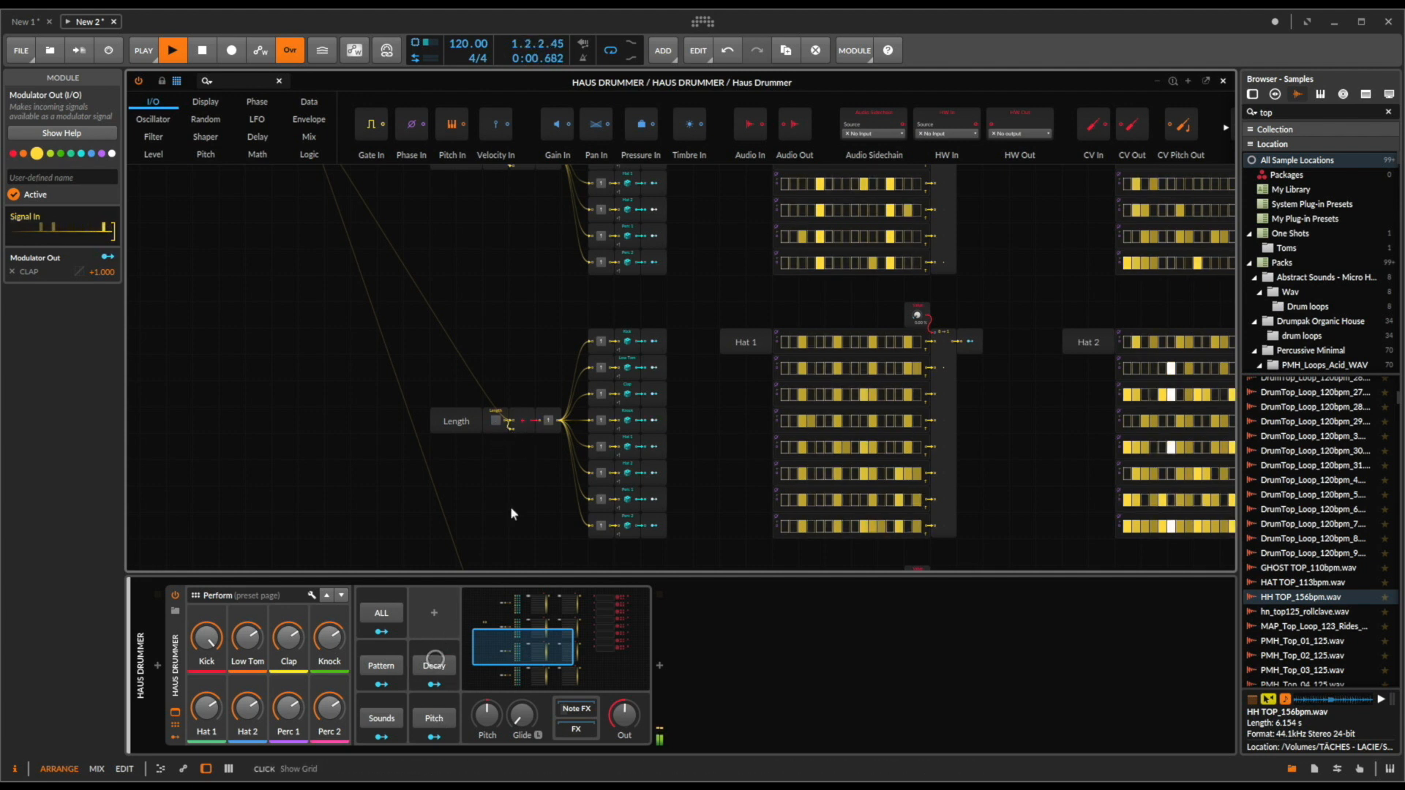
{"action": "left_click", "coordinate": [434, 666]}
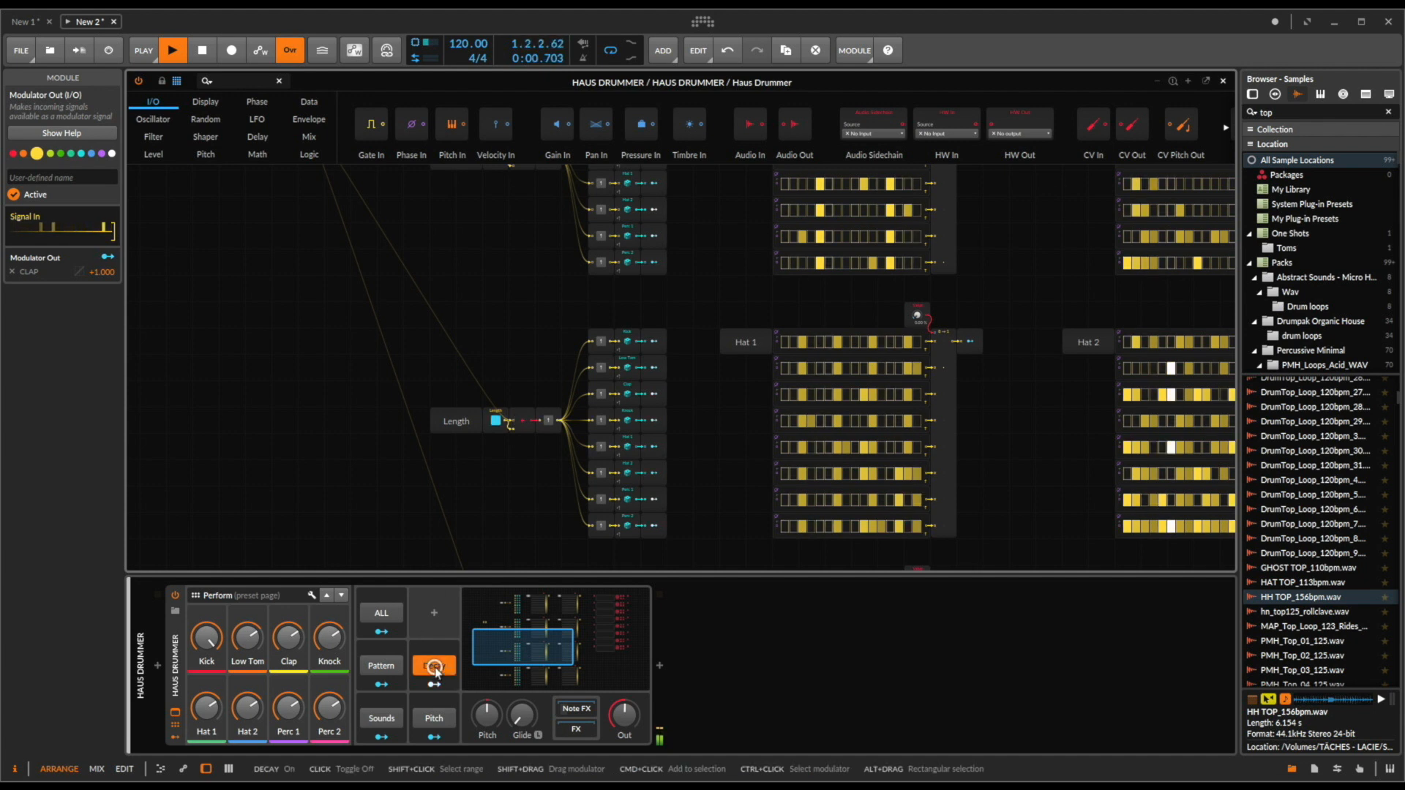
{"action": "left_click", "coordinate": [435, 664]}
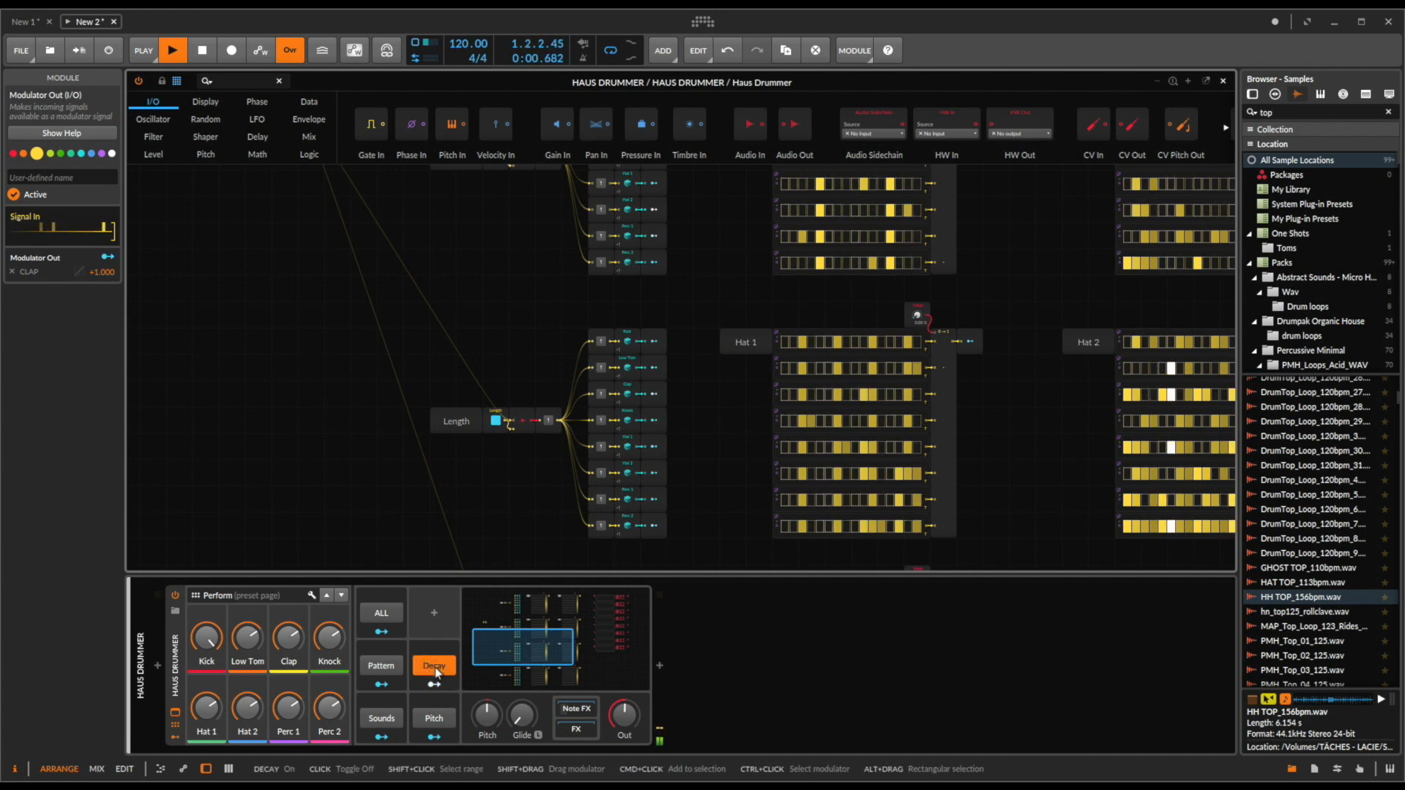
{"action": "left_click", "coordinate": [433, 665]}
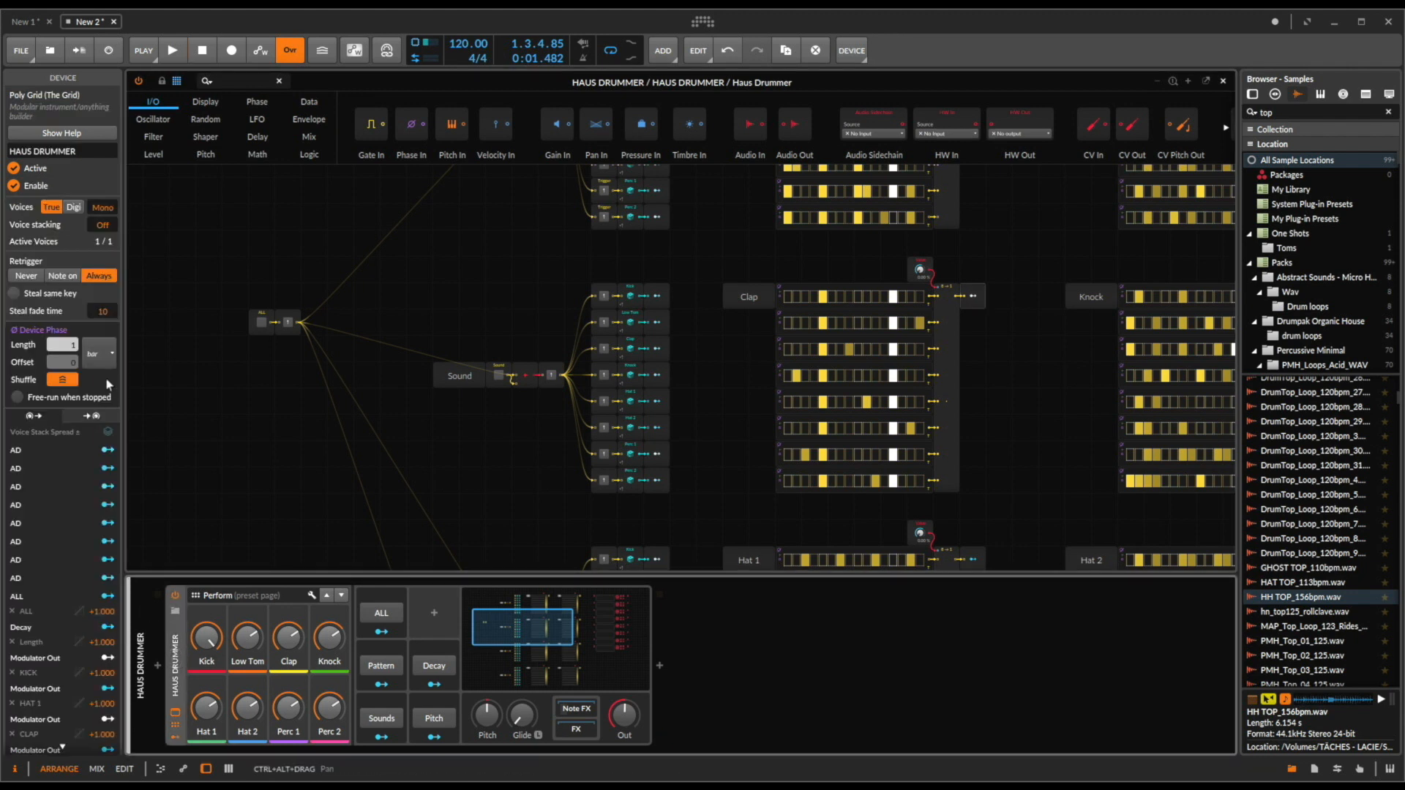
Step: Toggle the ALL shuffle button several times, leaving all-group randomization on, then return to the Kick layer's grid
{"action": "scroll", "scroll_direction": "up", "scroll_amount": 3}
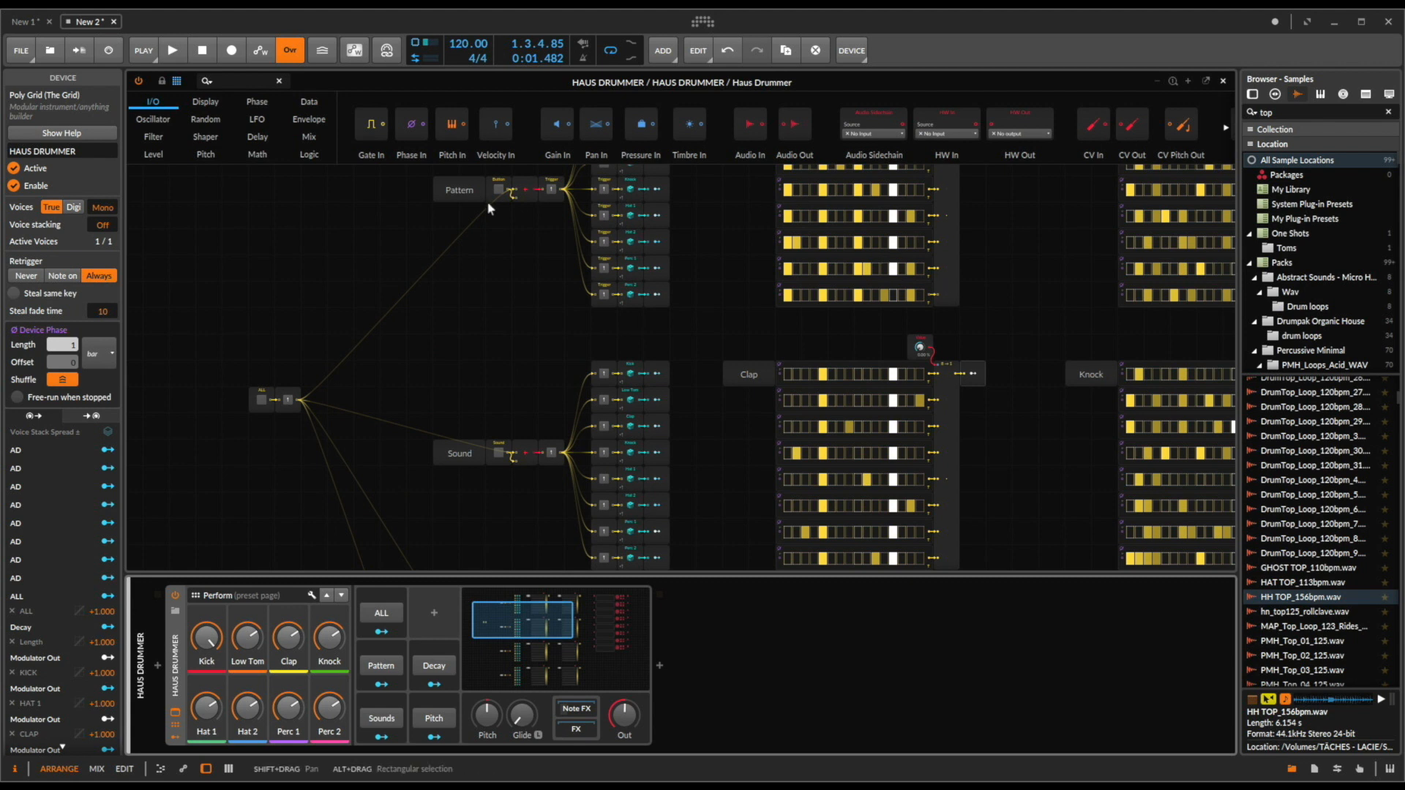
{"action": "left_click", "coordinate": [171, 50]}
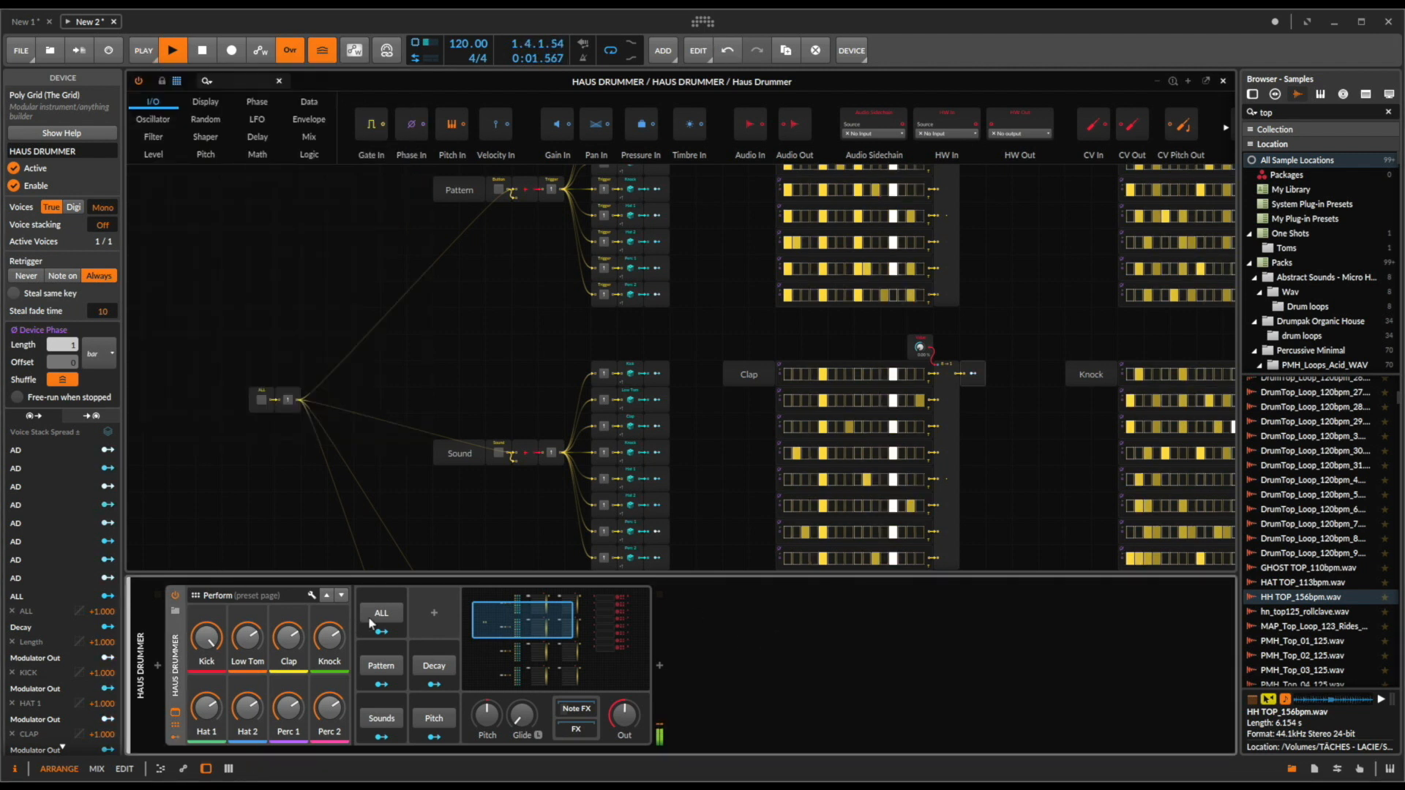
{"action": "left_click", "coordinate": [381, 612]}
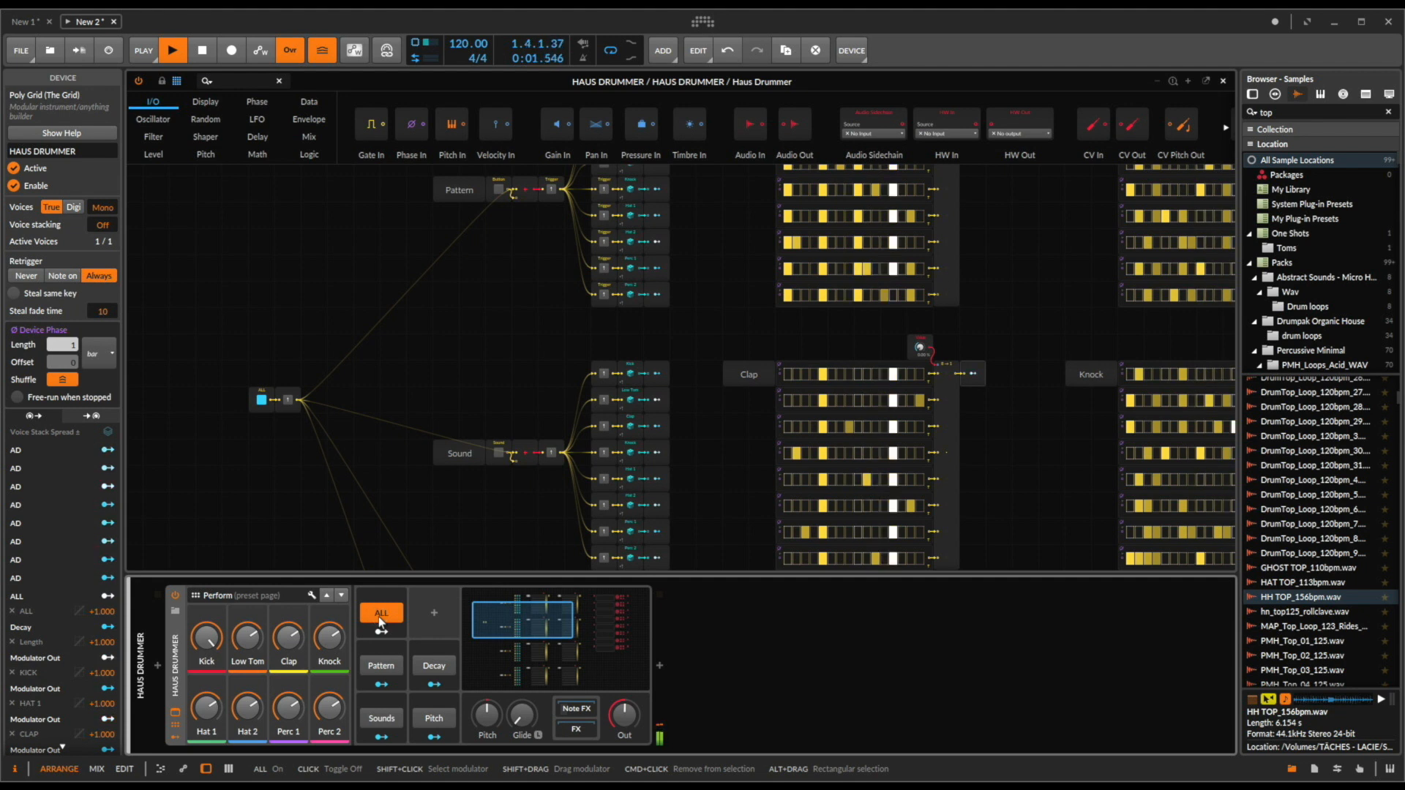
{"action": "left_click", "coordinate": [381, 613]}
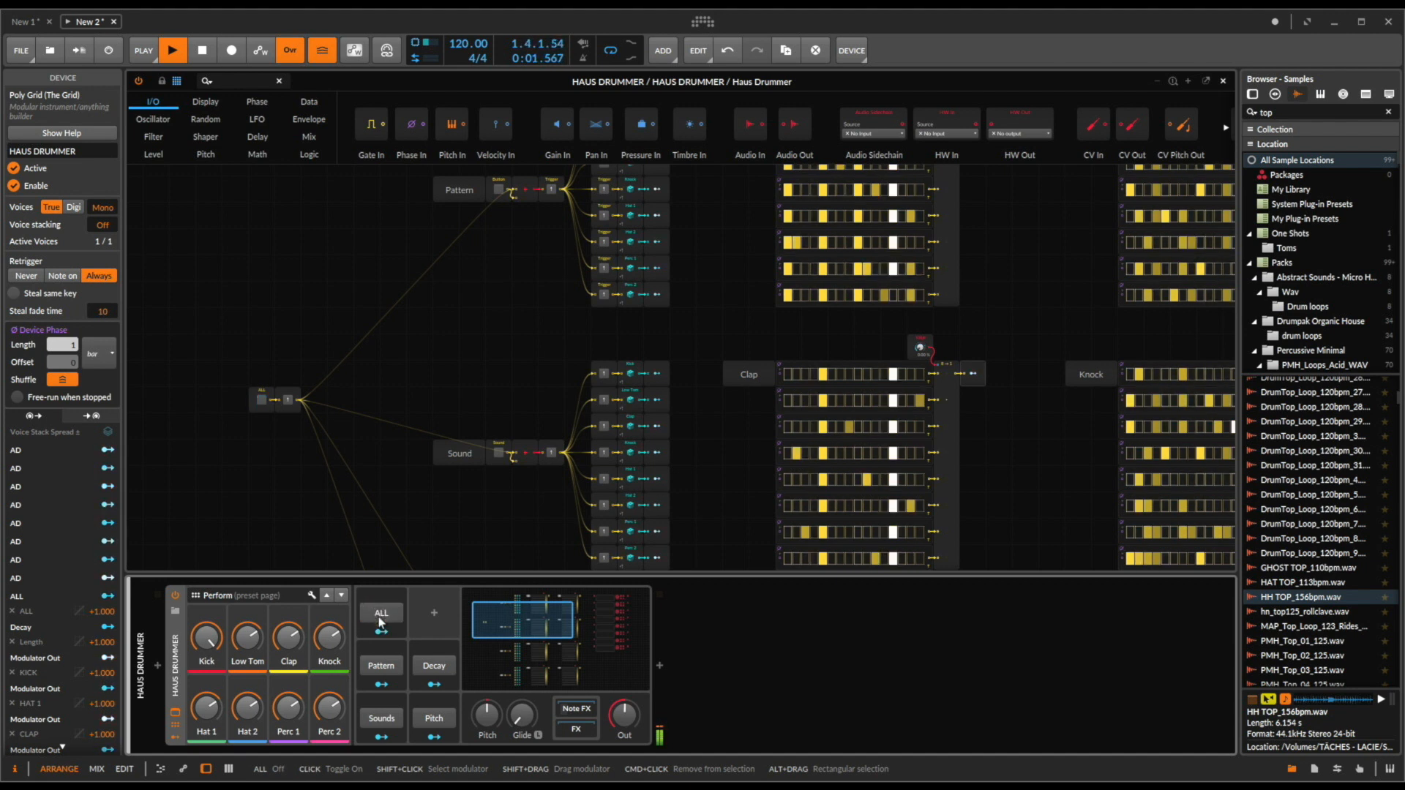
{"action": "left_click", "coordinate": [380, 613]}
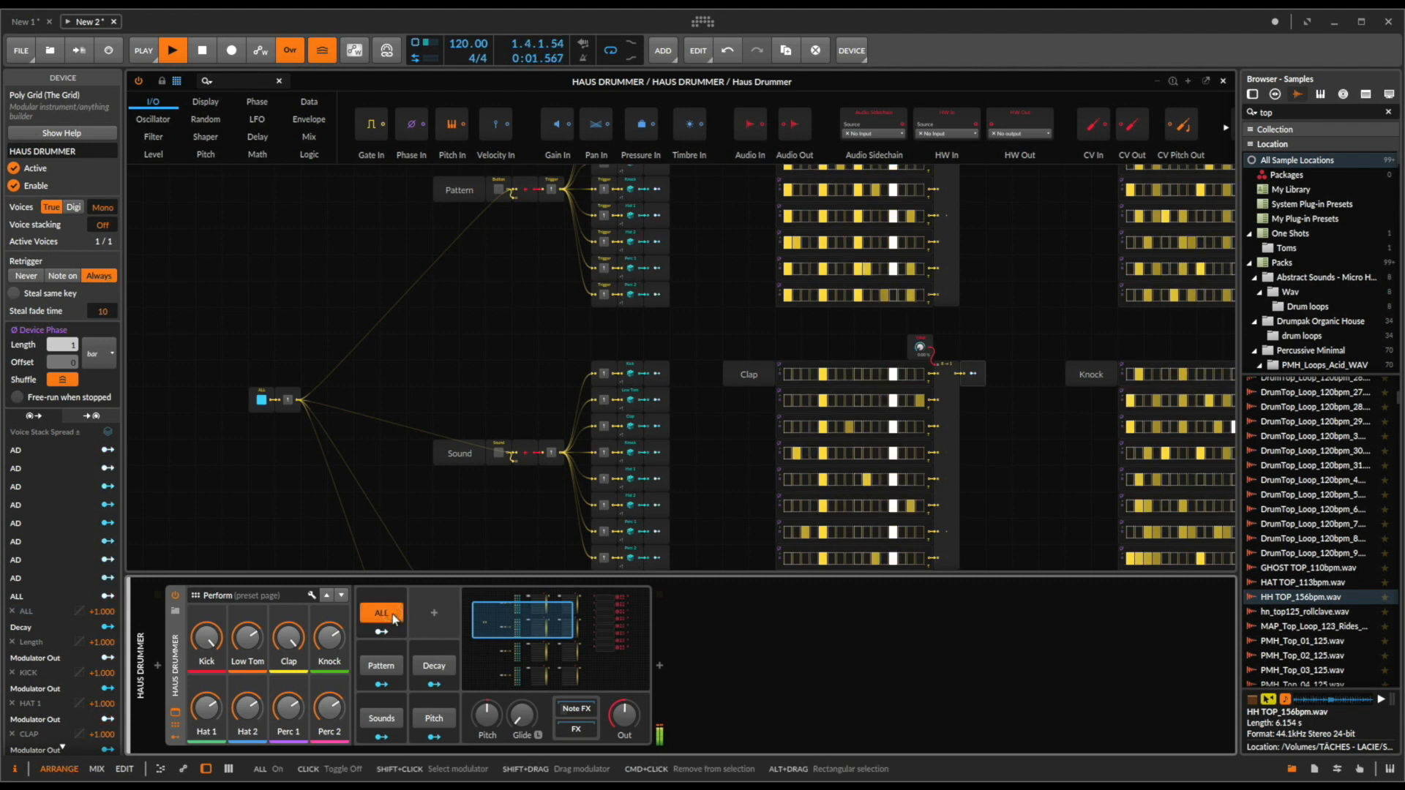
{"action": "left_click", "coordinate": [382, 614]}
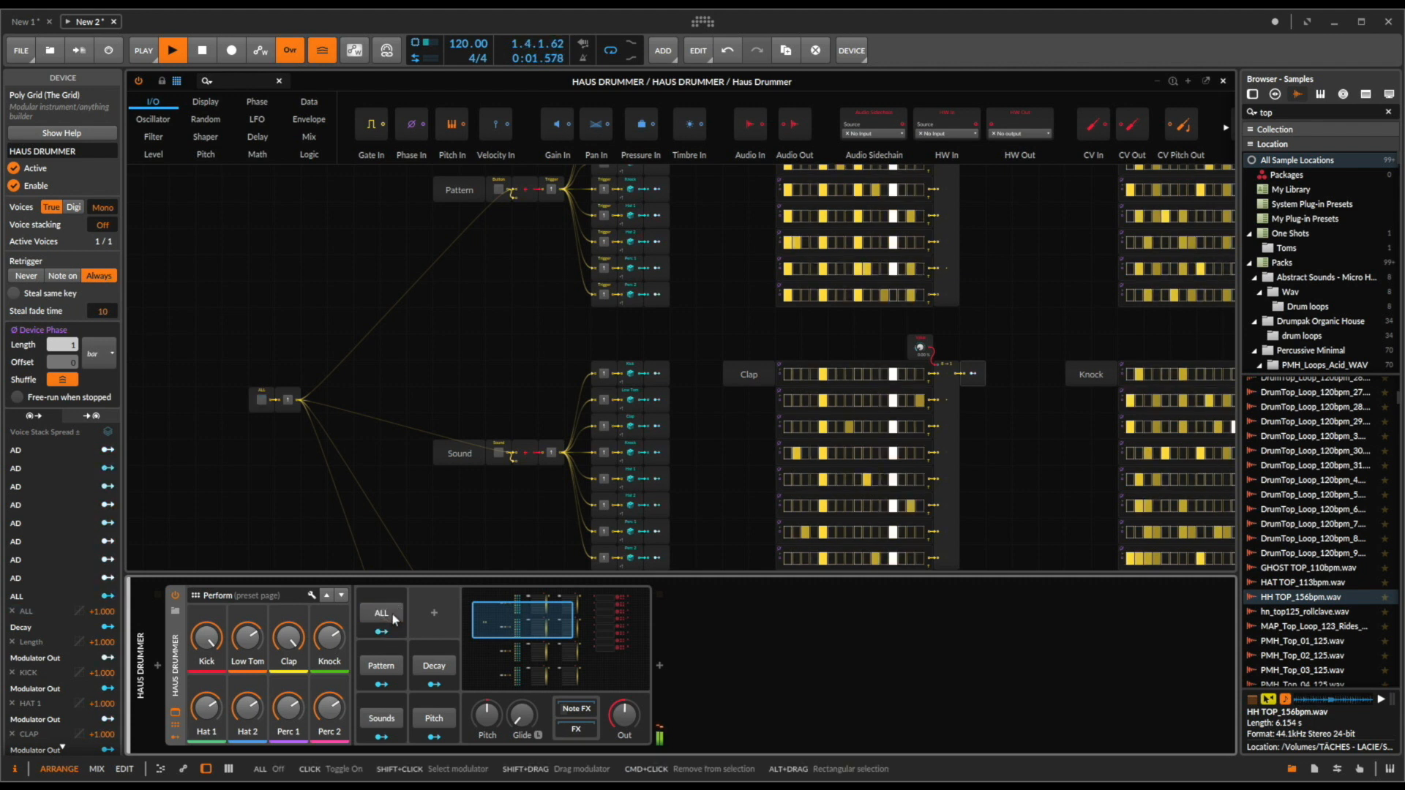
{"action": "left_click", "coordinate": [380, 613]}
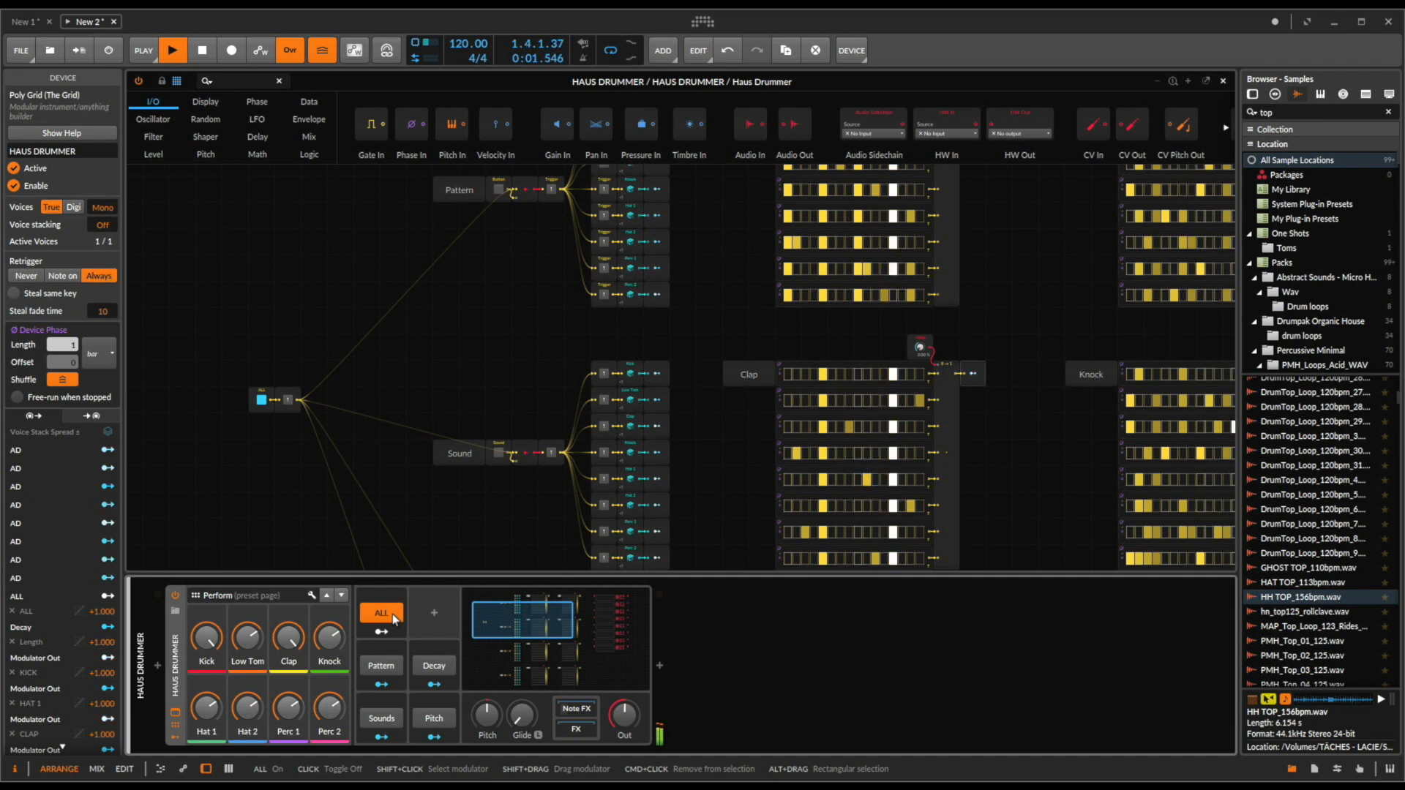
{"action": "mouse_move", "coordinate": [756, 461]}
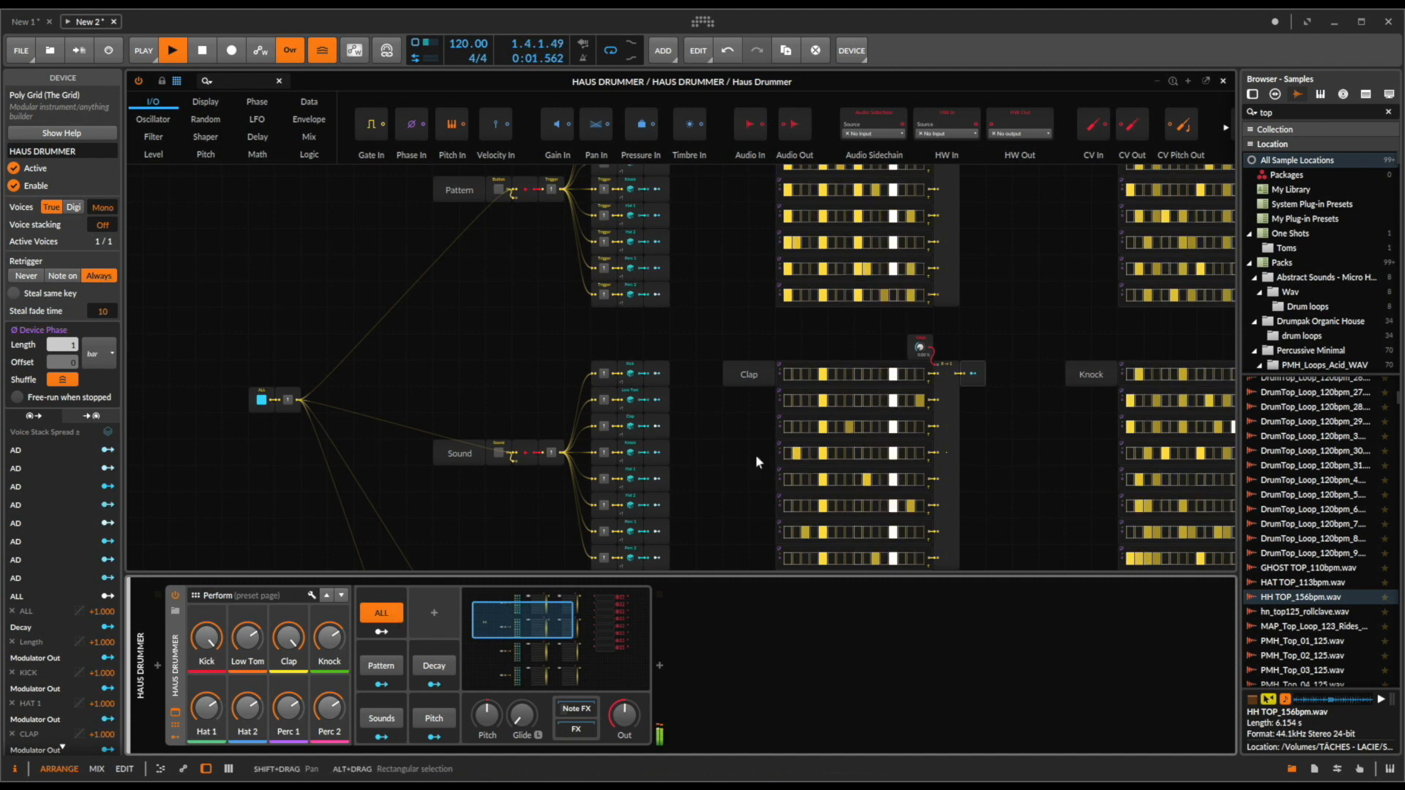
{"action": "left_click", "coordinate": [171, 50]}
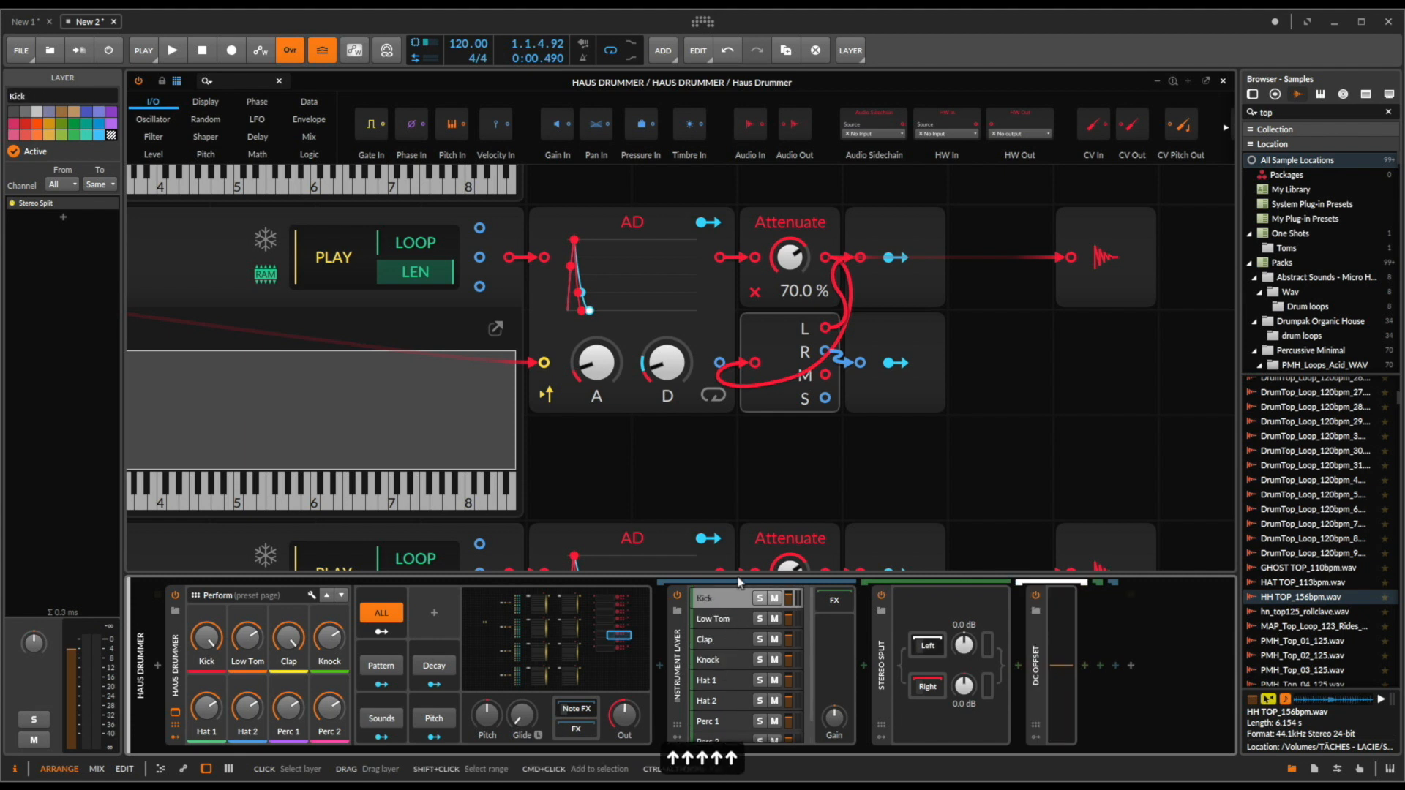
Step: Inspect the Kick layer's attenuate and output modules before building the drum audio tracks
{"action": "scroll", "scroll_direction": "down", "scroll_amount": 3}
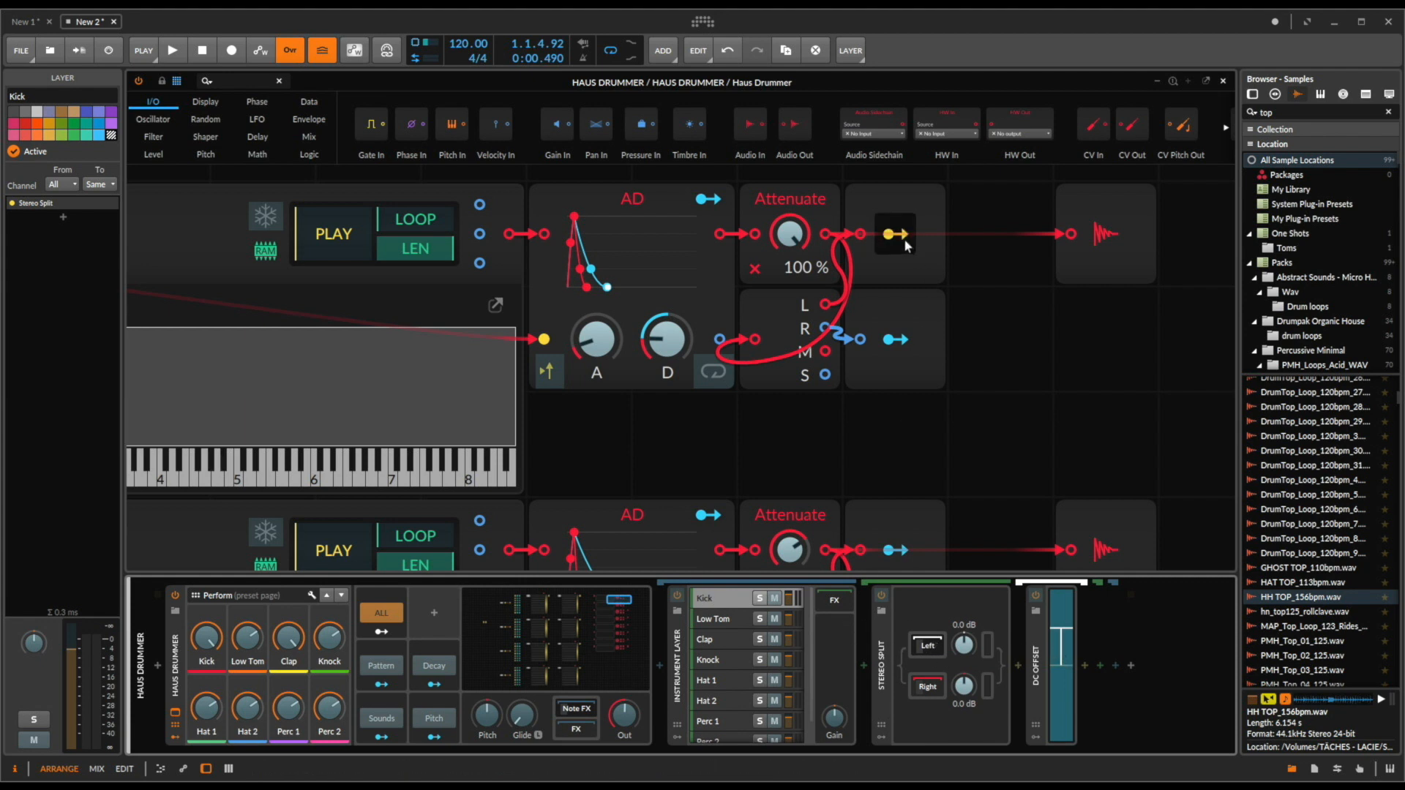
{"action": "left_click", "coordinate": [708, 640]}
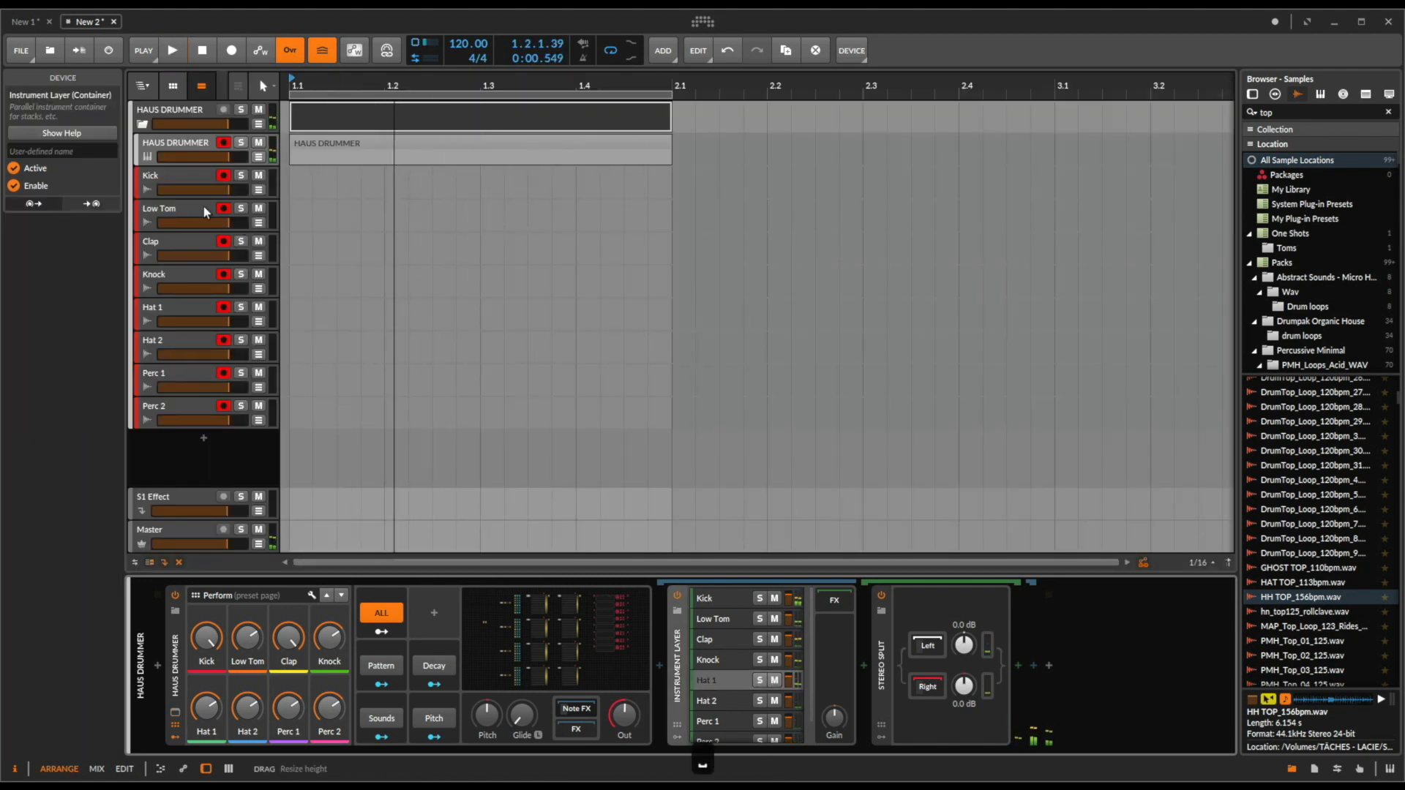
Step: Feed the Kick track from its Haus Drummer chain output and start recording the arrangement
{"action": "left_click", "coordinate": [151, 174]}
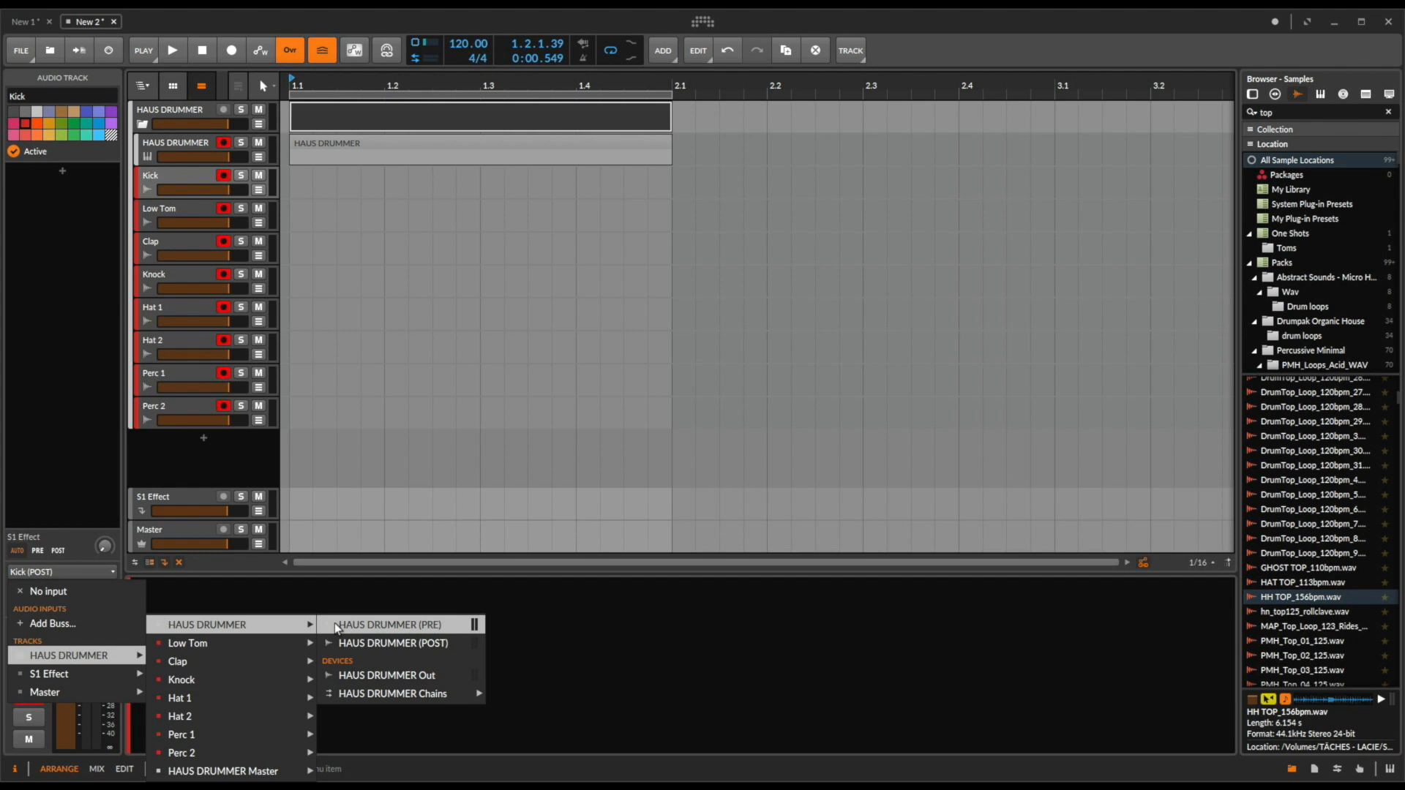
{"action": "mouse_move", "coordinate": [392, 693]}
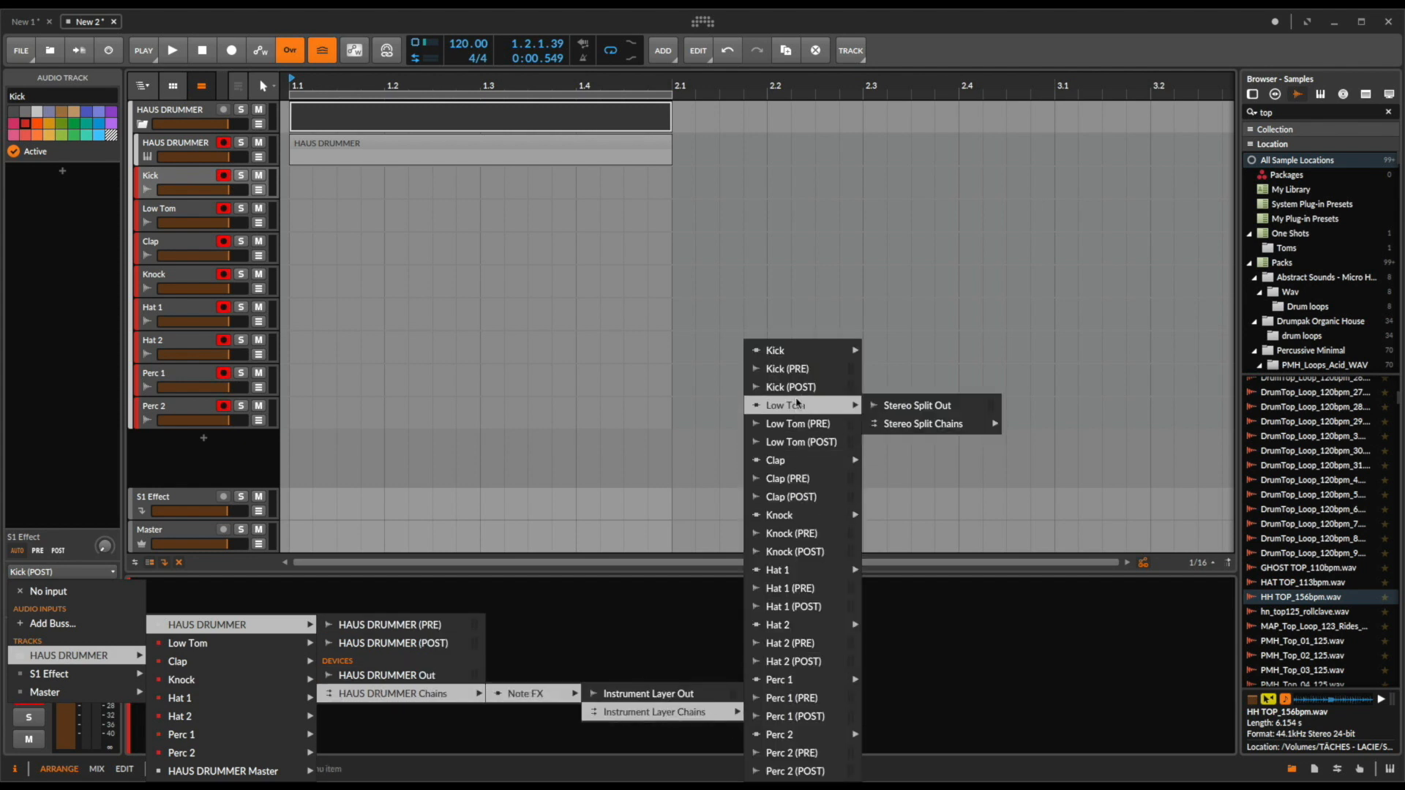
{"action": "left_click", "coordinate": [173, 50]}
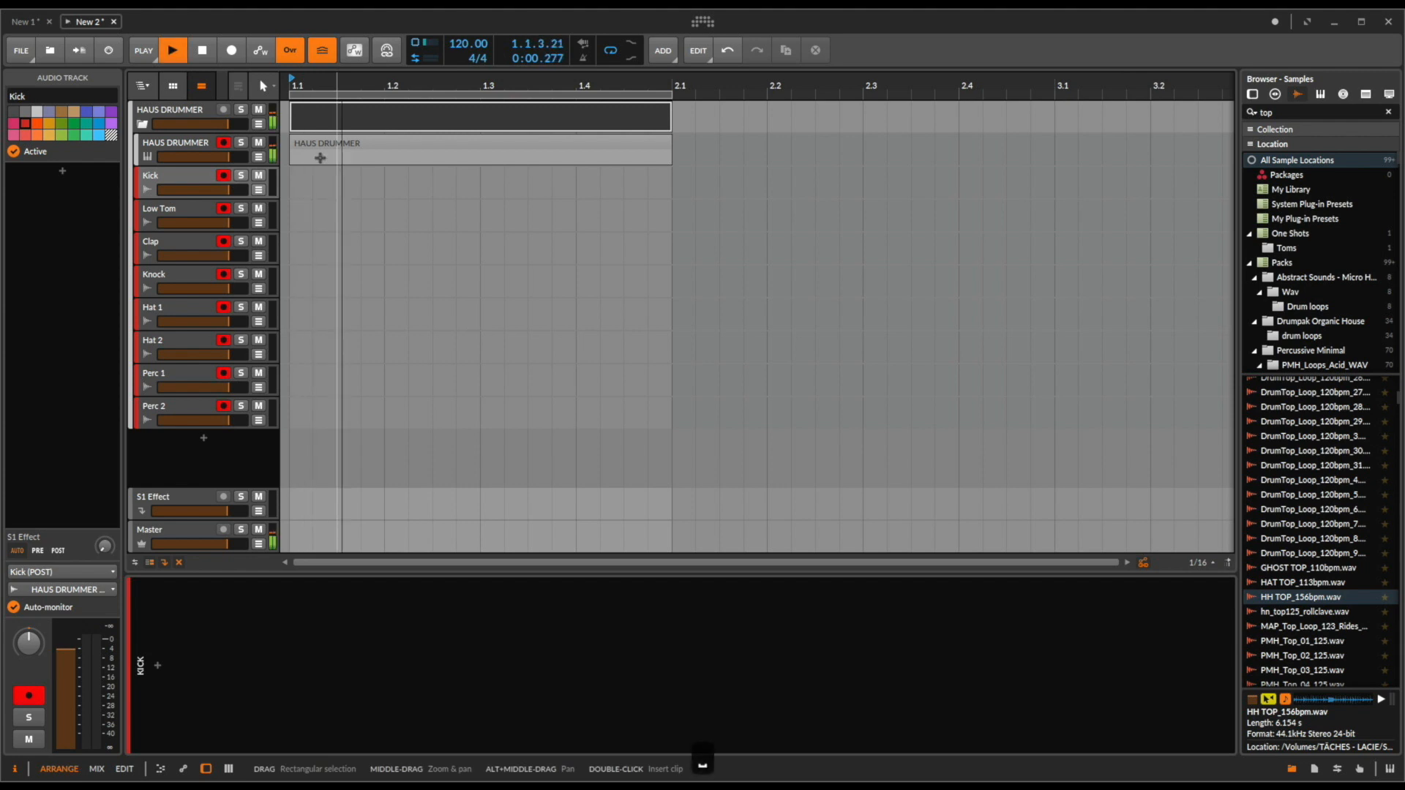
{"action": "left_click", "coordinate": [230, 50]}
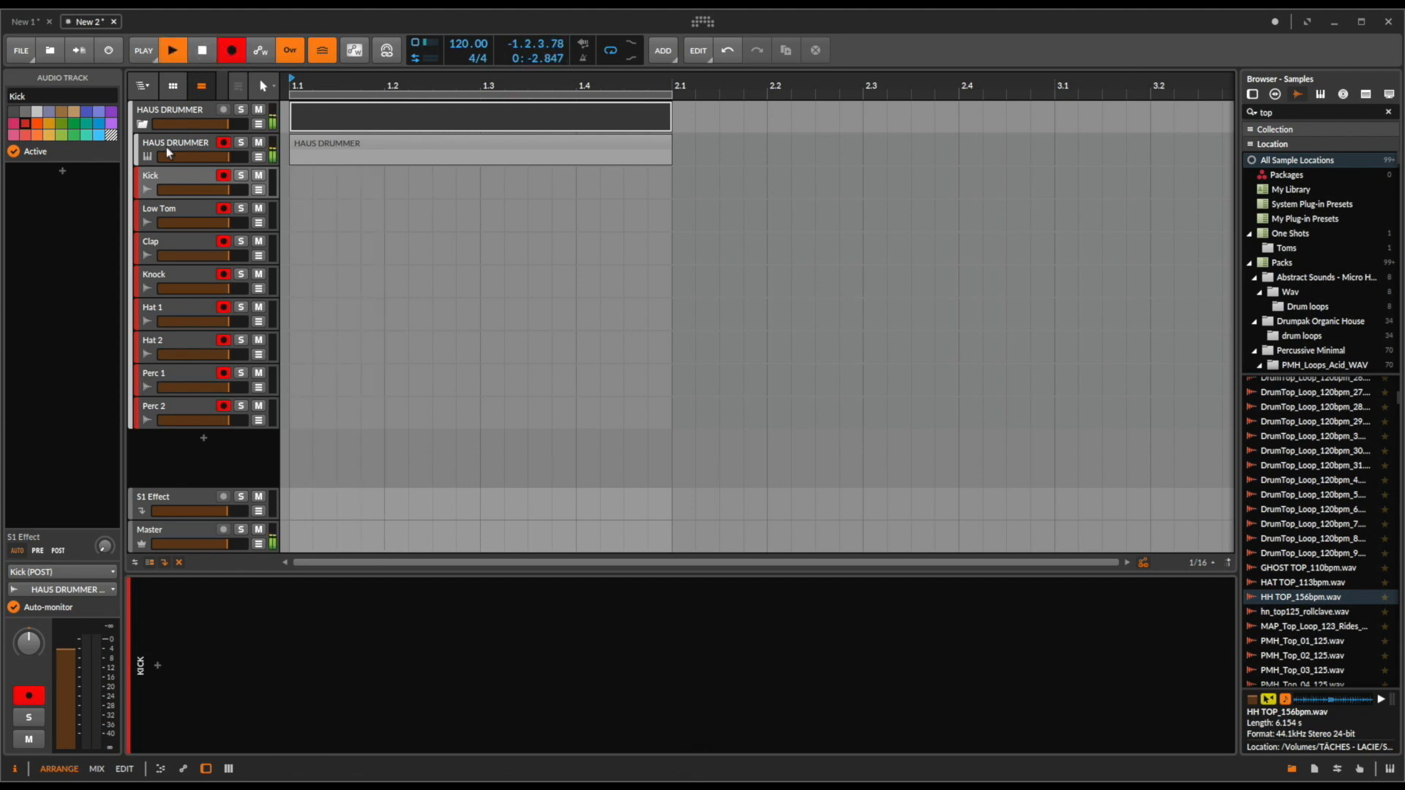
{"action": "left_click", "coordinate": [177, 144]}
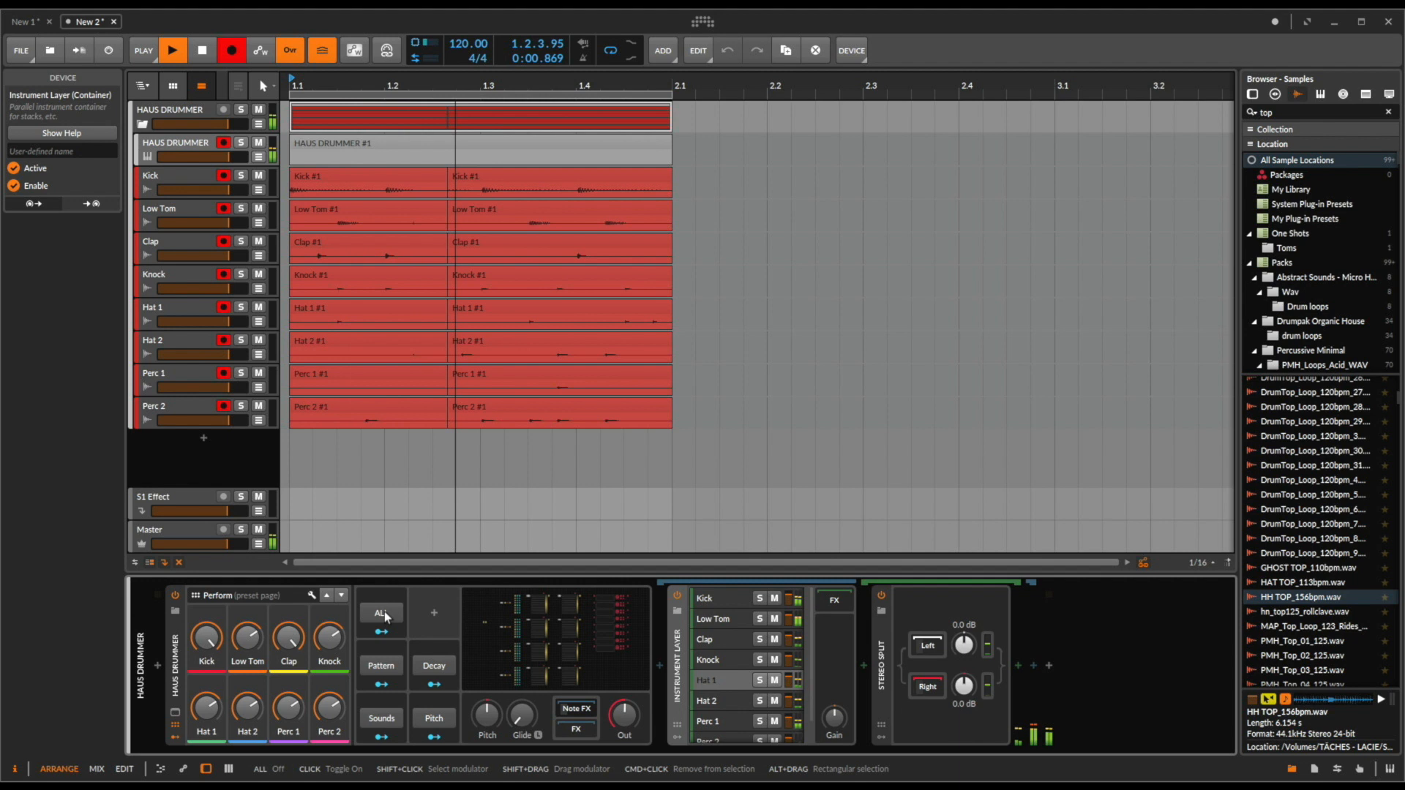
Step: Hit the ALL shuffle repeatedly during recording so the drum clips capture changing patterns
{"action": "left_click", "coordinate": [380, 614]}
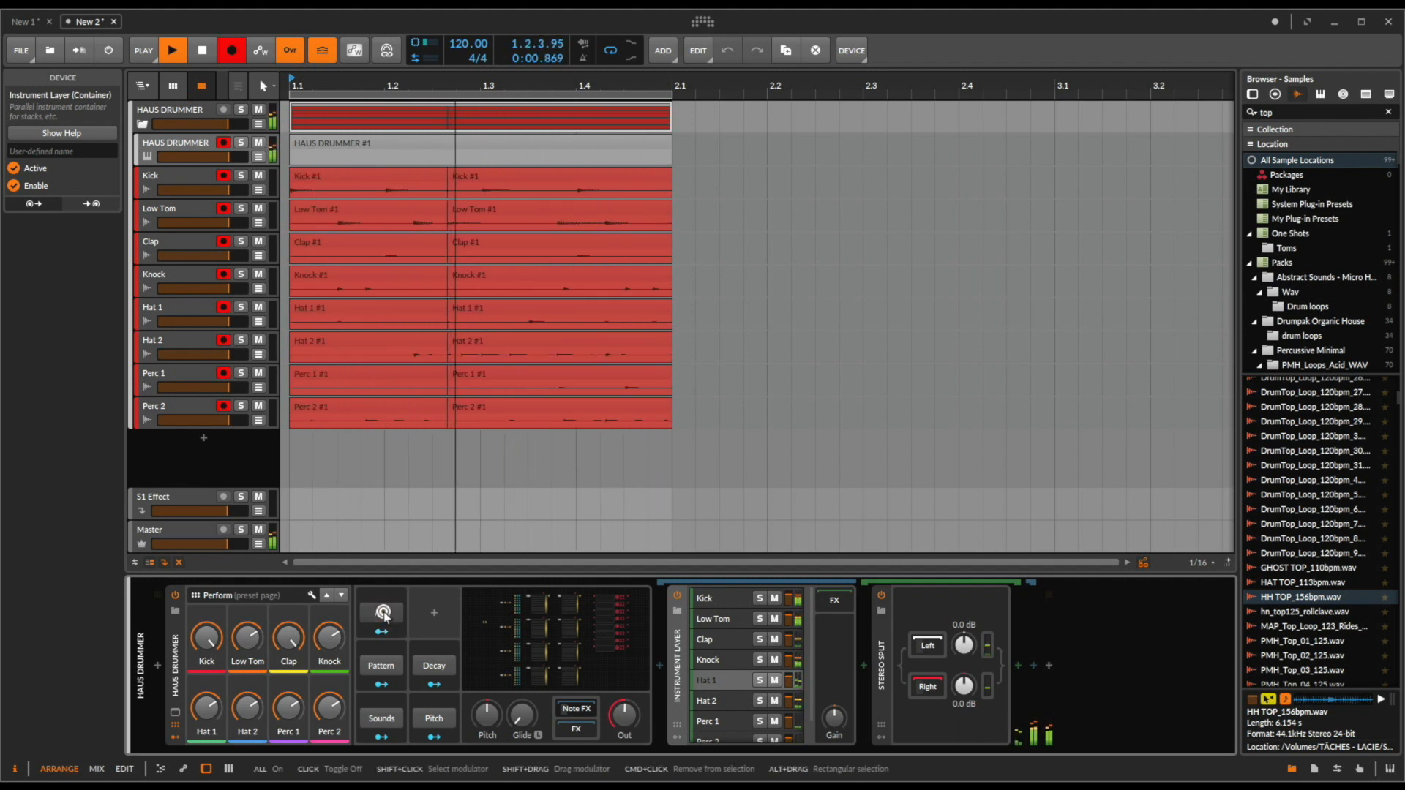
{"action": "left_click", "coordinate": [381, 613]}
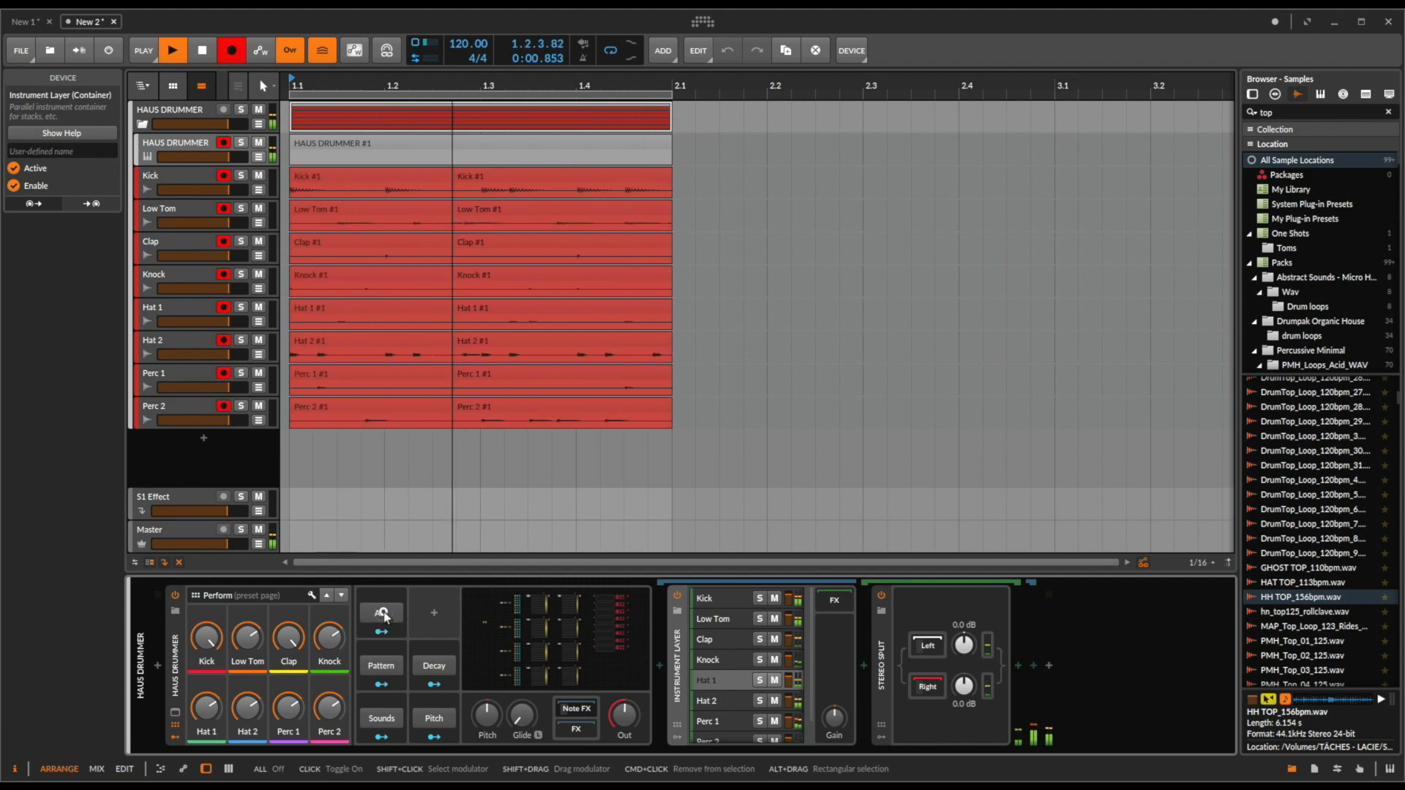
{"action": "left_click", "coordinate": [381, 613]}
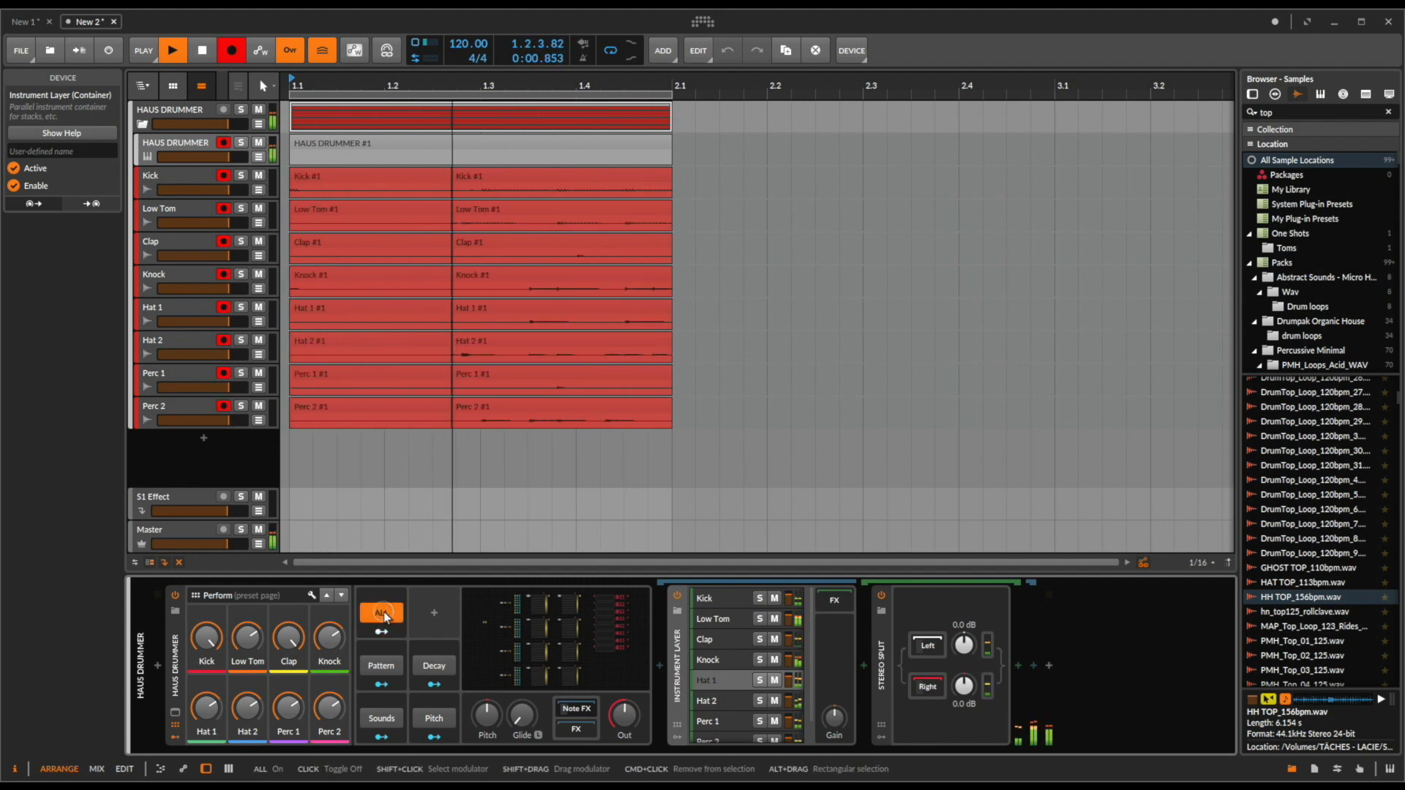
{"action": "left_click", "coordinate": [380, 612]}
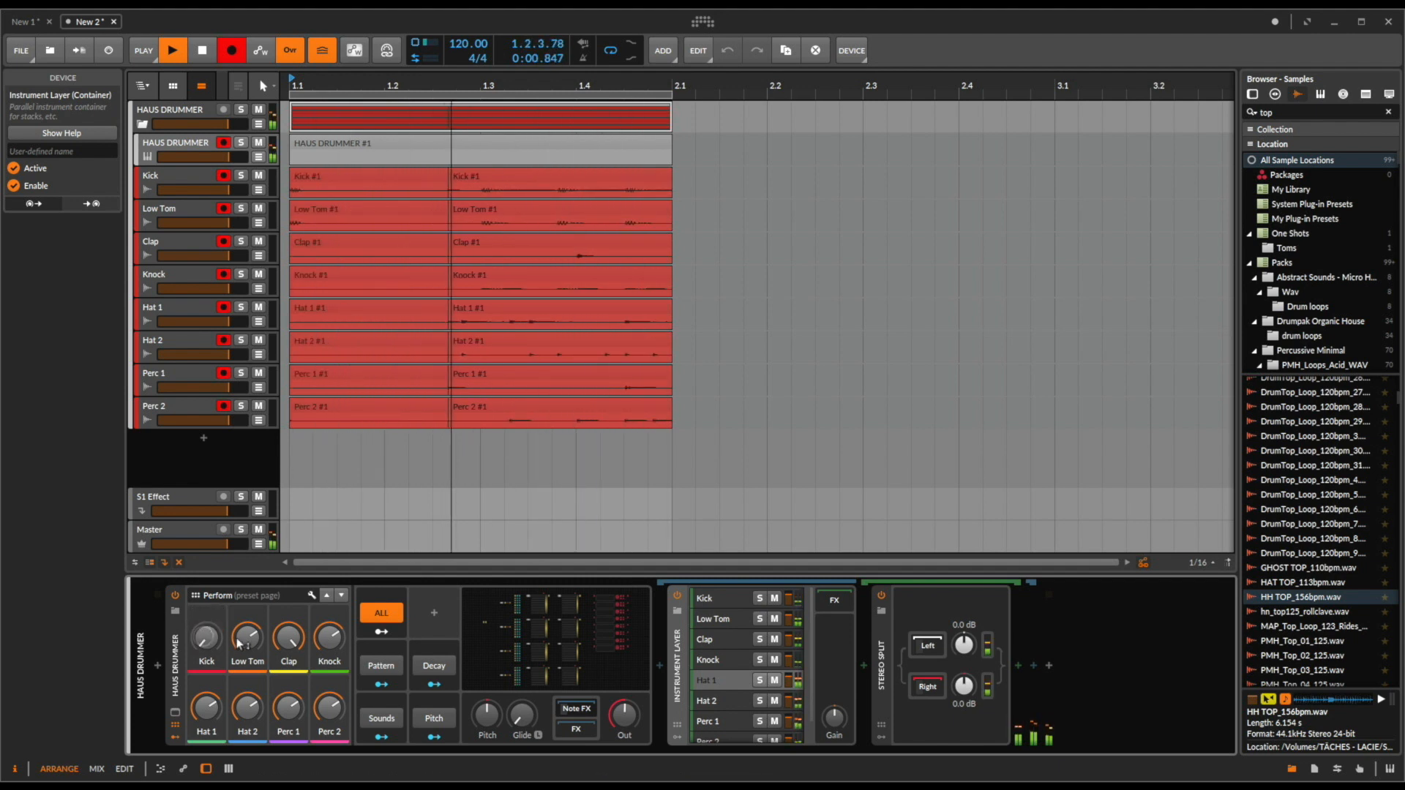
{"action": "left_click", "coordinate": [381, 613]}
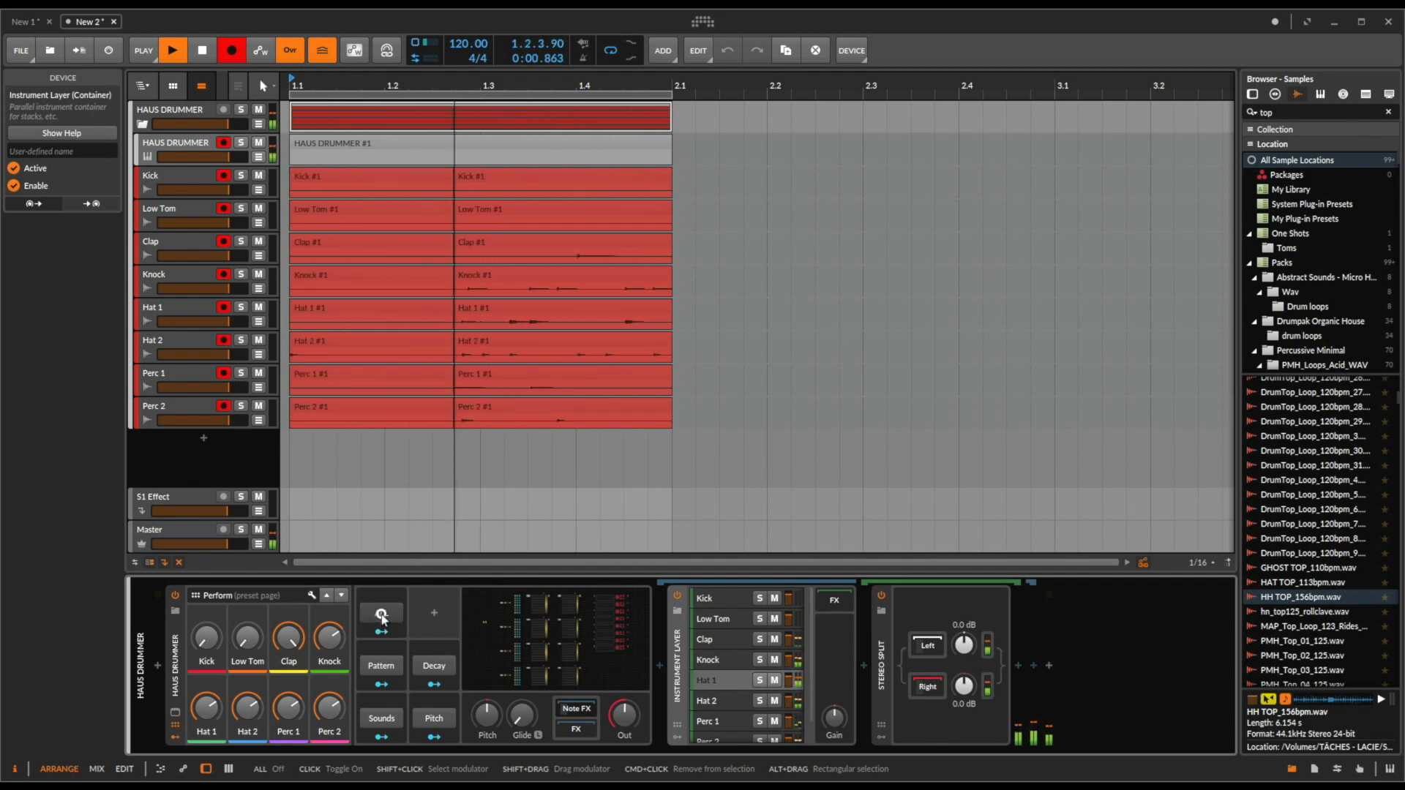
{"action": "left_click", "coordinate": [380, 614]}
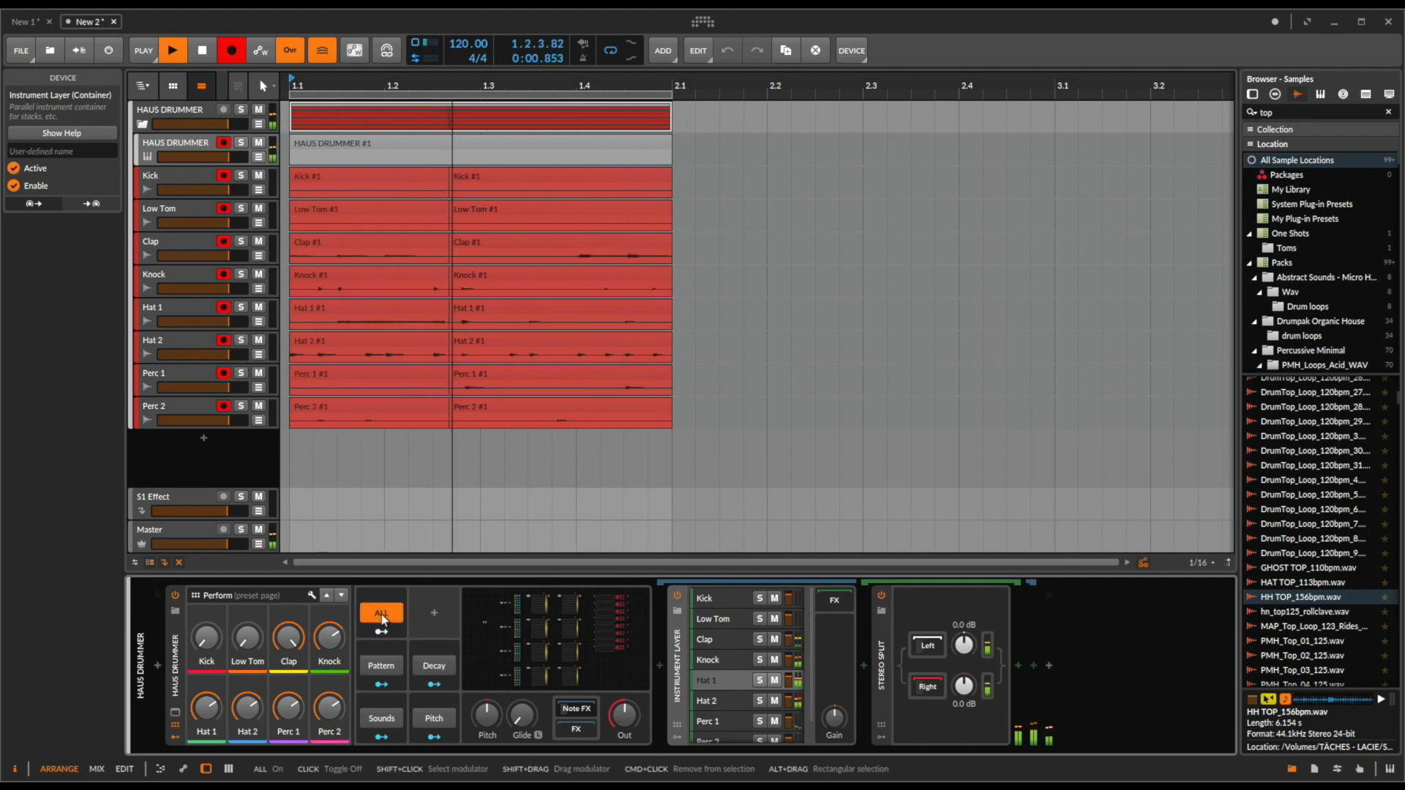